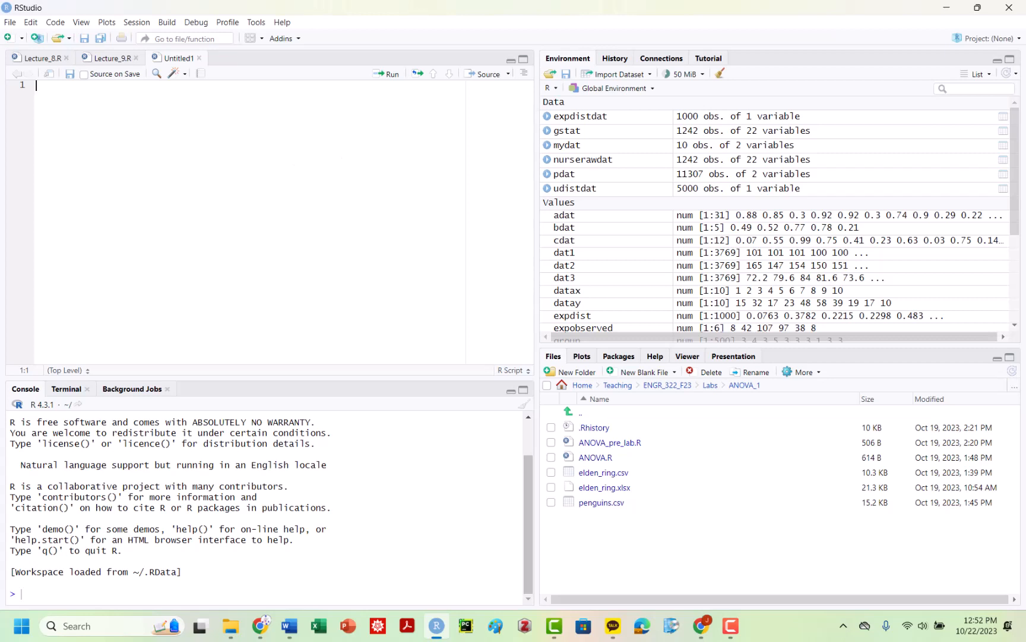
Step: Set the ANOVA_1 lab folder as the working directory from the Files pane's More menu
click(802, 372)
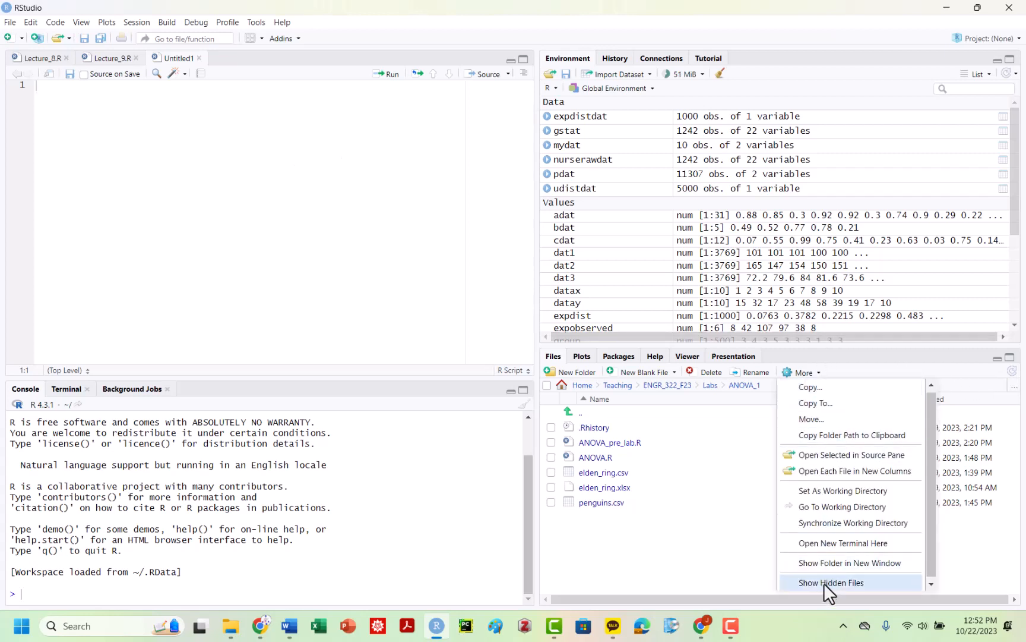
click(843, 490)
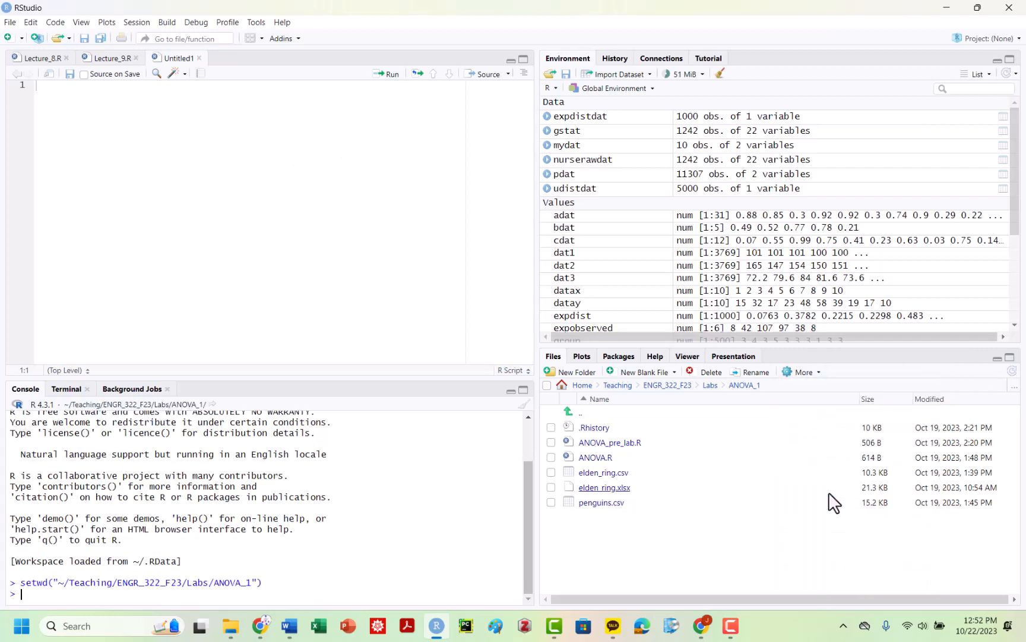
mouse_move(601, 502)
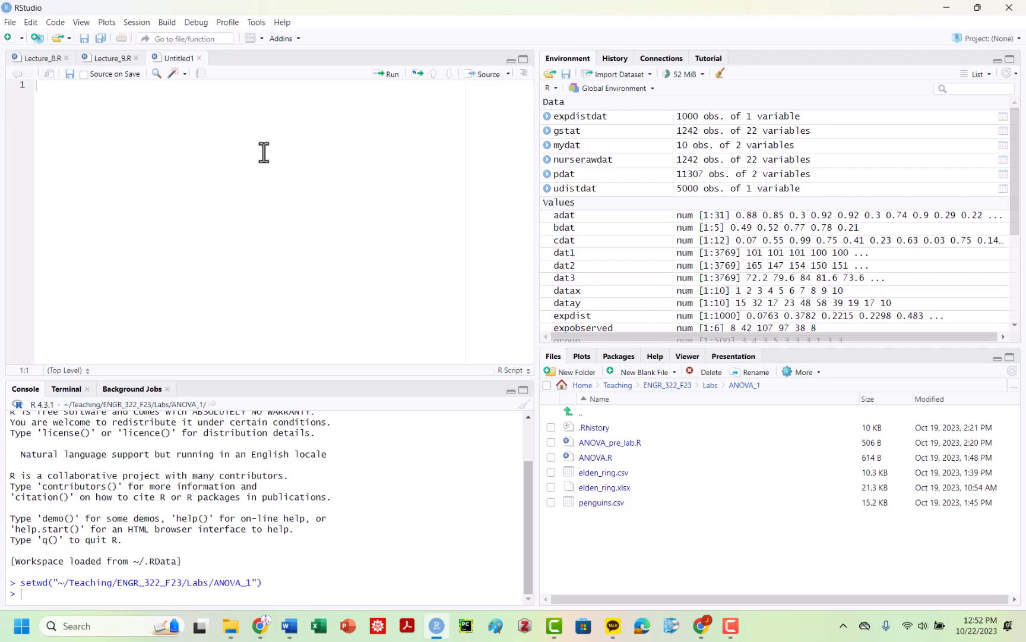
Step: Write and run library(tidyverse), library(readxl) and library(ggplot2) in the new script
text(library(tidyverse)
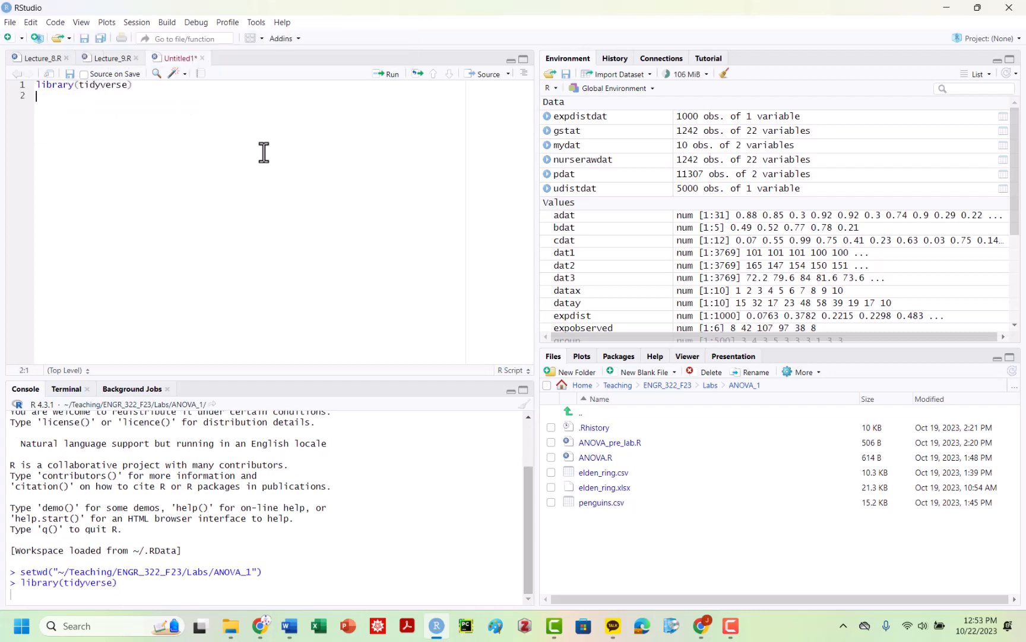
text(library)
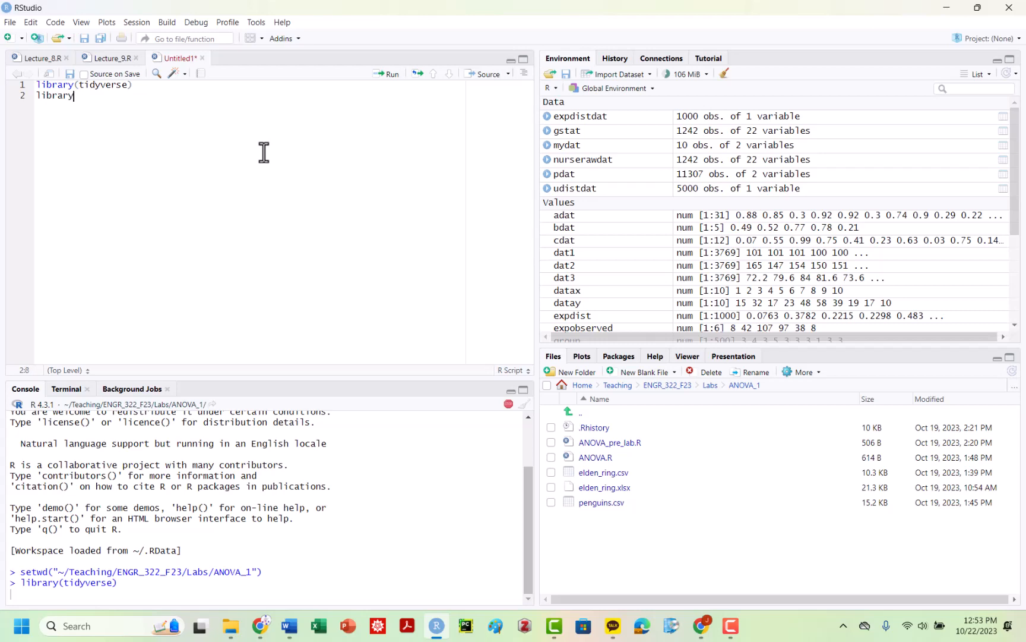
text(()
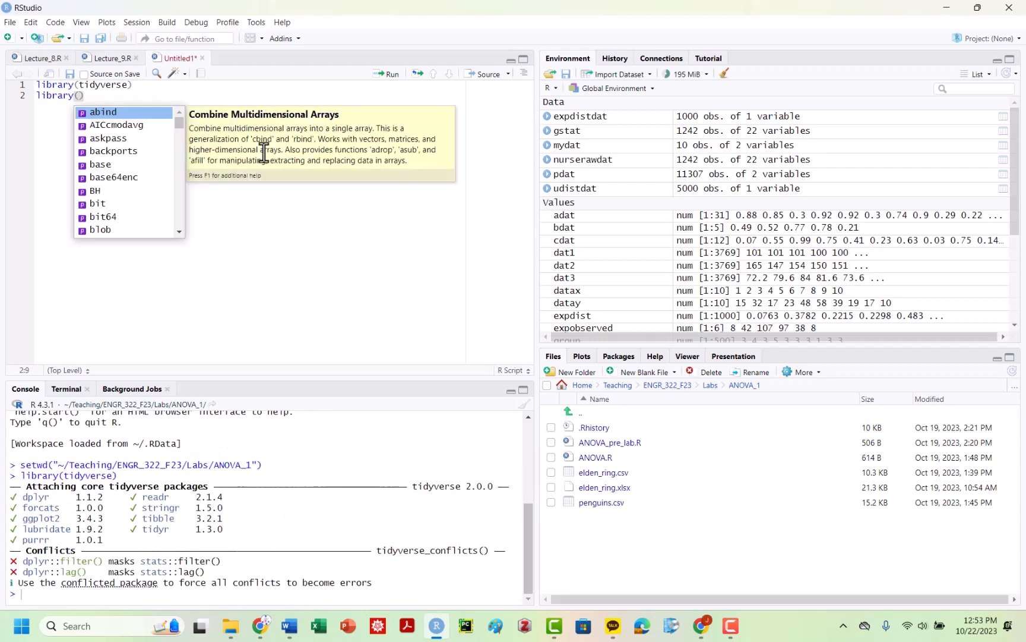
text(readxl)
text(library)
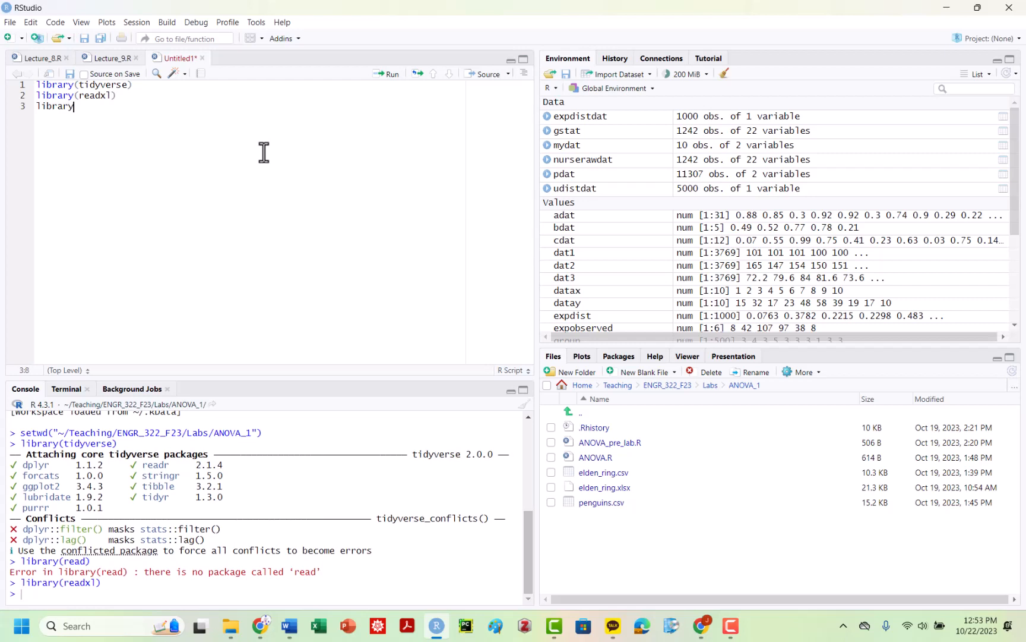
text((ggplot))
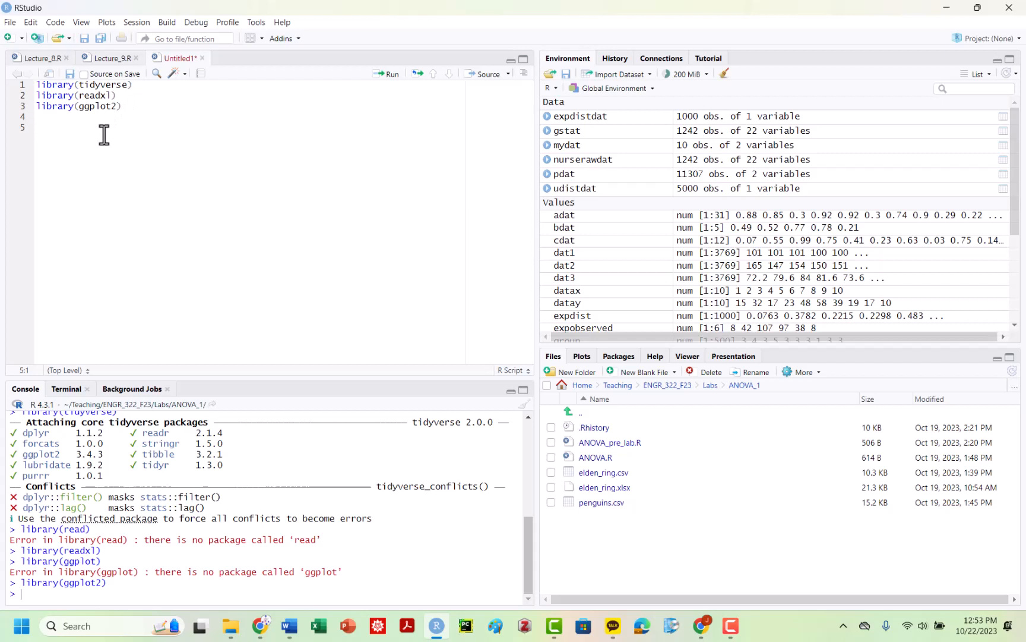
mouse_move(371, 204)
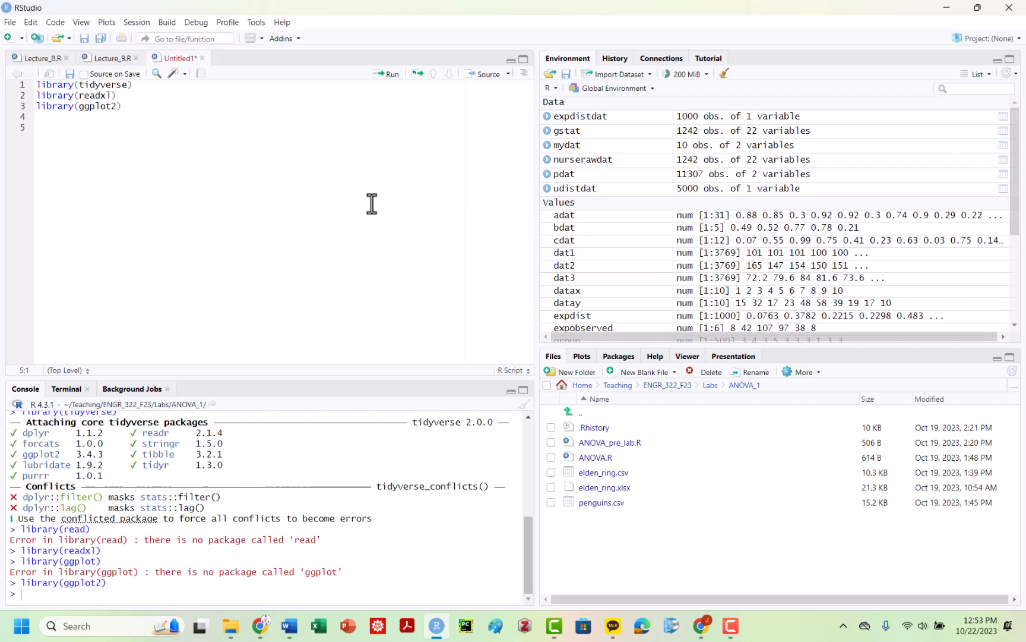
mouse_move(277, 191)
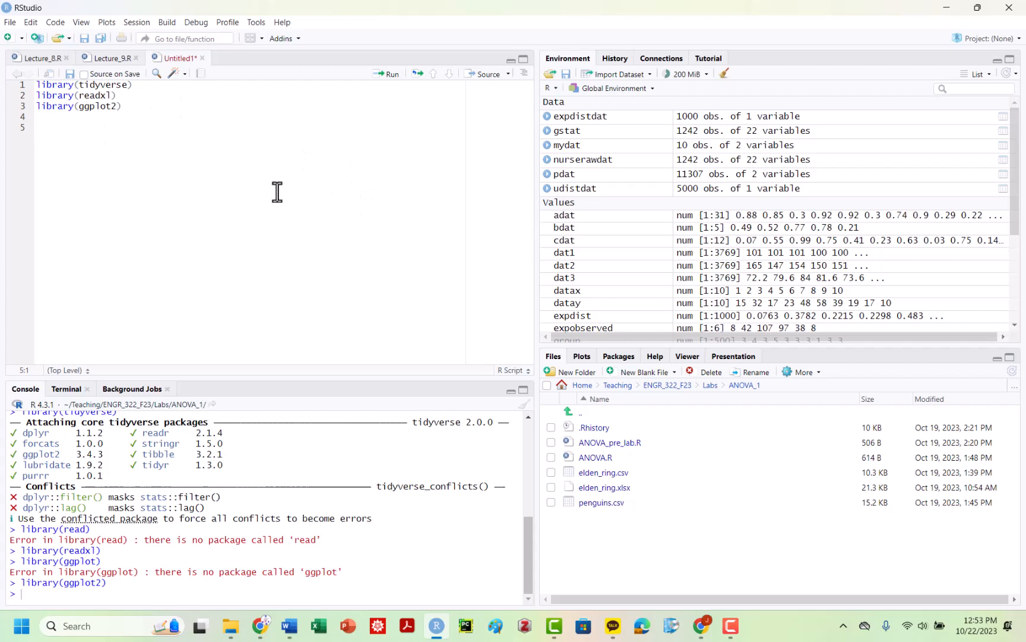
Step: Add and run pdat<-read.csv('penguins.csv'), loading 344 observations of 8 variables
text(pd)
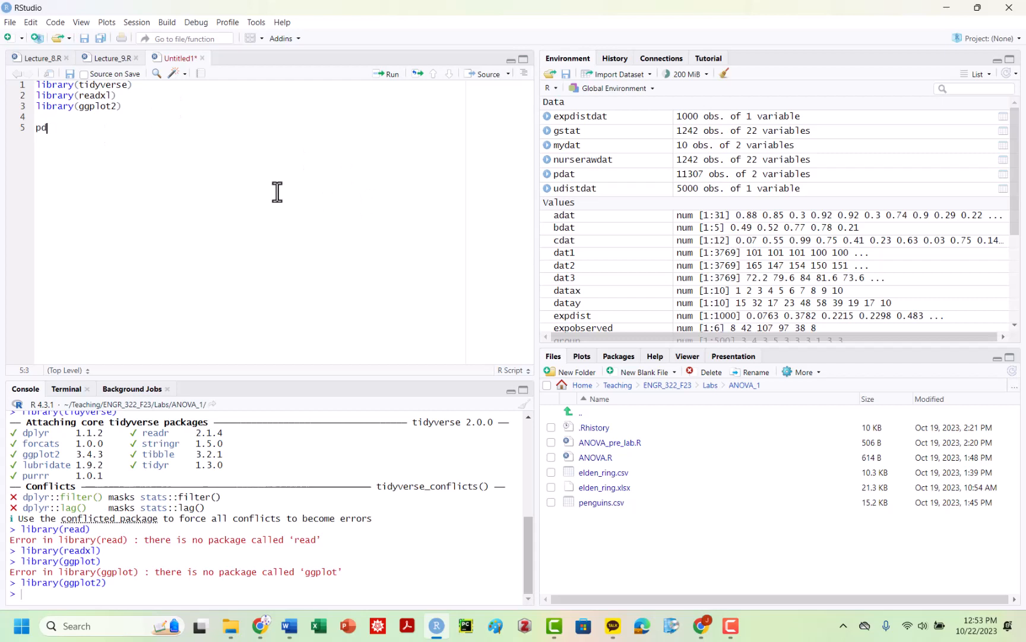
text(at<-)
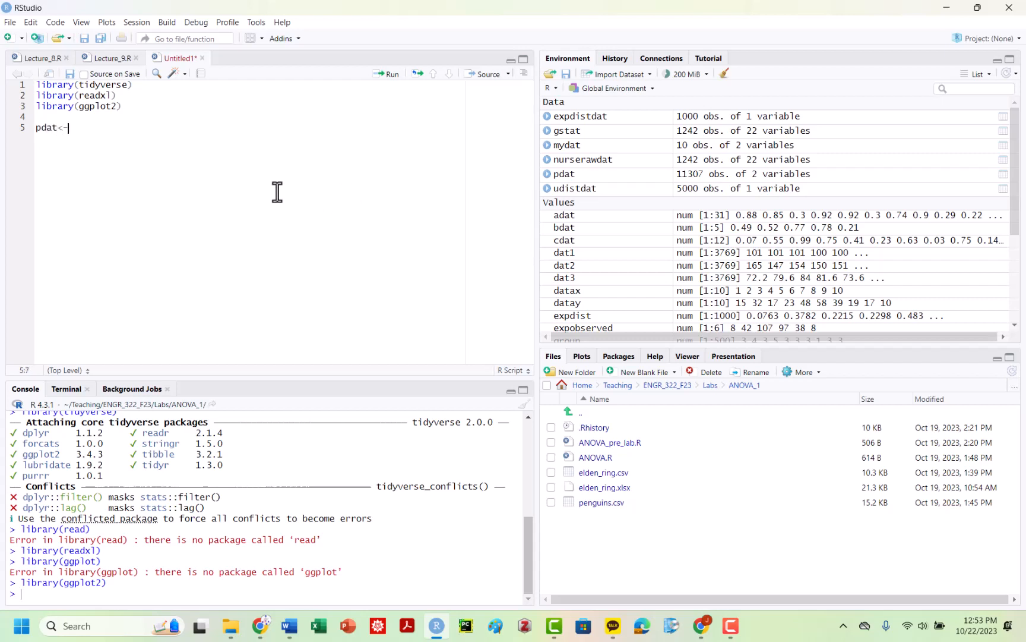
text(read)
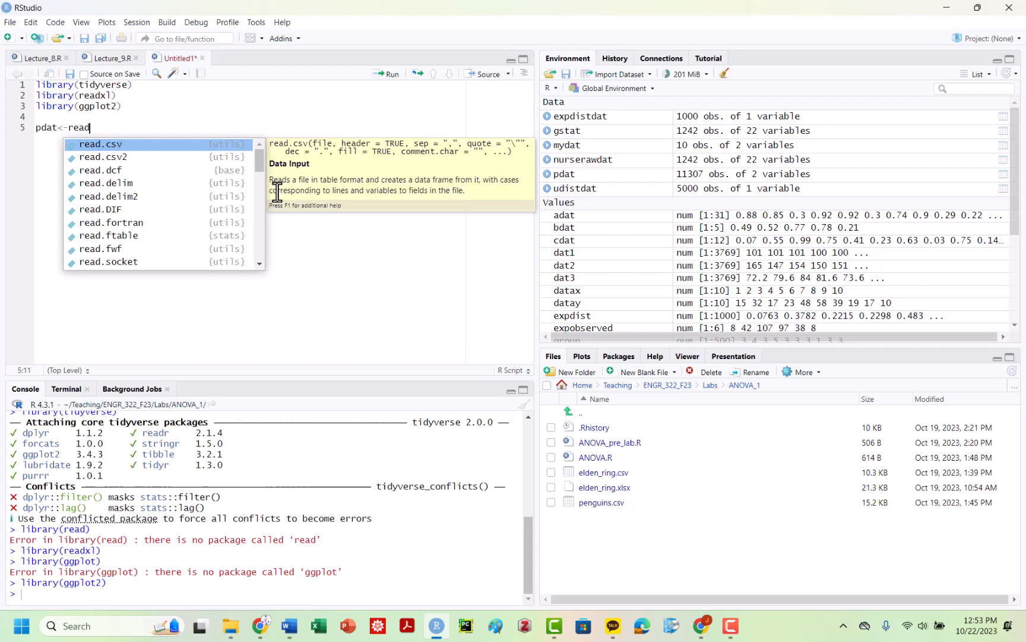
click(100, 143)
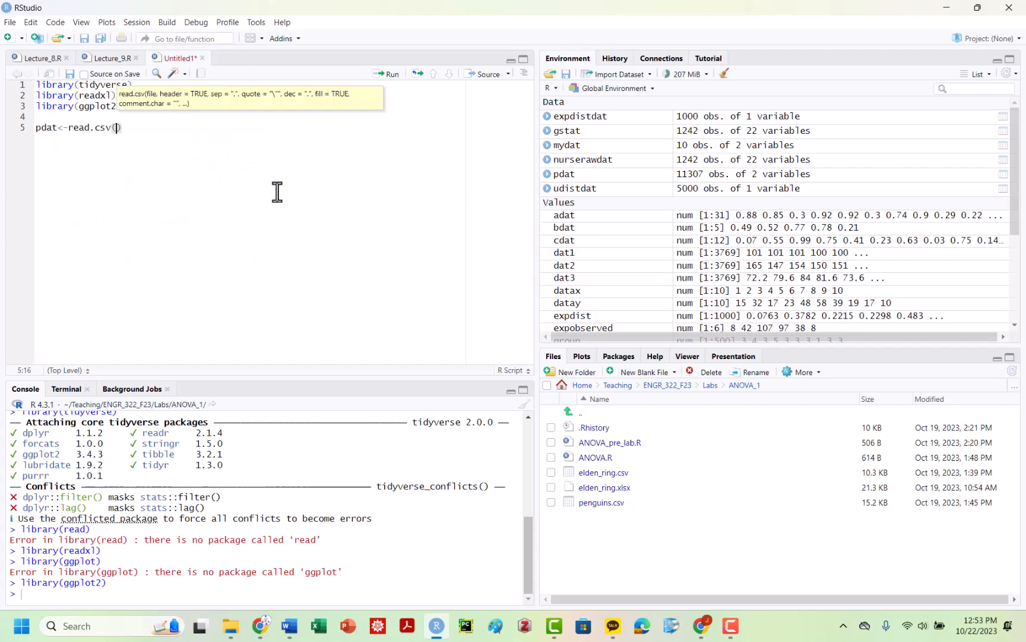
text(penguin')
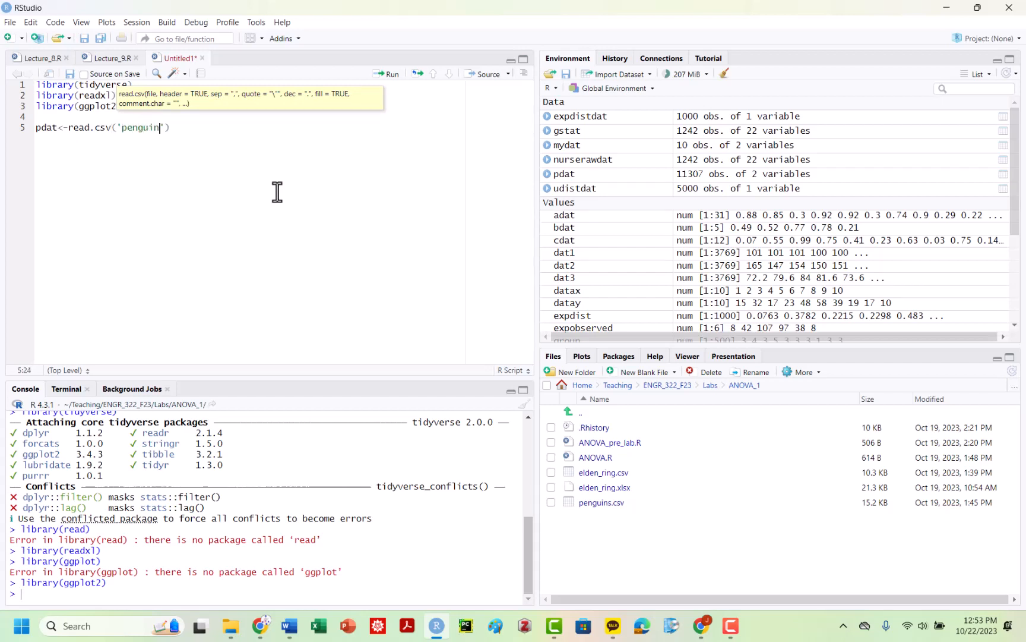
key(Return)
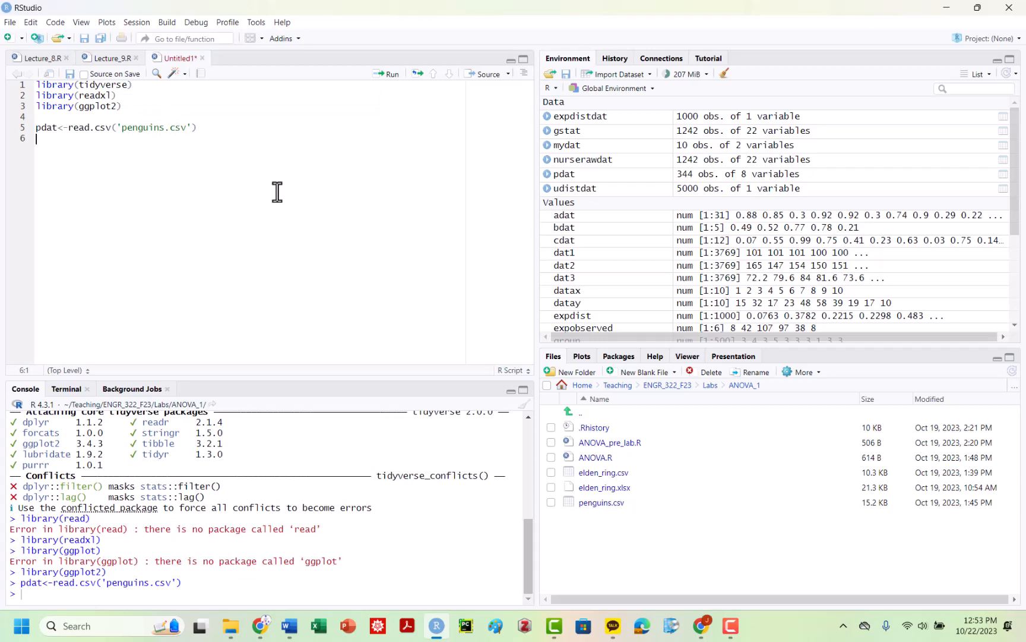
mouse_move(564, 173)
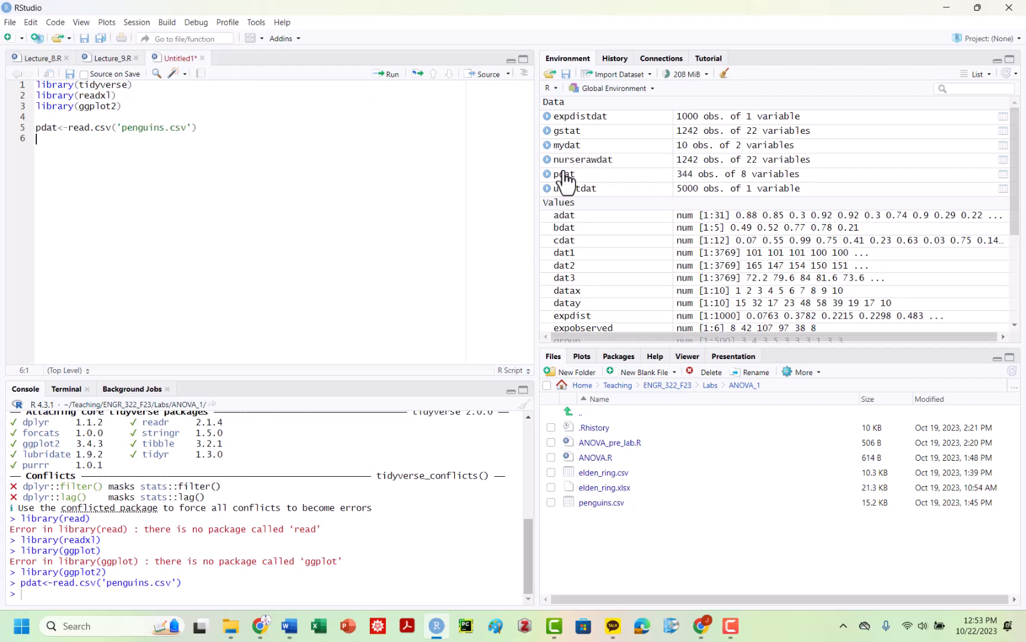
Step: Open pdat in the data viewer, scroll through its rows, then return to Untitled1
double_click(564, 174)
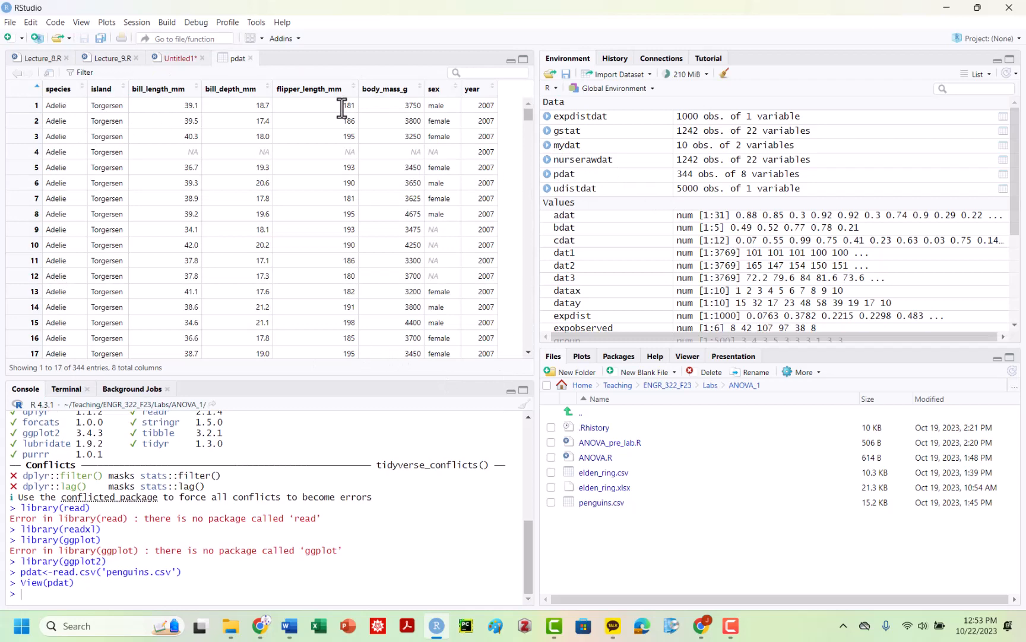
mouse_move(171, 115)
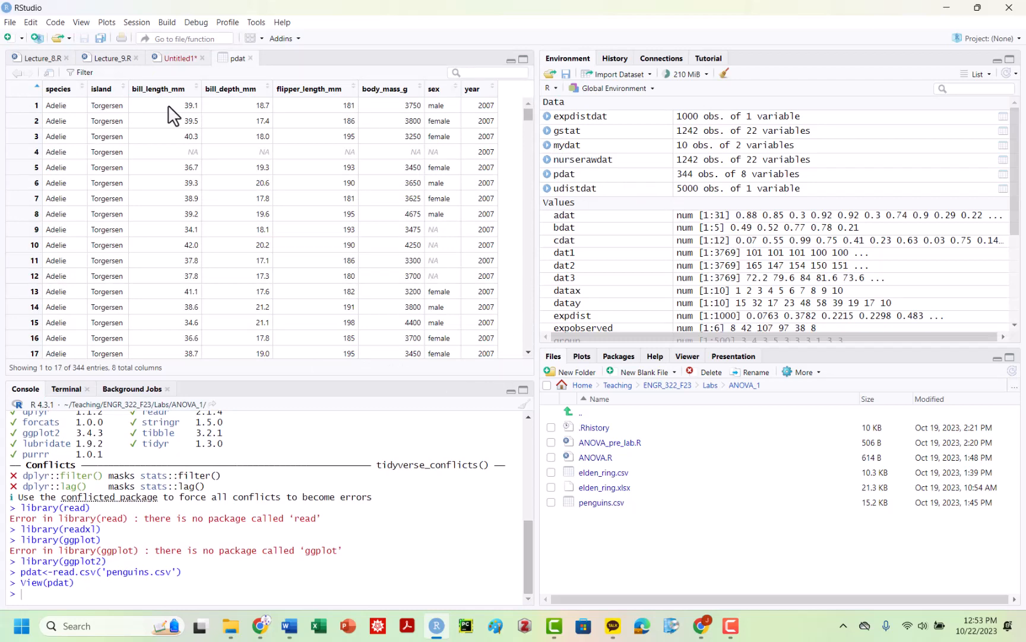
mouse_move(337, 129)
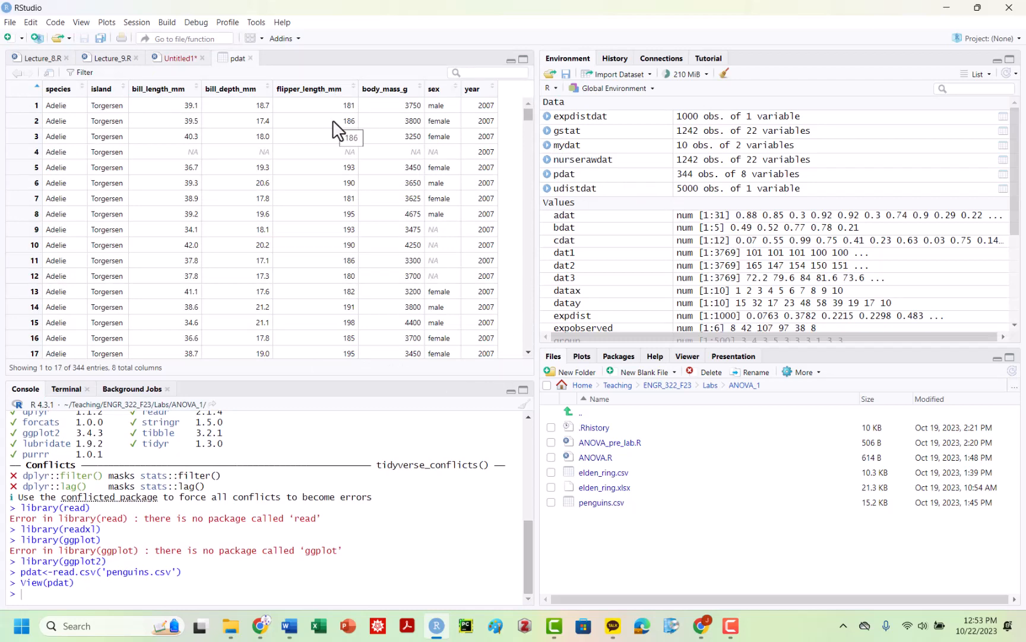
mouse_move(328, 216)
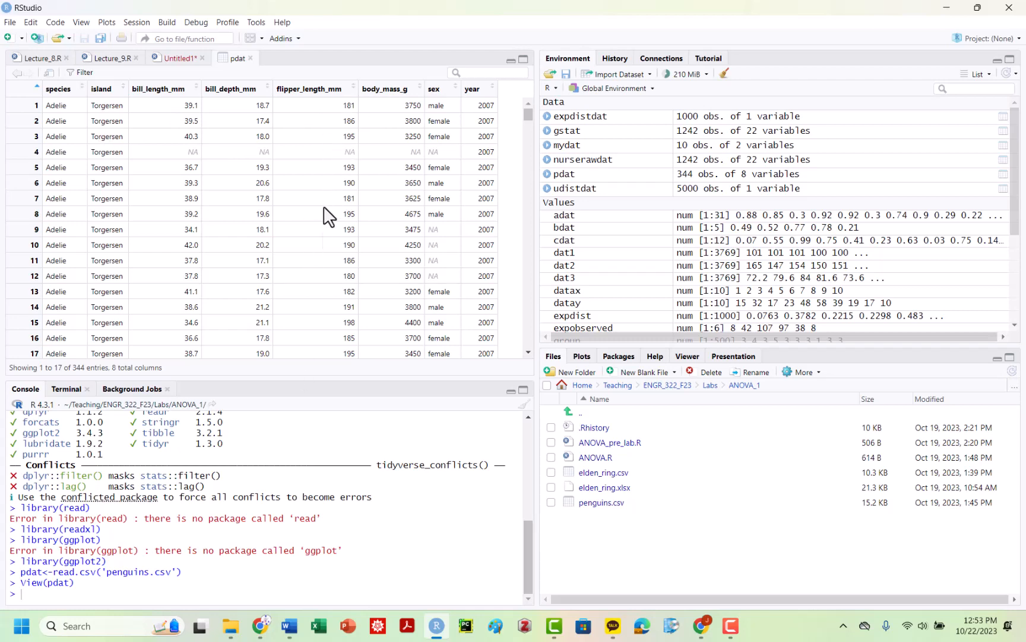
mouse_move(345, 123)
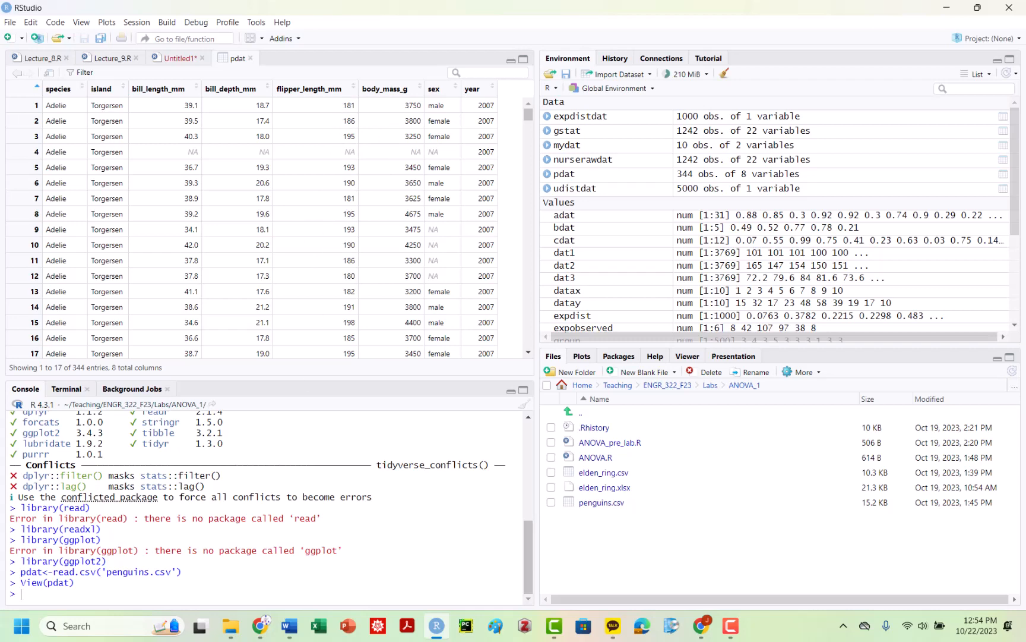
mouse_move(88, 128)
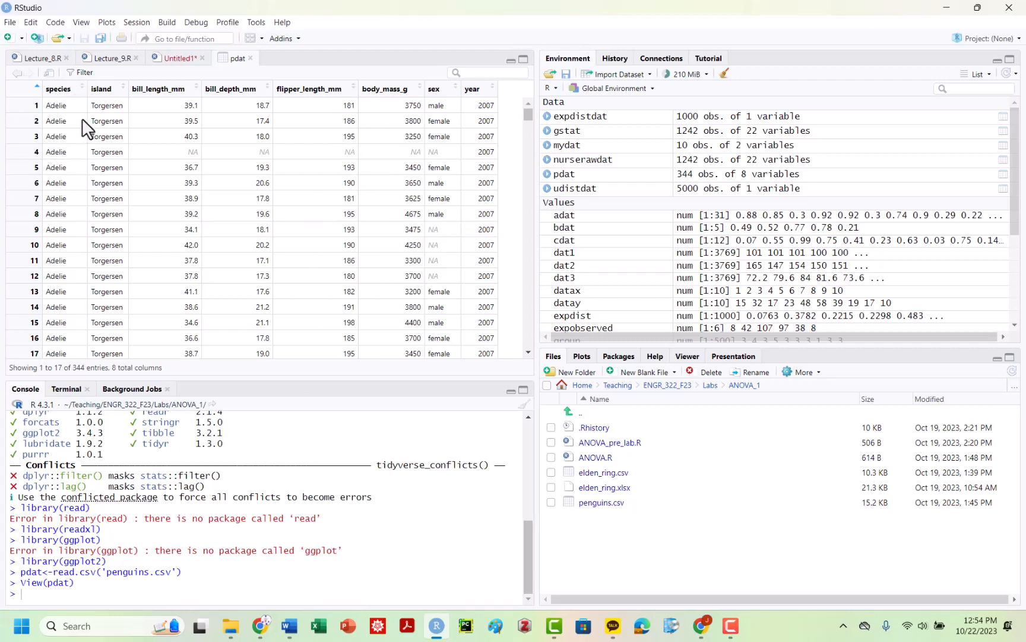
mouse_move(448, 108)
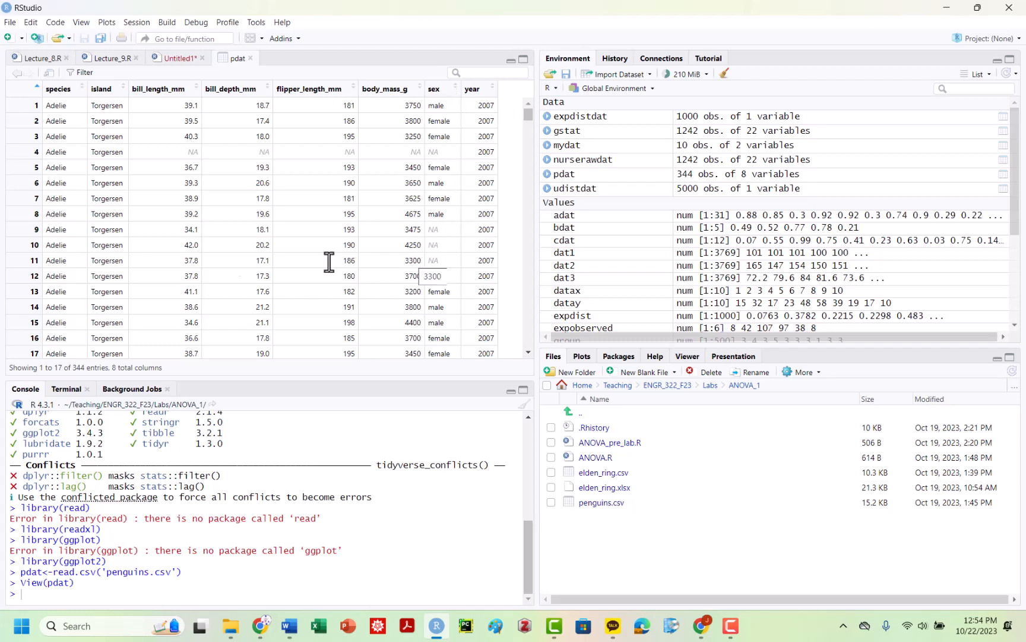
mouse_move(164, 149)
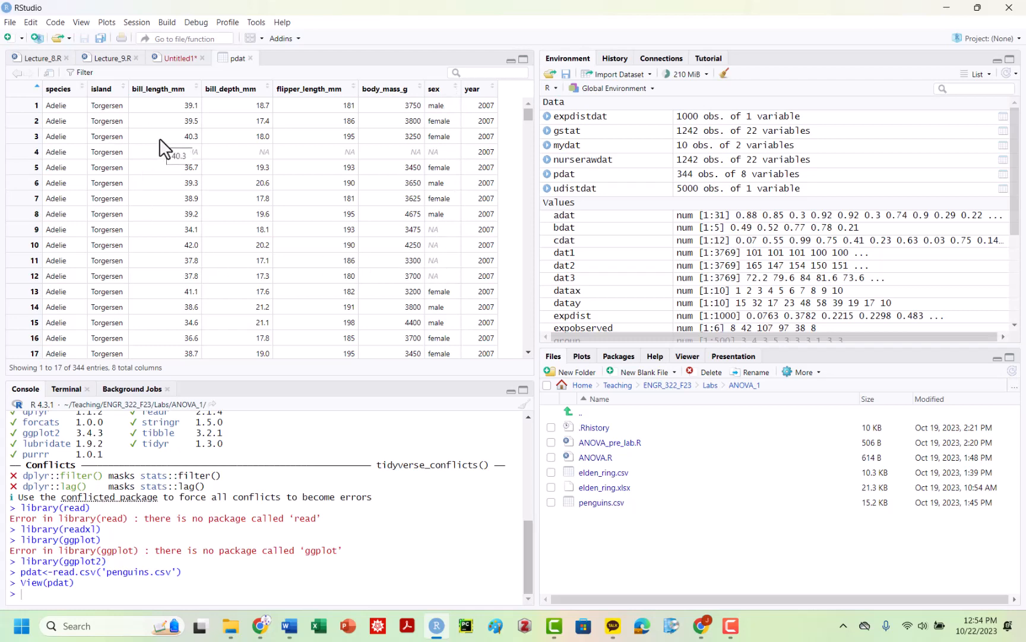
scroll(down, 3)
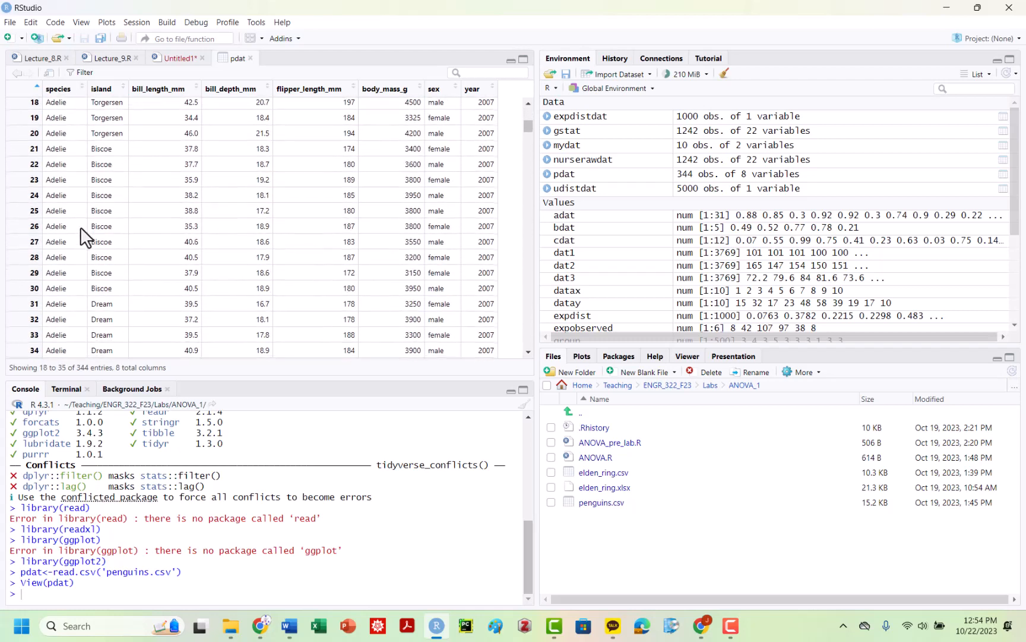
scroll(up, 3)
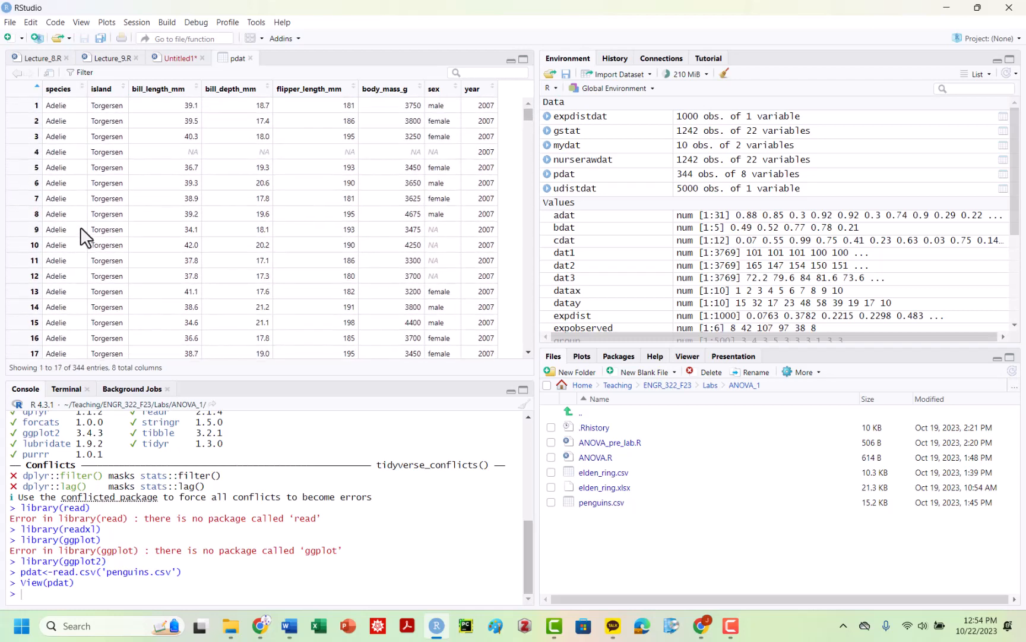
click(178, 57)
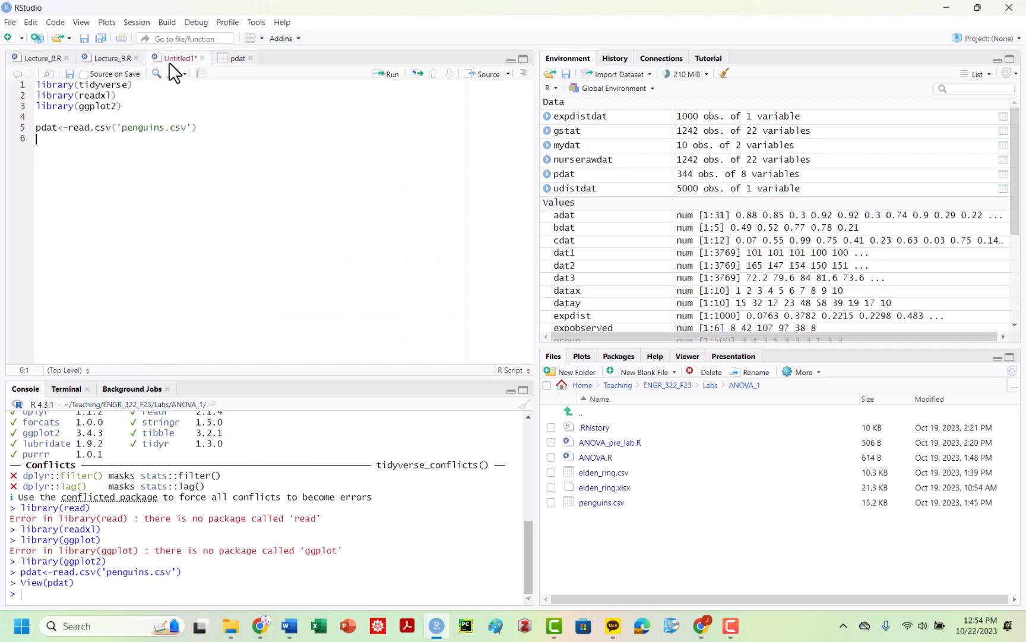
mouse_move(138, 162)
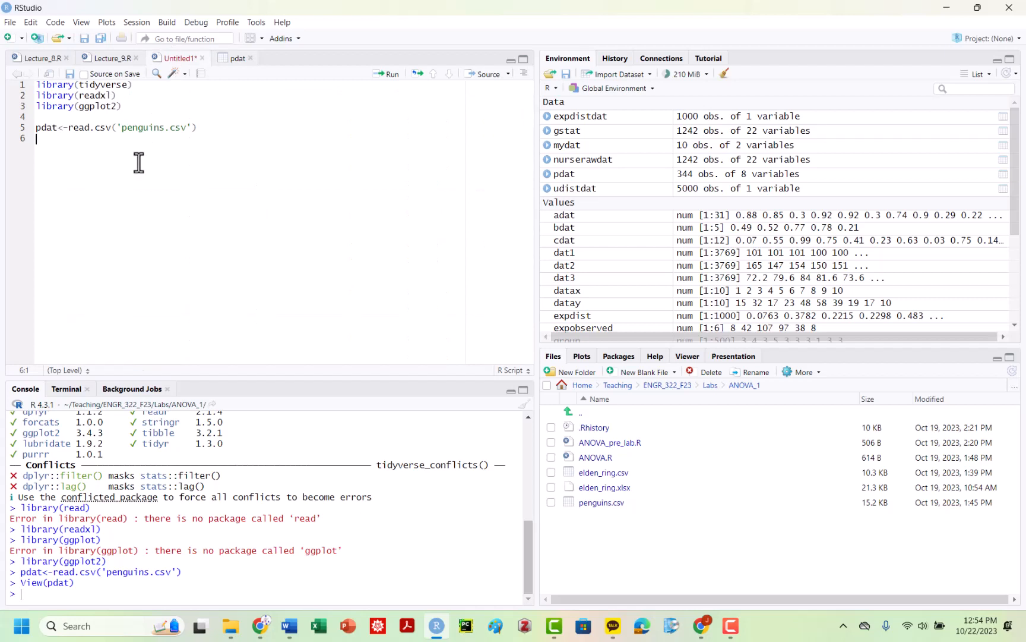
Step: Start a pdat %>% pipeline with a partial df_selec call, discarding the panova attempt
text(anova)
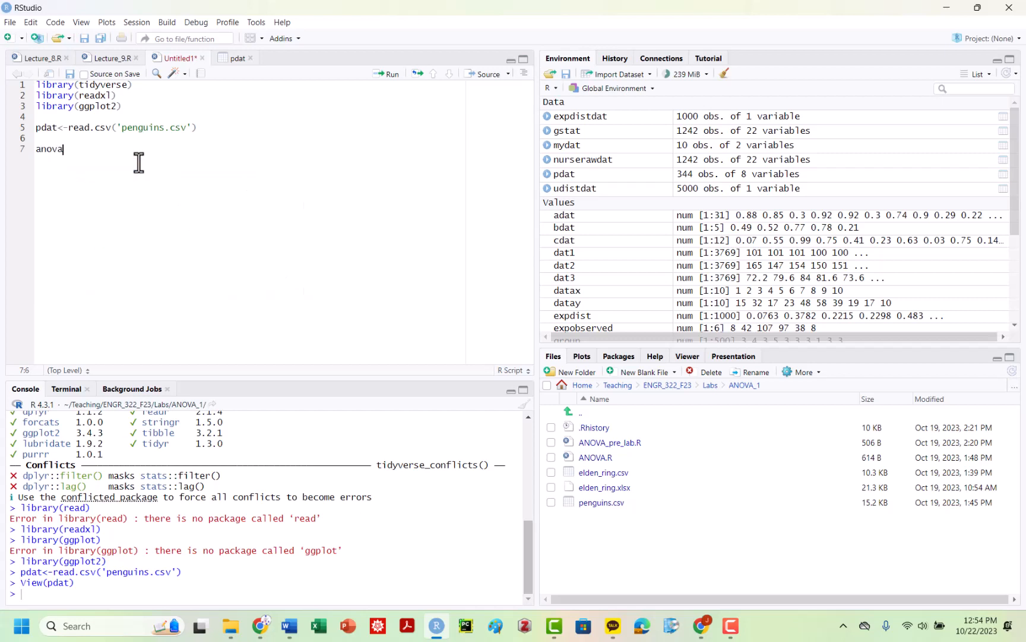
text(p)
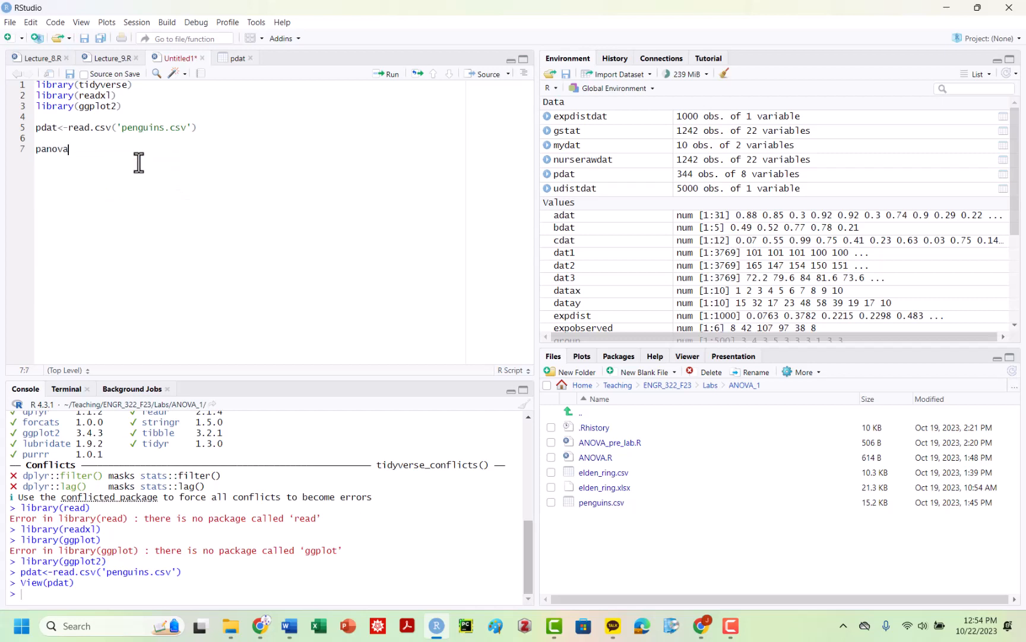
text(<-)
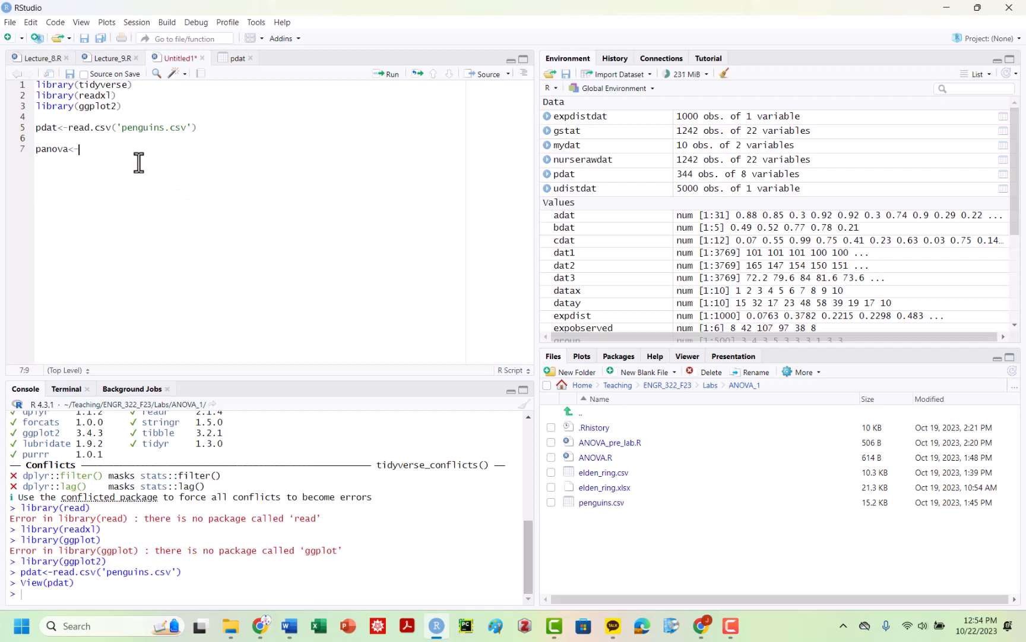
key(BackSpace)
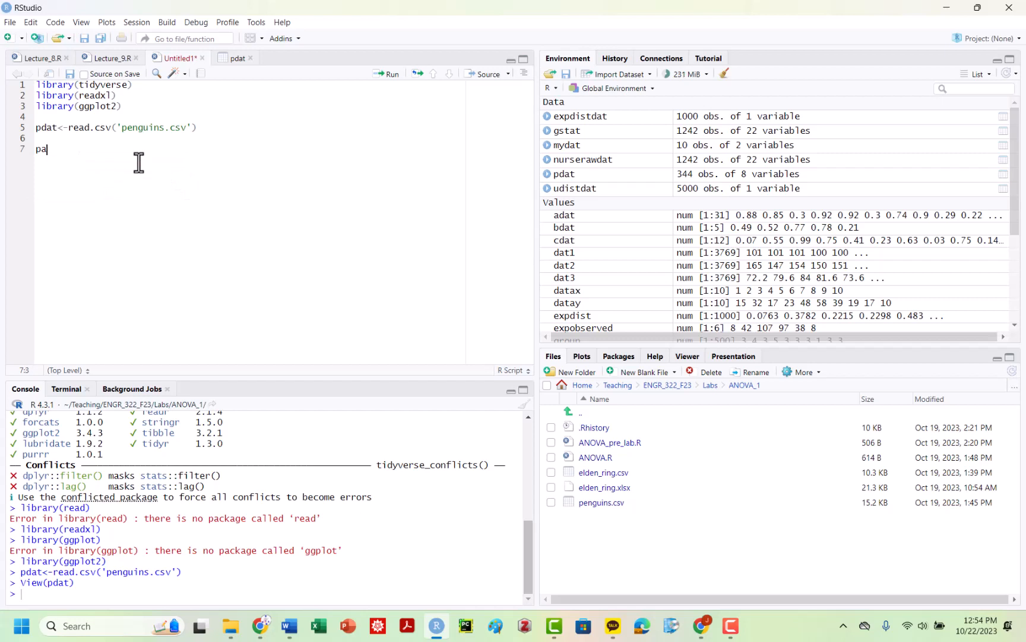
text(dat%>%)
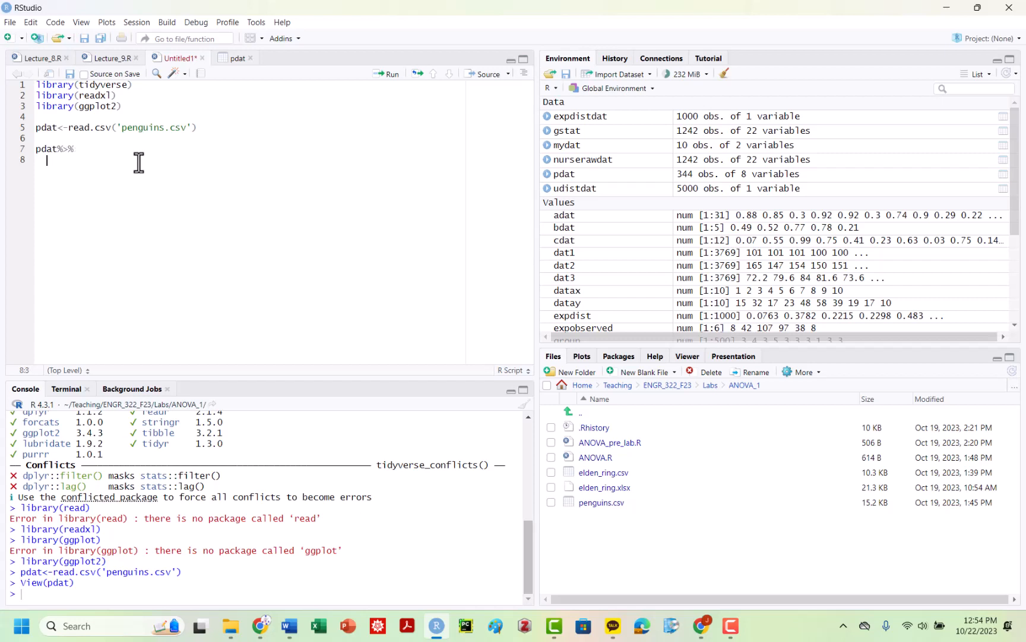
text(df_s)
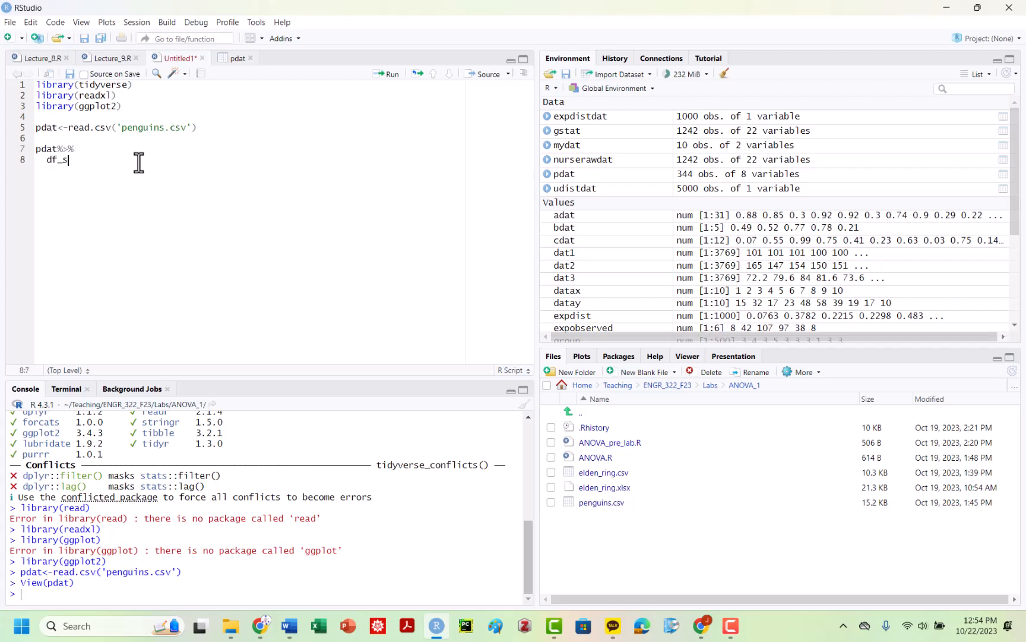
text(elec)
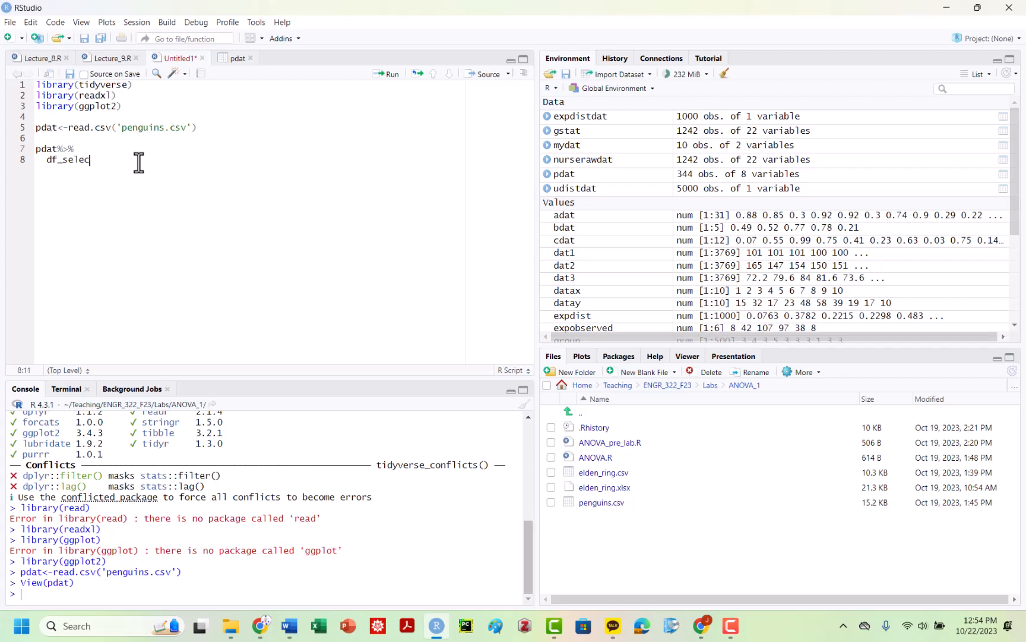
key(Return)
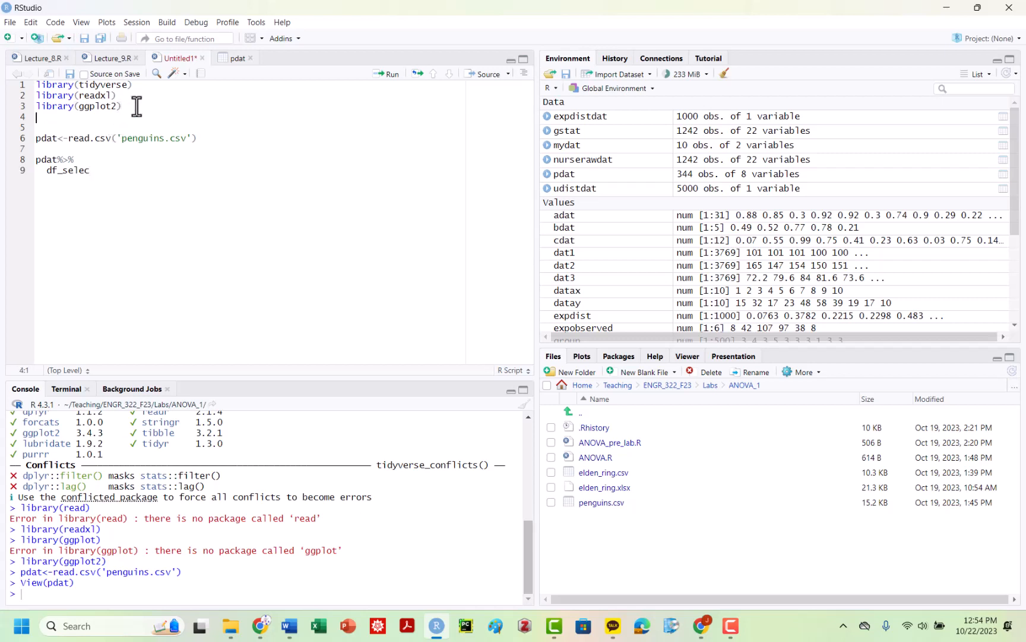
Step: Load library(rstatix) and begin df_select(vars = c('')) in the pipeline
text(library(rstatix)
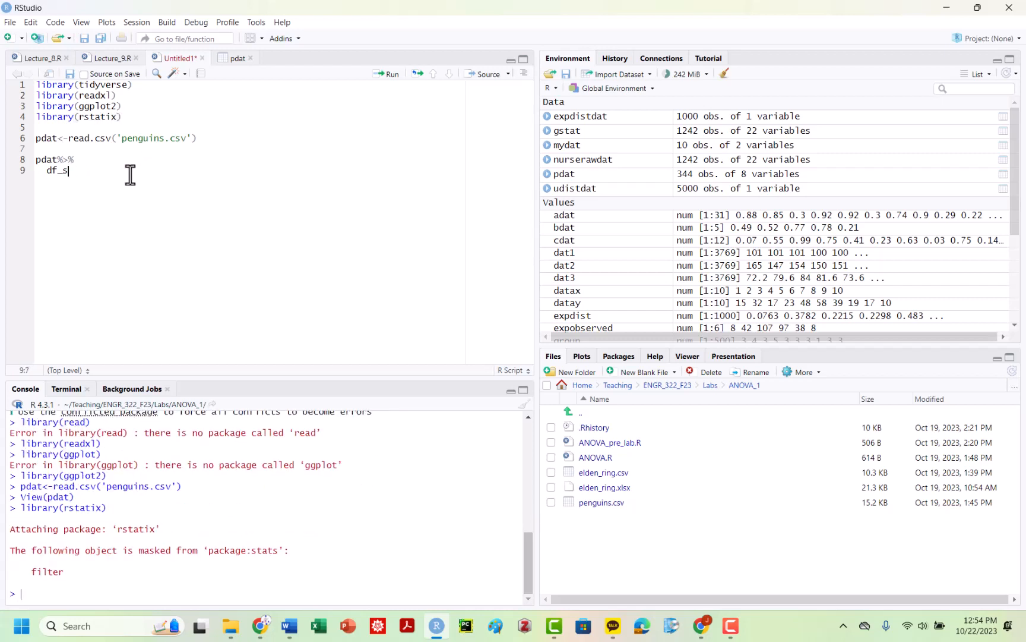
key(Backspace)
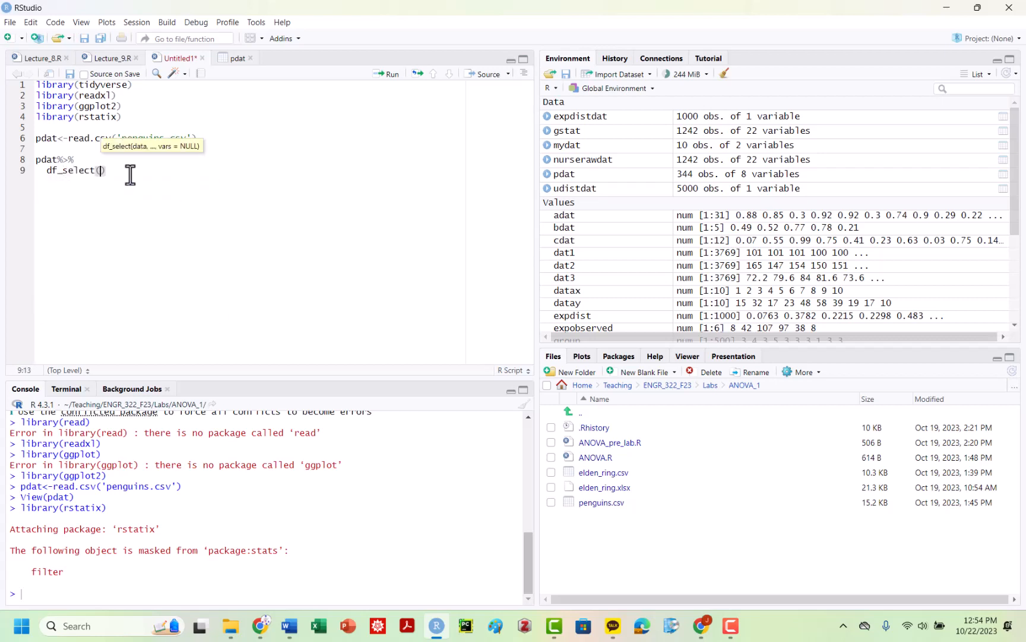
text(vars =)
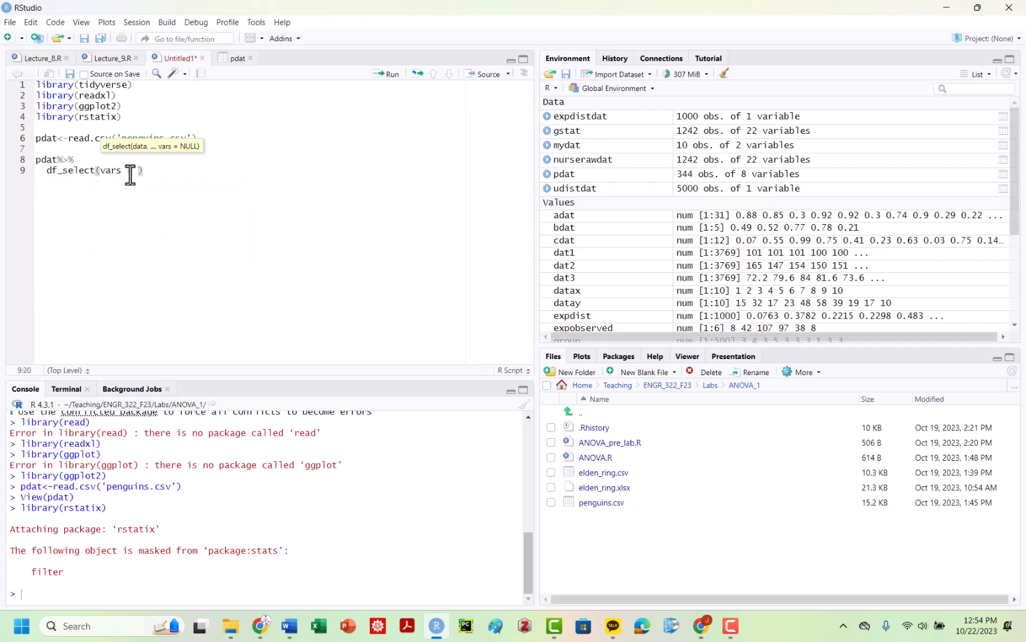
text(c()
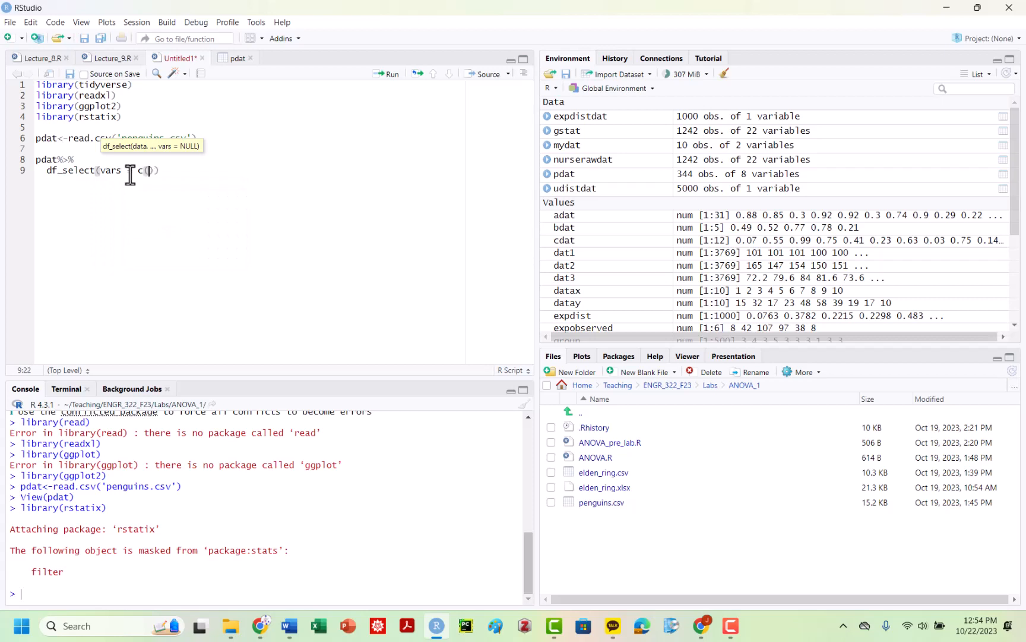
text('')
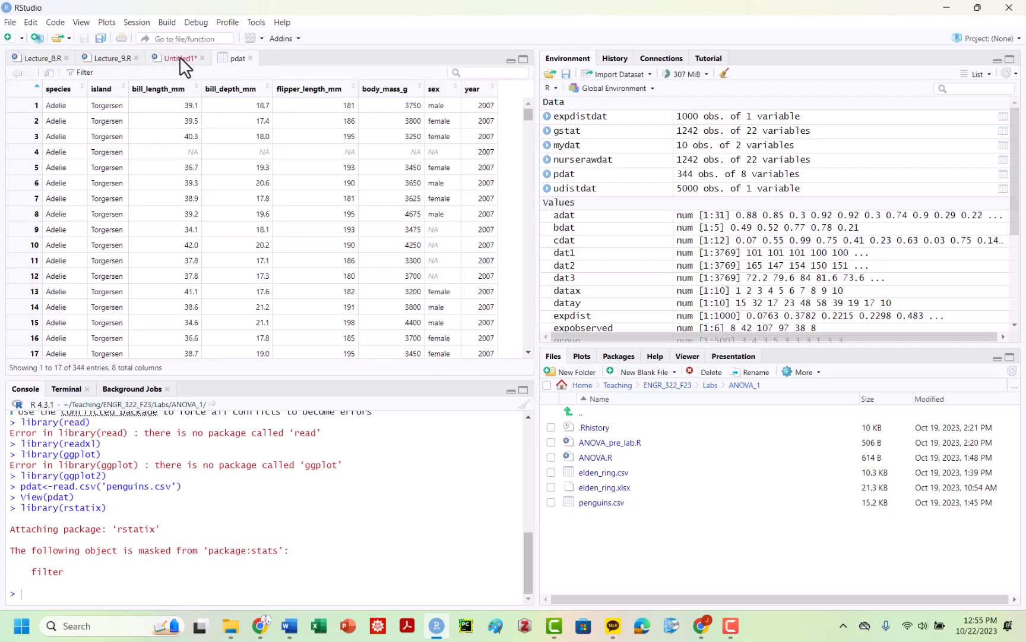
Step: Add 'species', 'island' and 'sex' to the df_select variable list
click(177, 58)
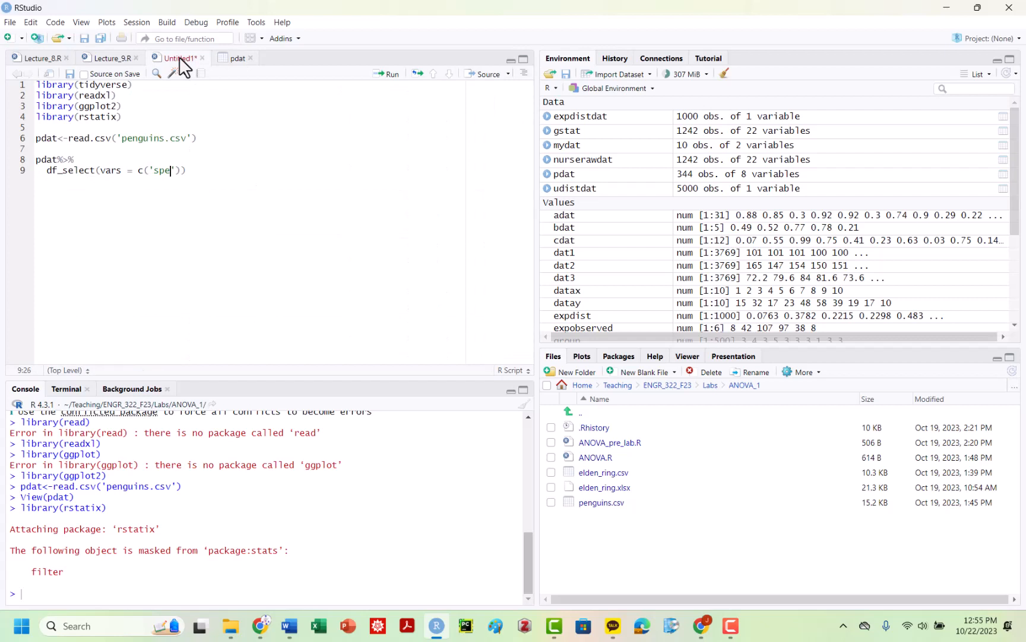
text(cies,)
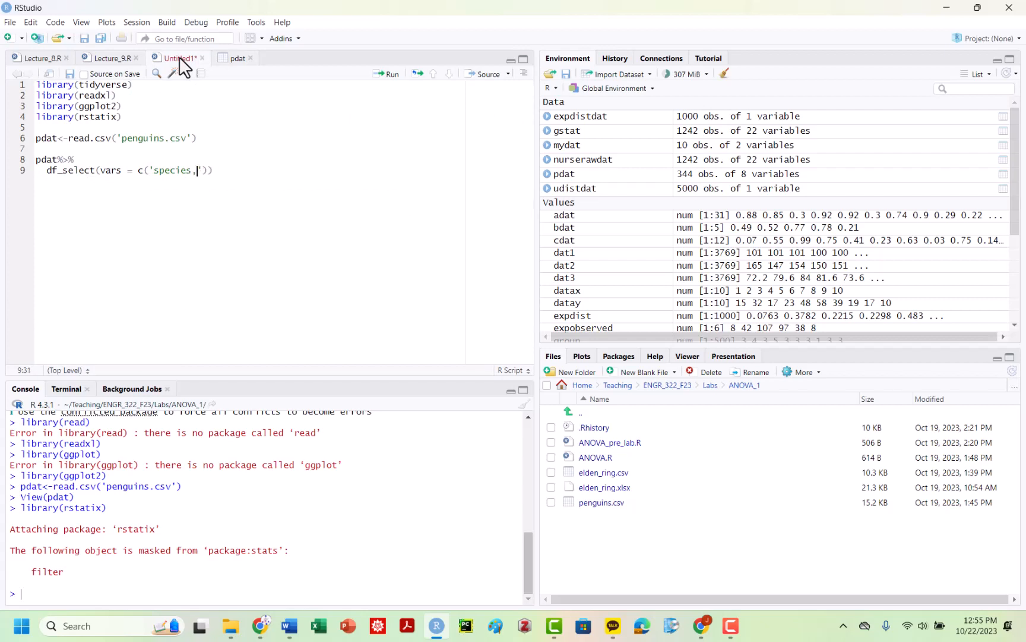
key(Backspace)
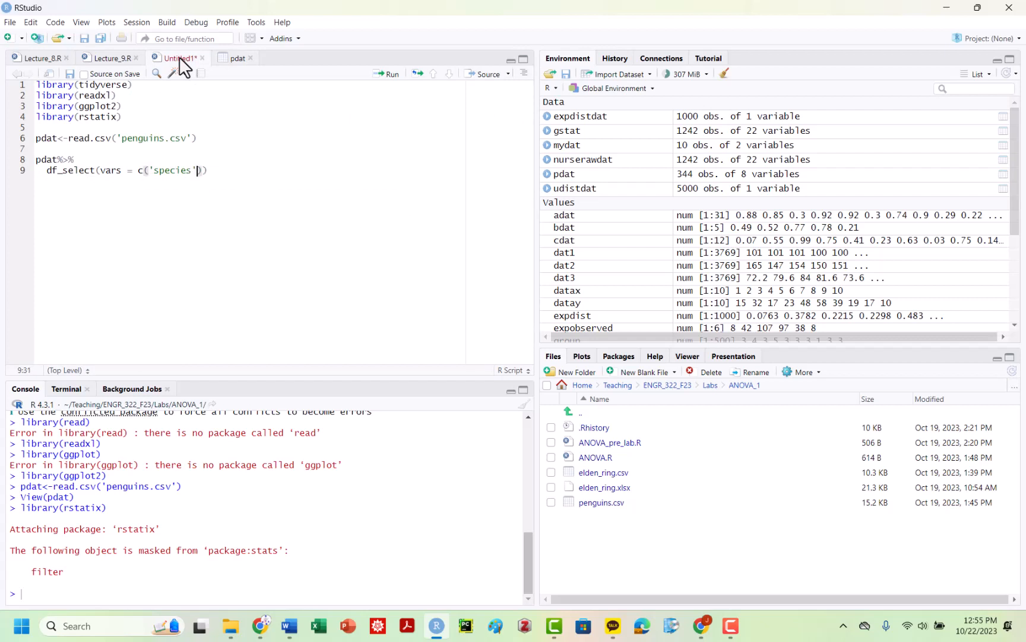
text(, 'island')
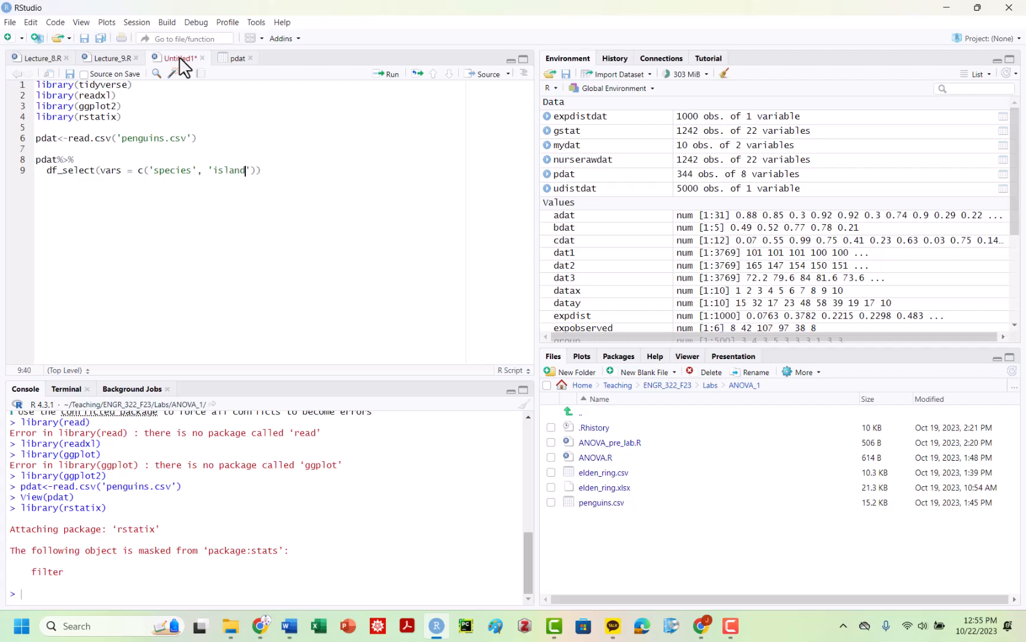
text(, 's)
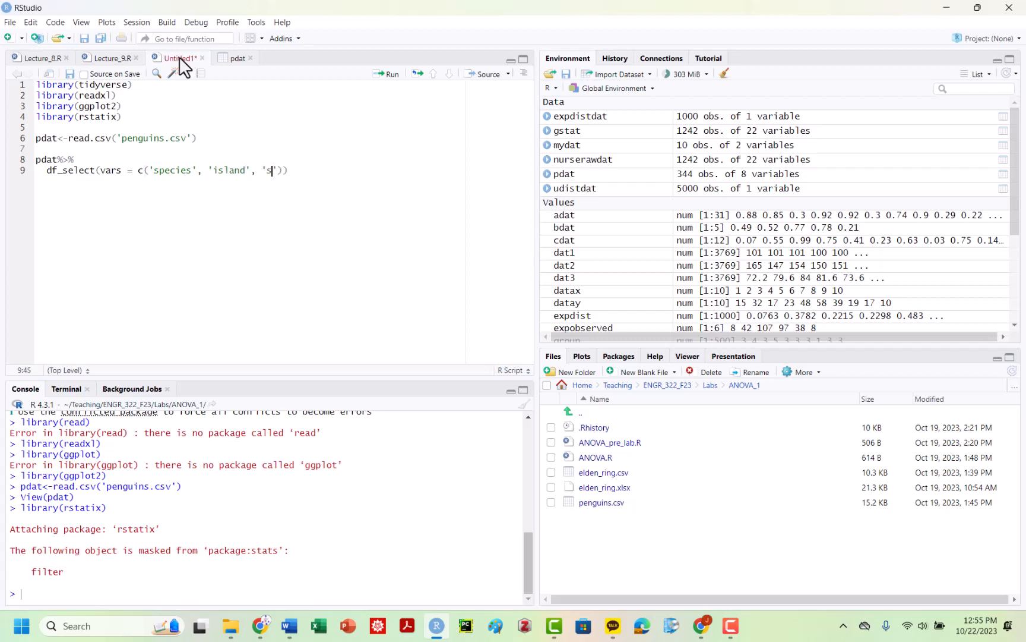
text(ex)
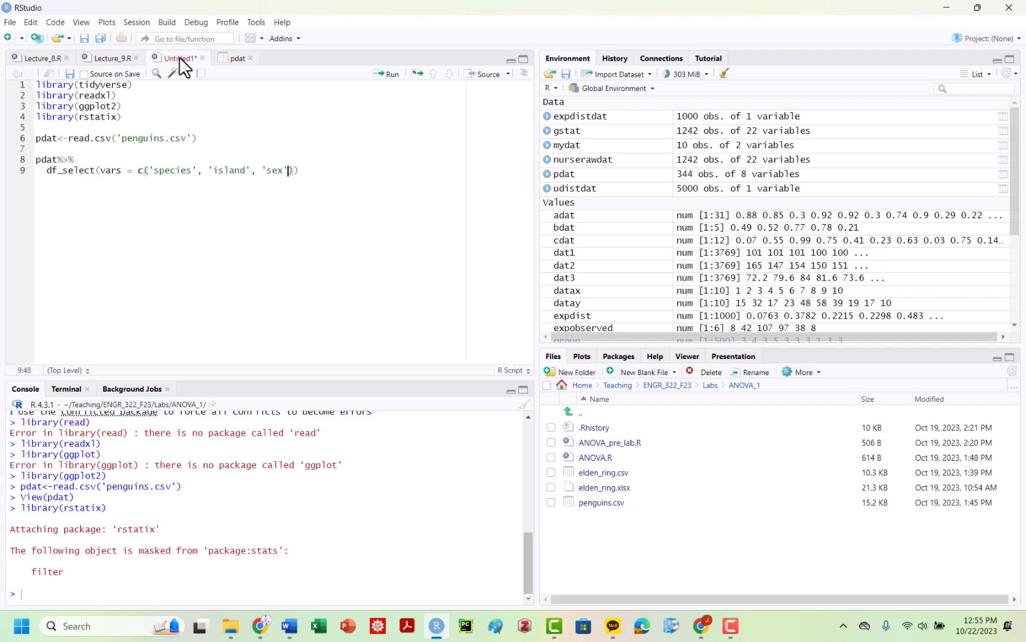
Step: Check the pdat column names and add 'flipper_length_mm' as the final variable
click(236, 58)
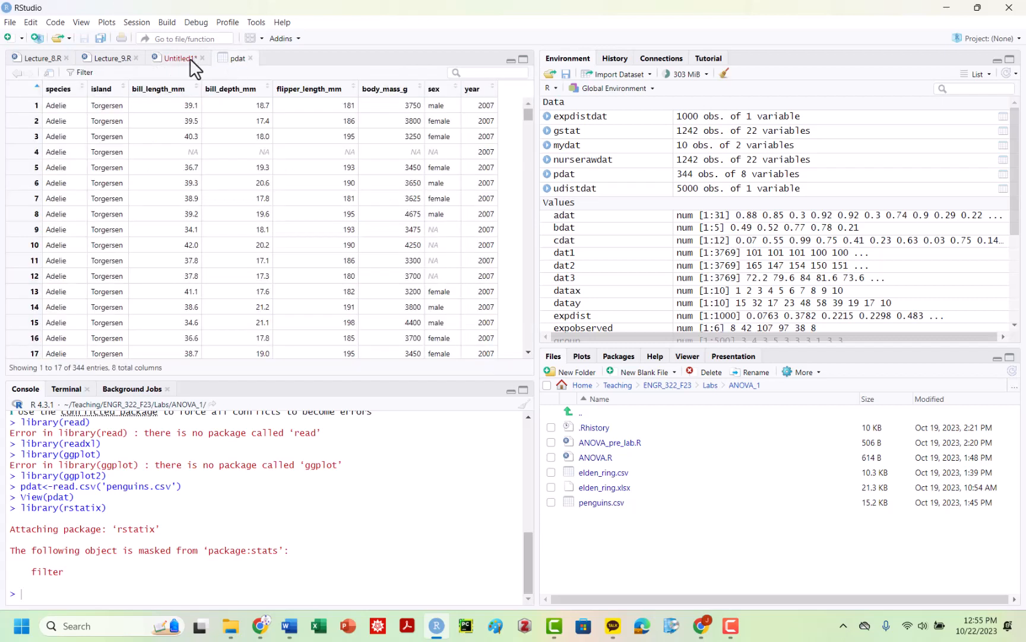
click(178, 58)
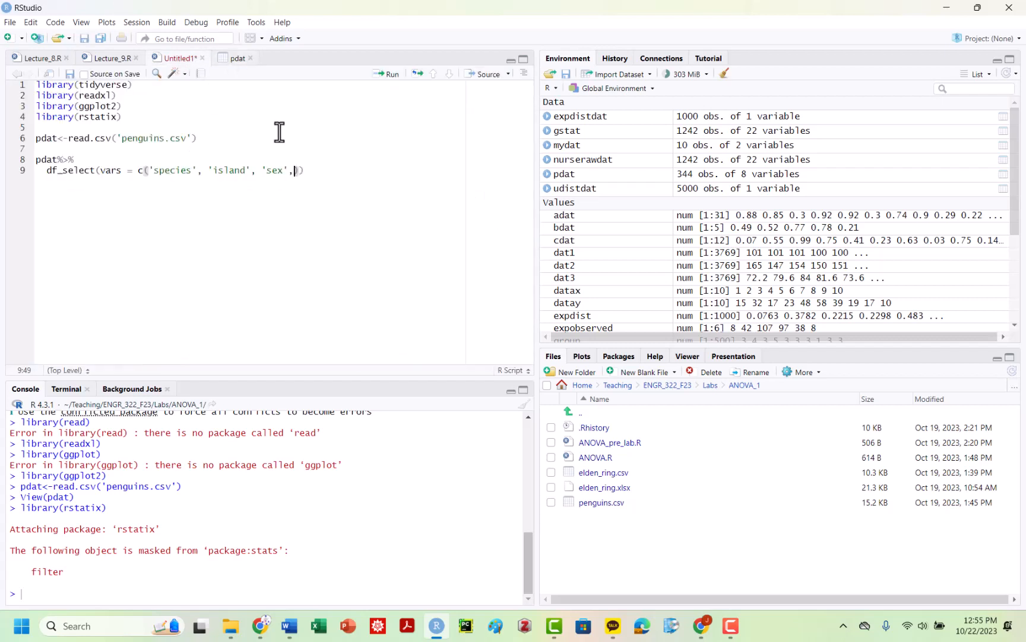
text('flippe')
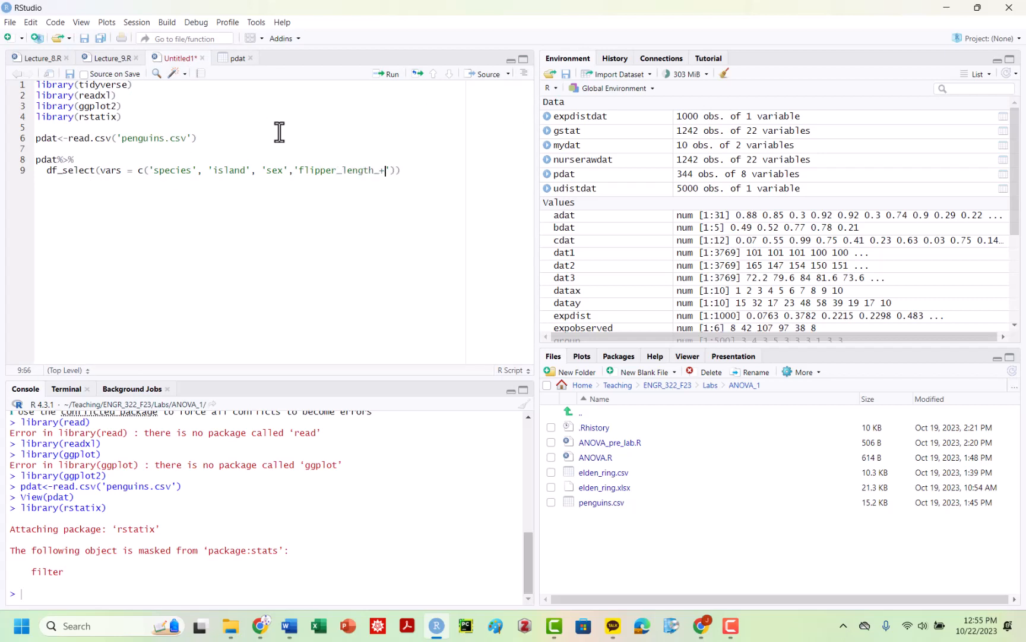
text(mm)
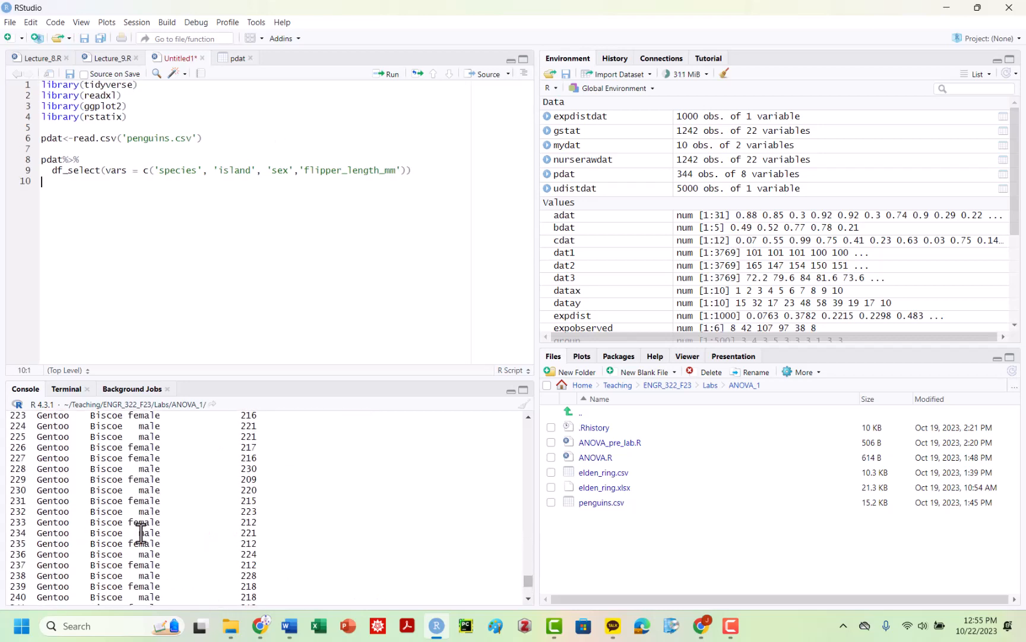
scroll(up, 3)
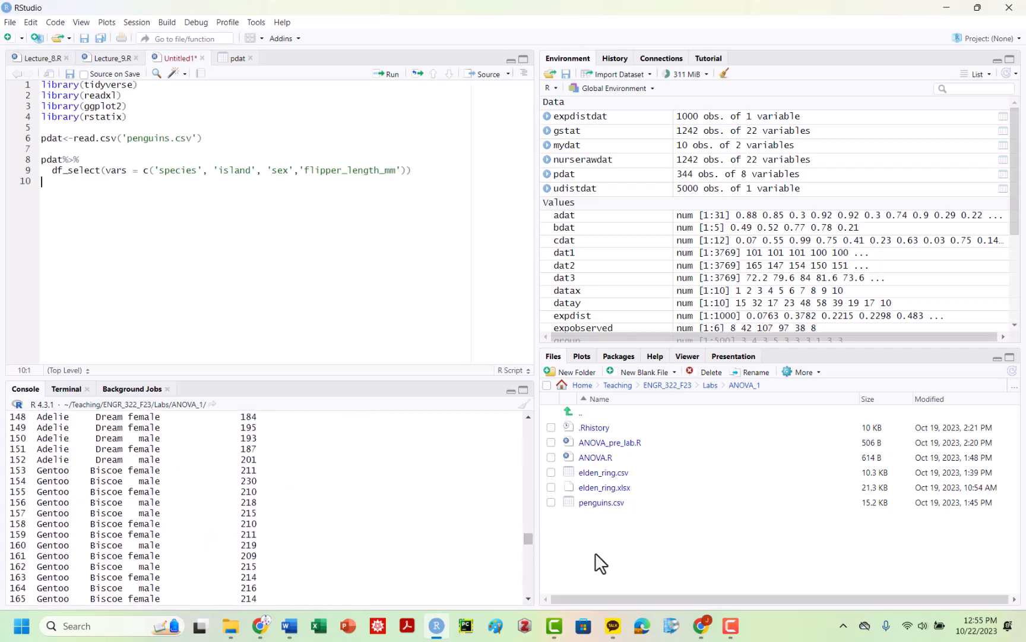
scroll(up, 3)
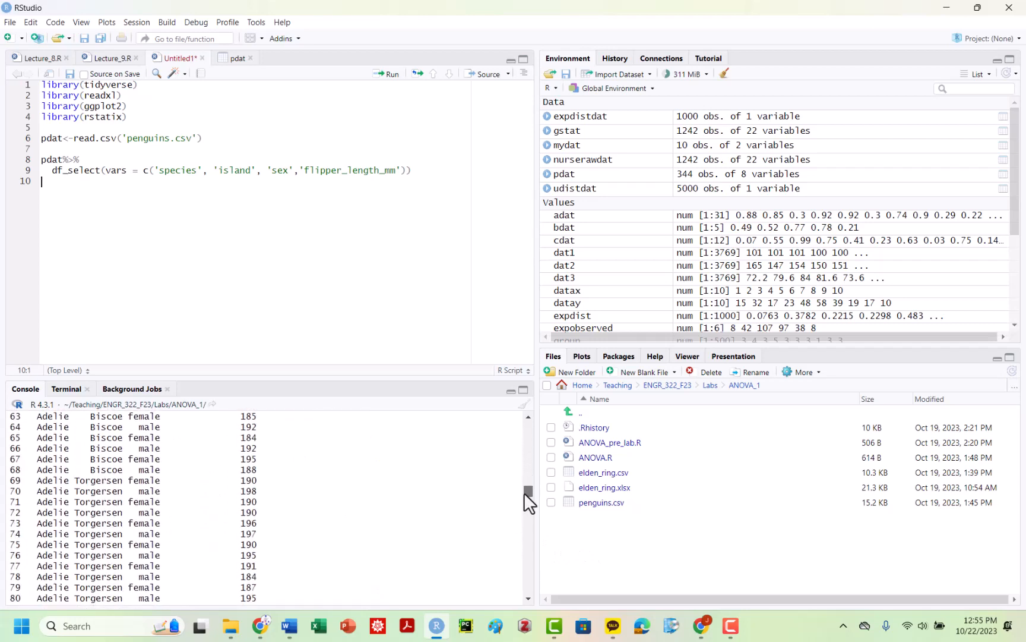
scroll(down, 3)
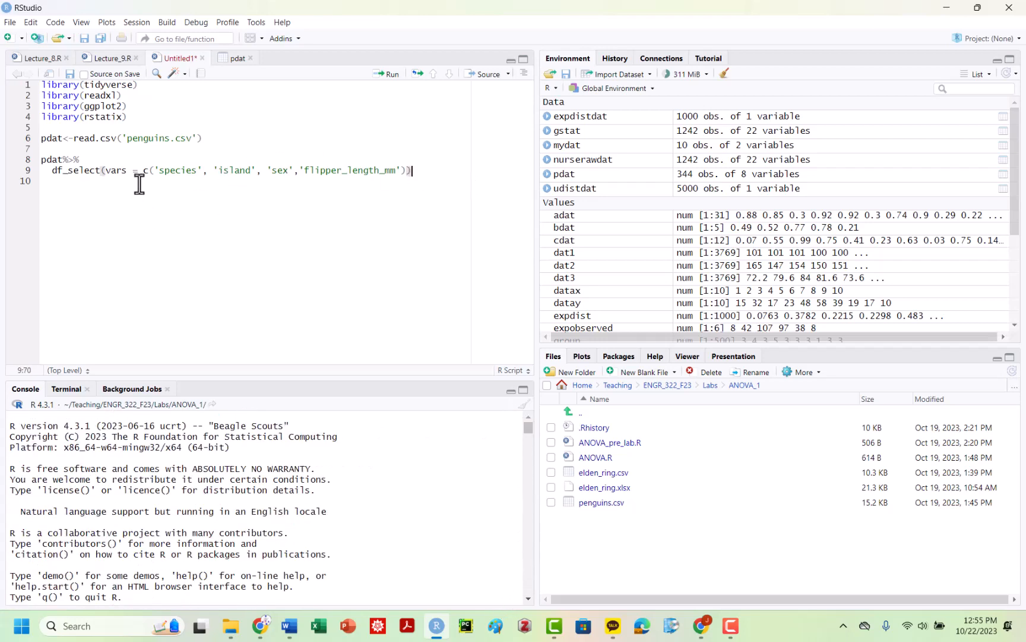
click(281, 171)
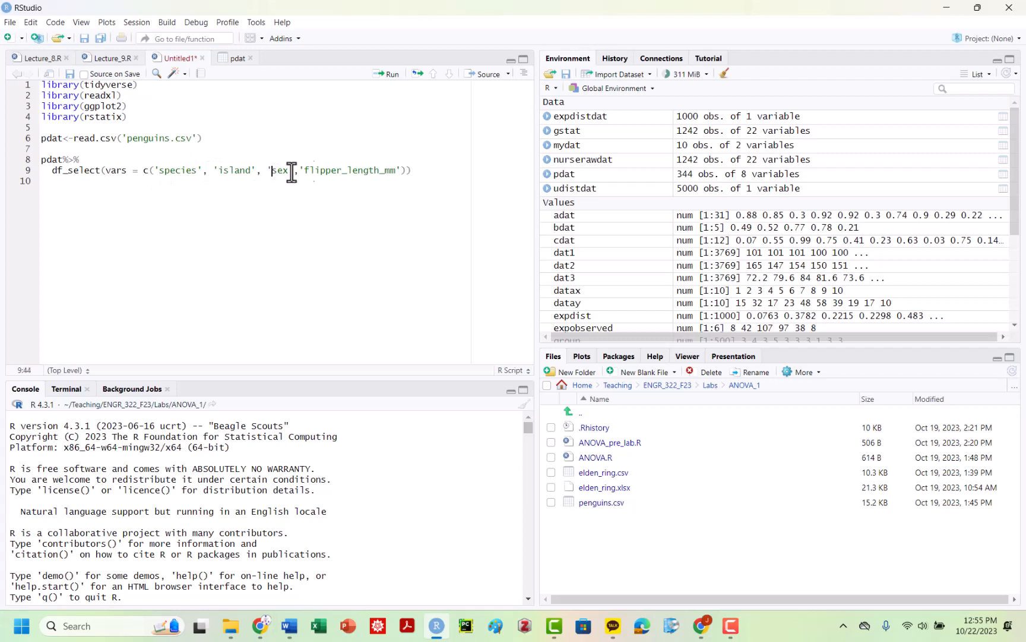
double_click(351, 171)
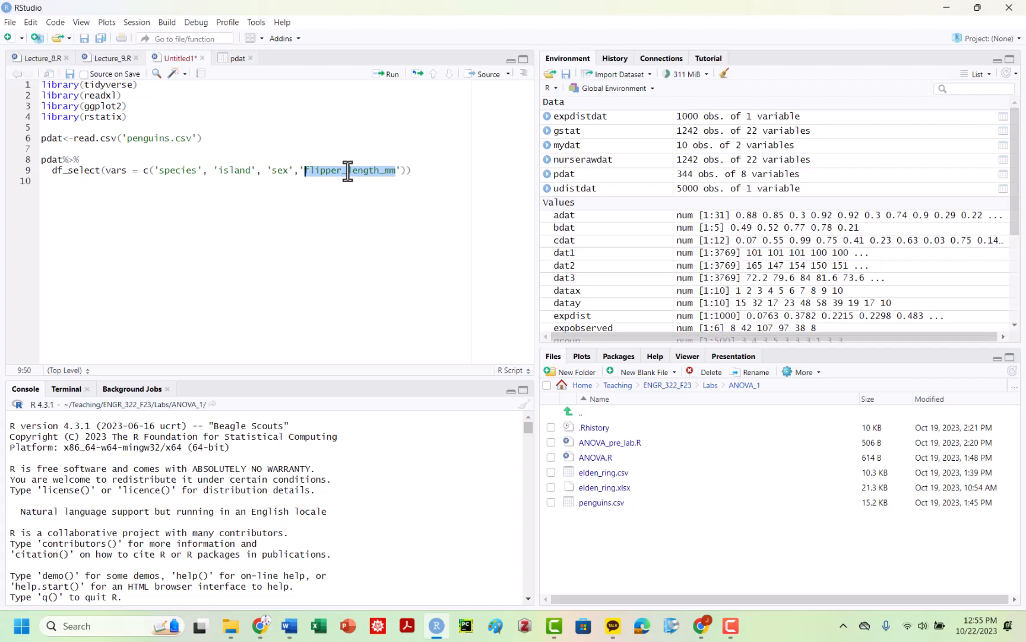
mouse_move(194, 214)
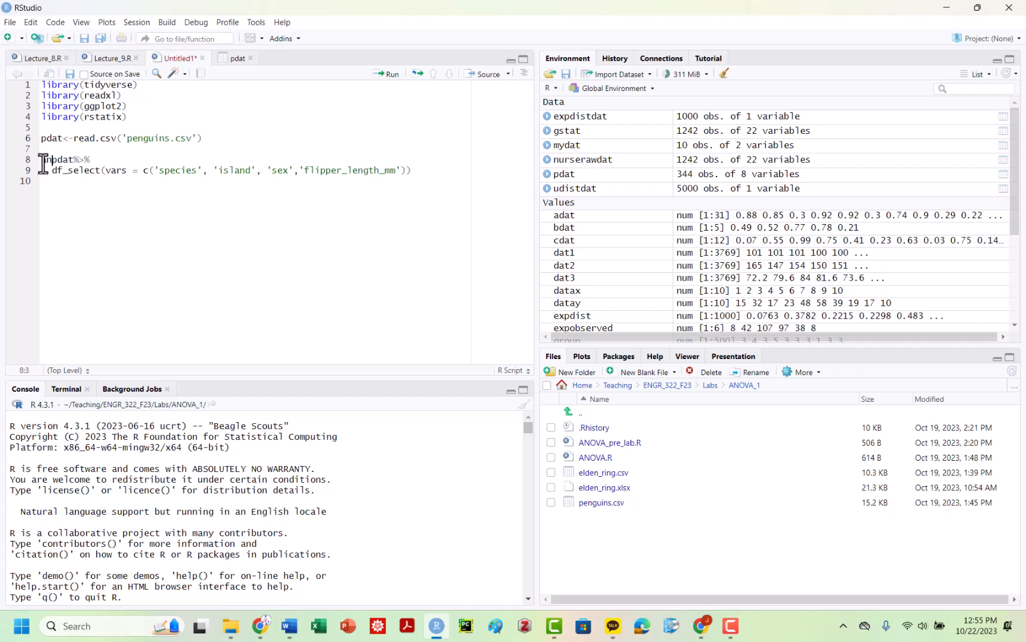
Step: Write aov(flipper_length_mm ~ sex, data = panova) on line 12 and run it
text(anvo)
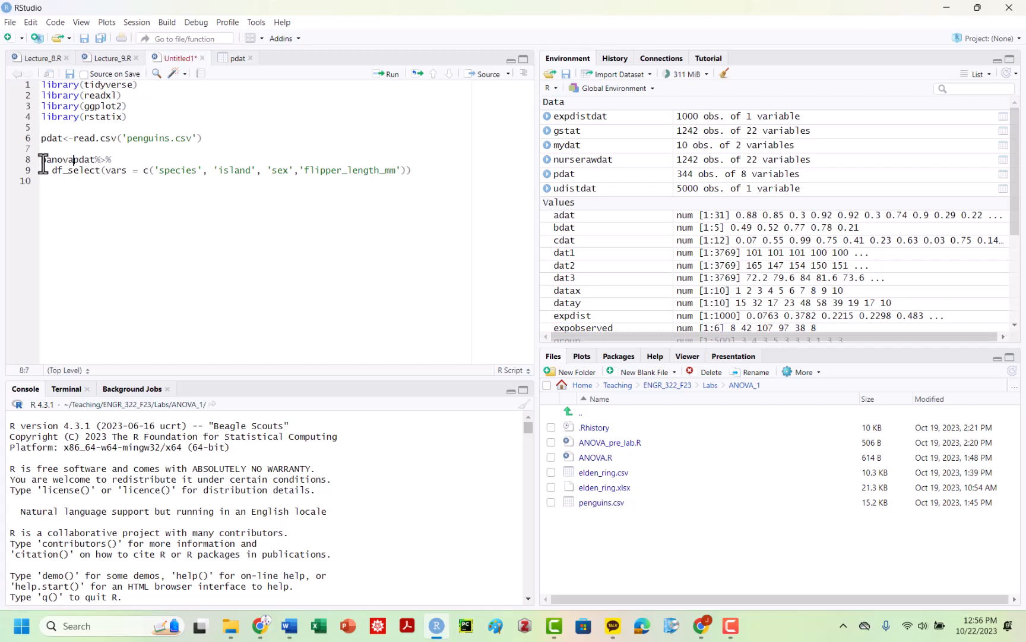
text(<-)
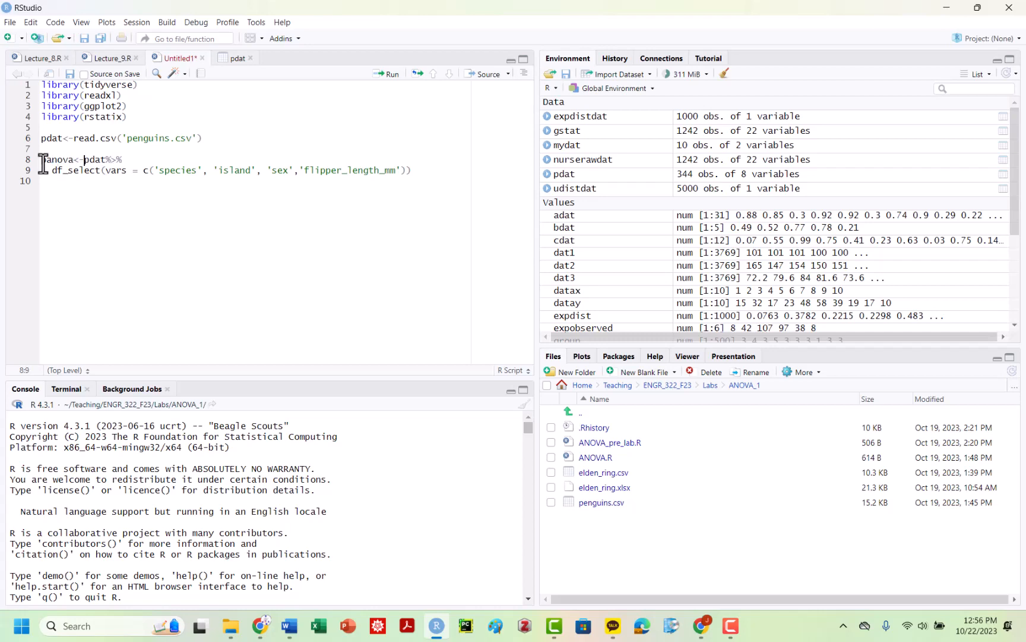
click(386, 73)
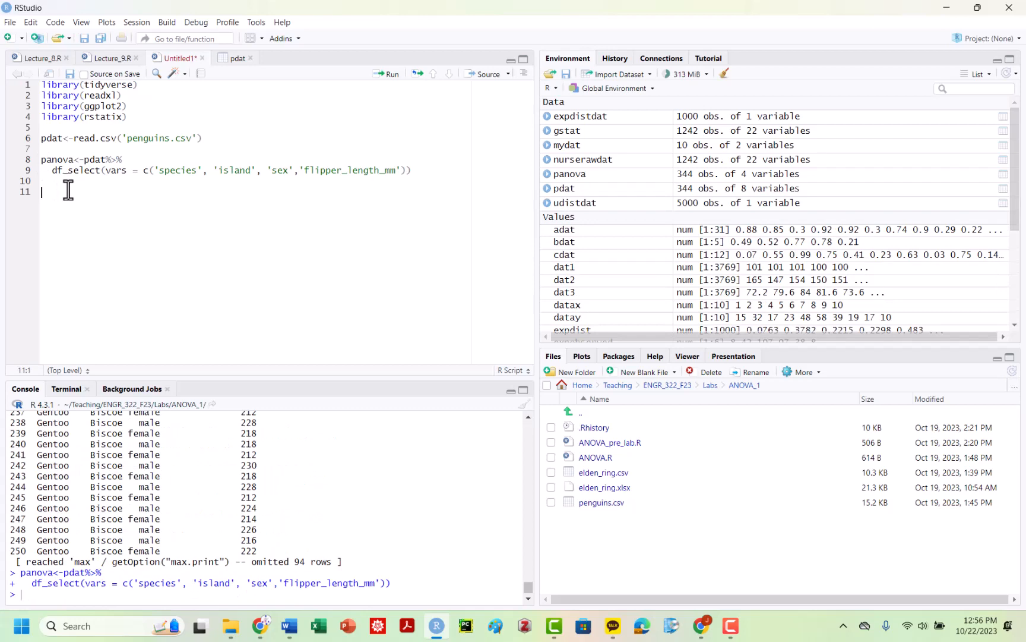
text(anova)
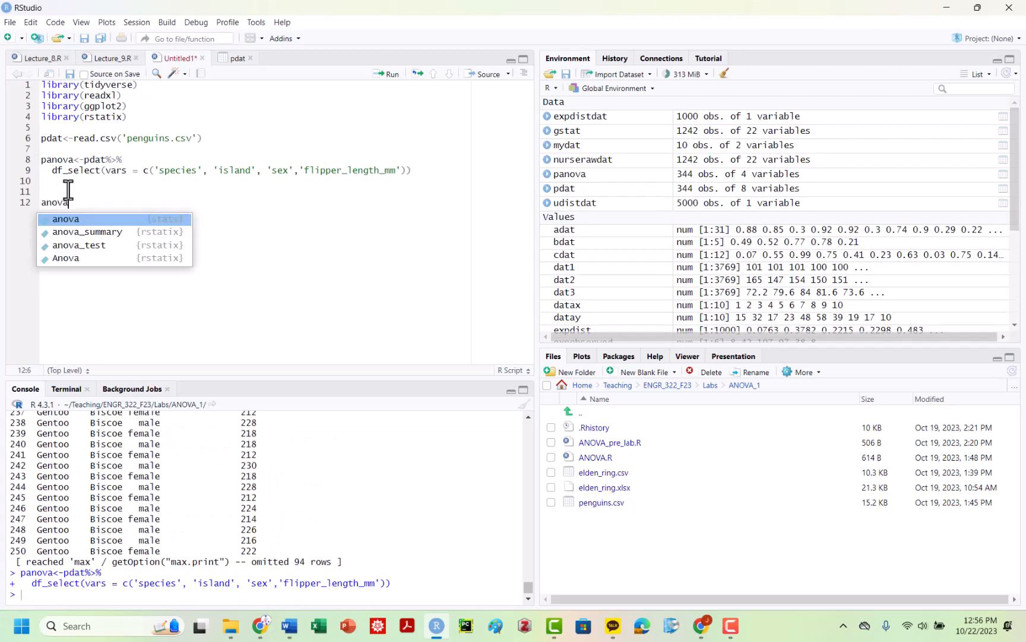
text(aoi)
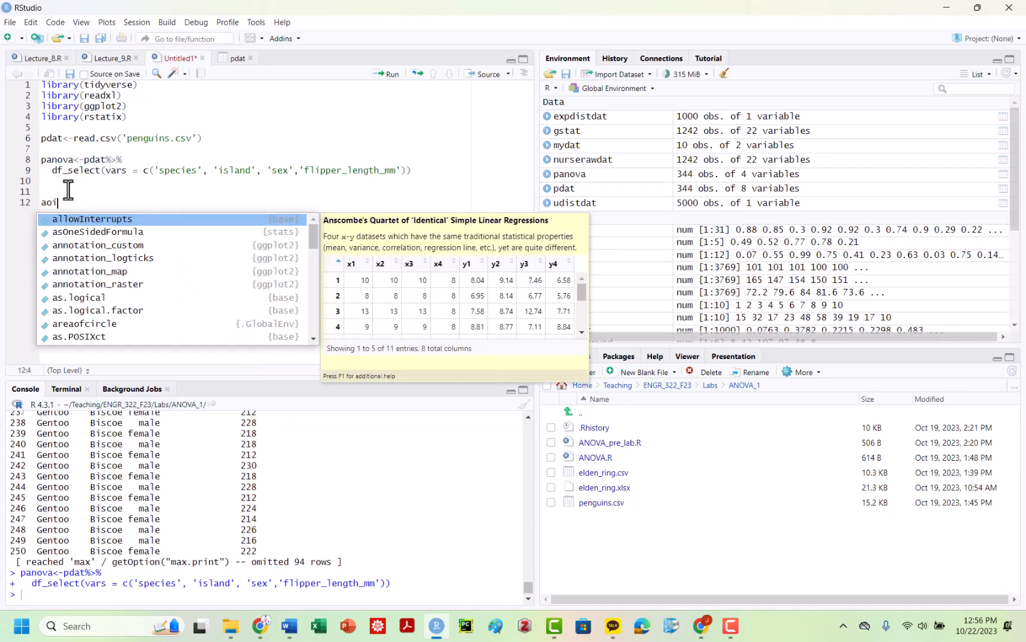
text(v()
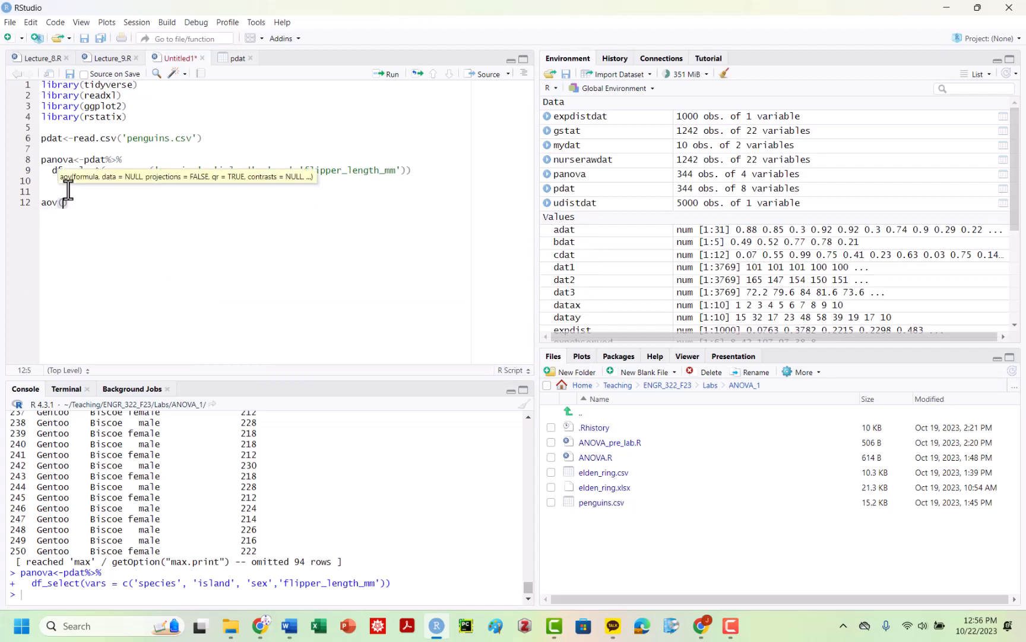
text(flipper_length_mm)
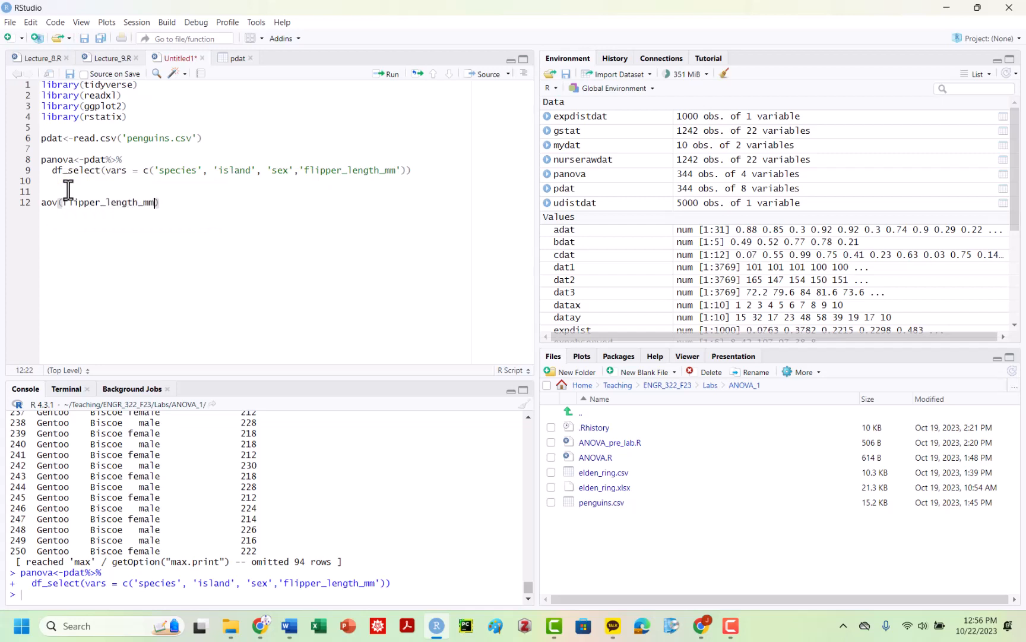
text(~)
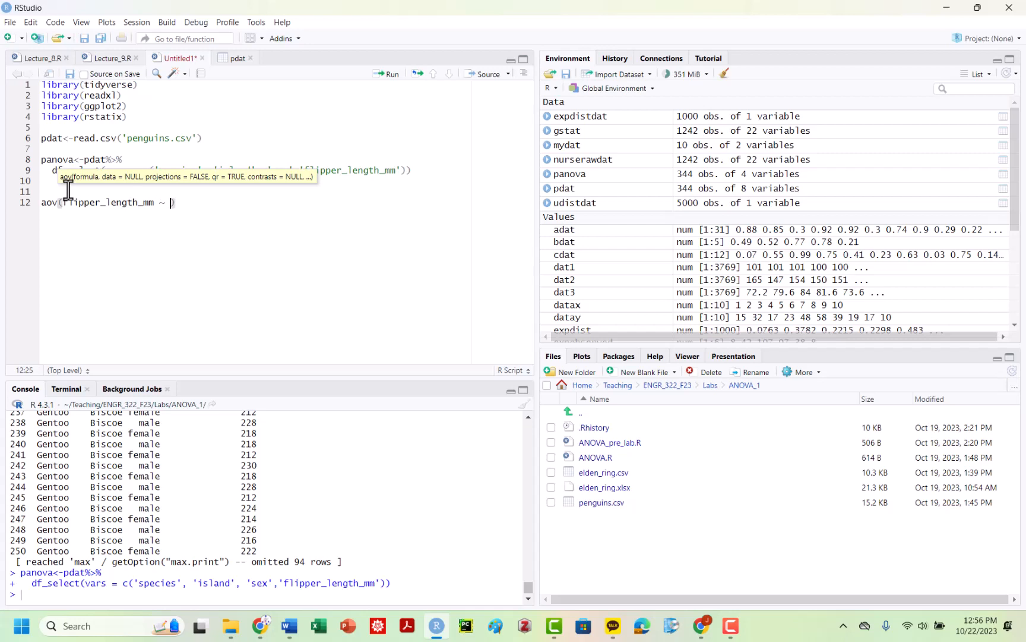
text(sex)
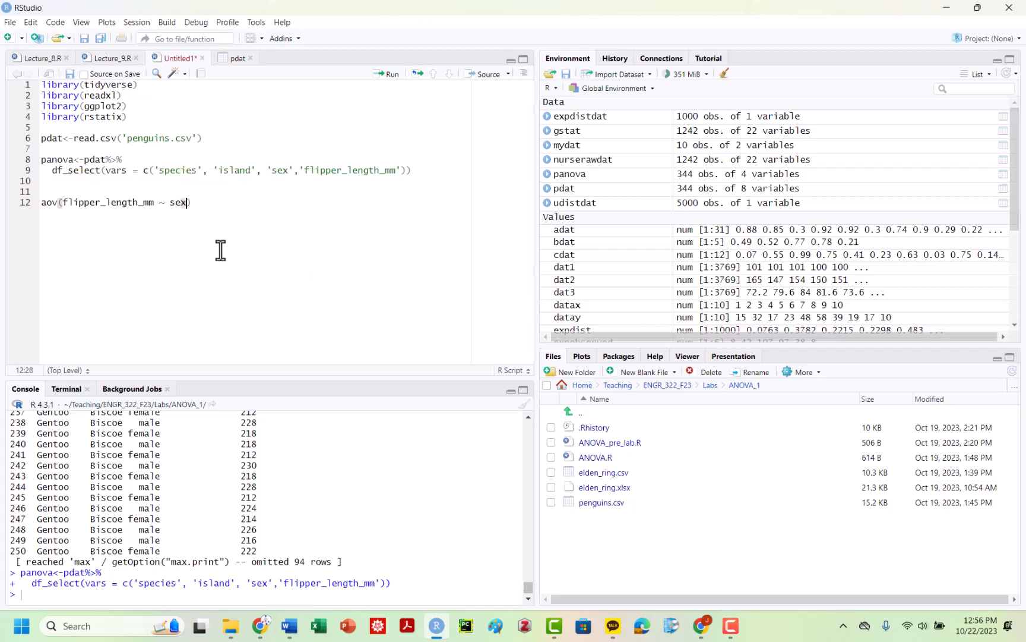
text(, data = panova)
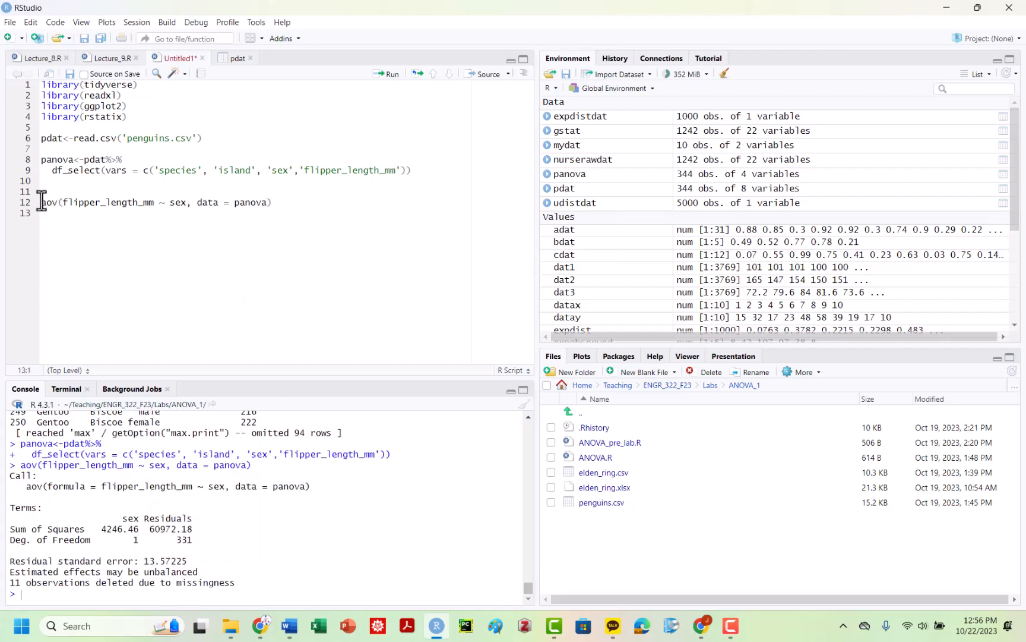
click(43, 201)
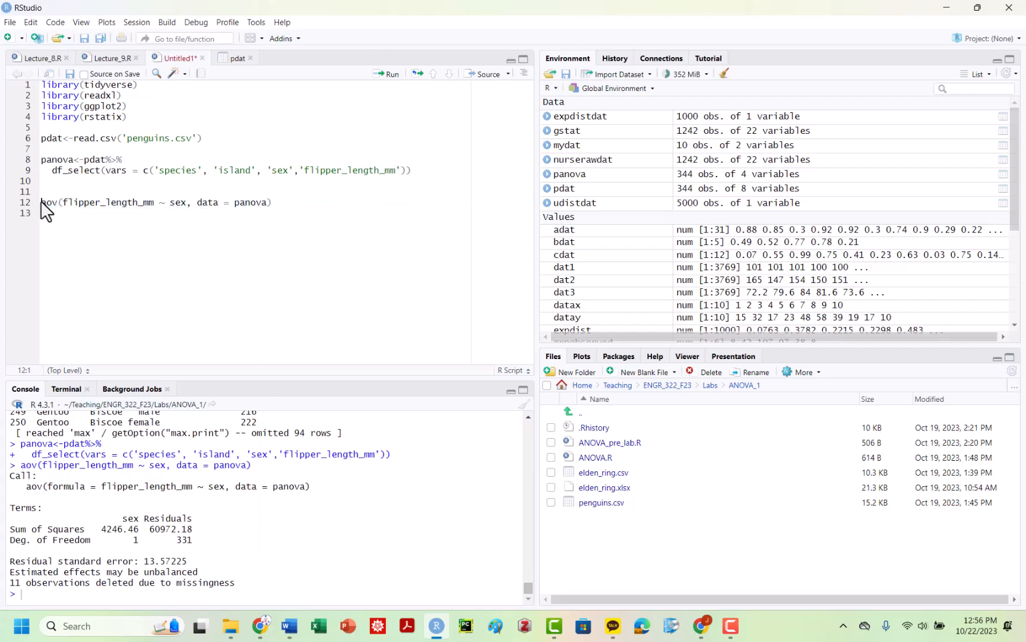
Step: Save the ANOVA as oneway and run summary(oneway), showing F = 23.05, p = 2.39e-06
text(oneway<-)
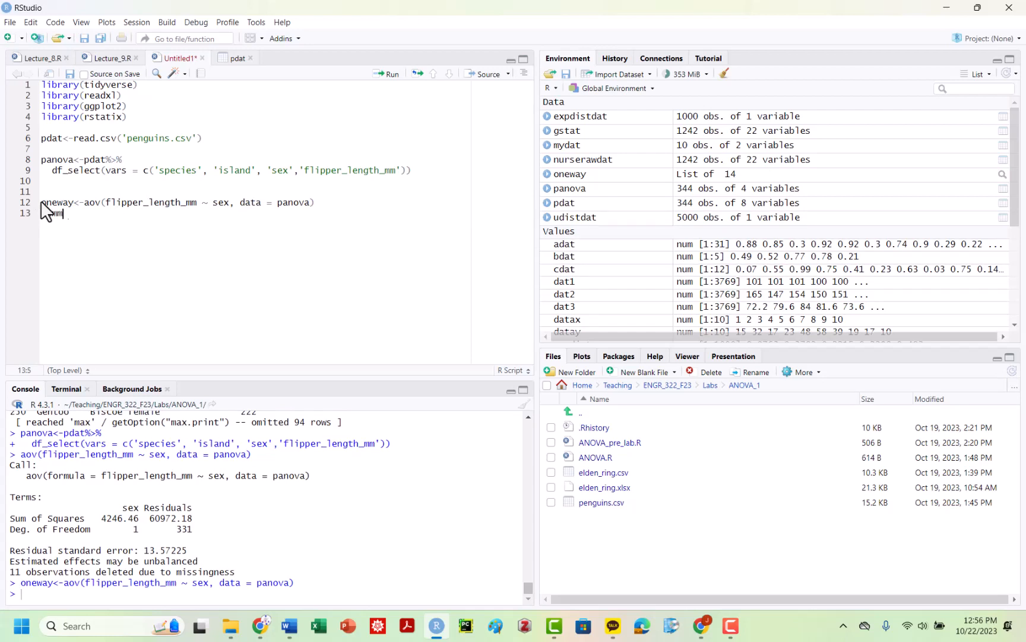
text(summary(oneway)
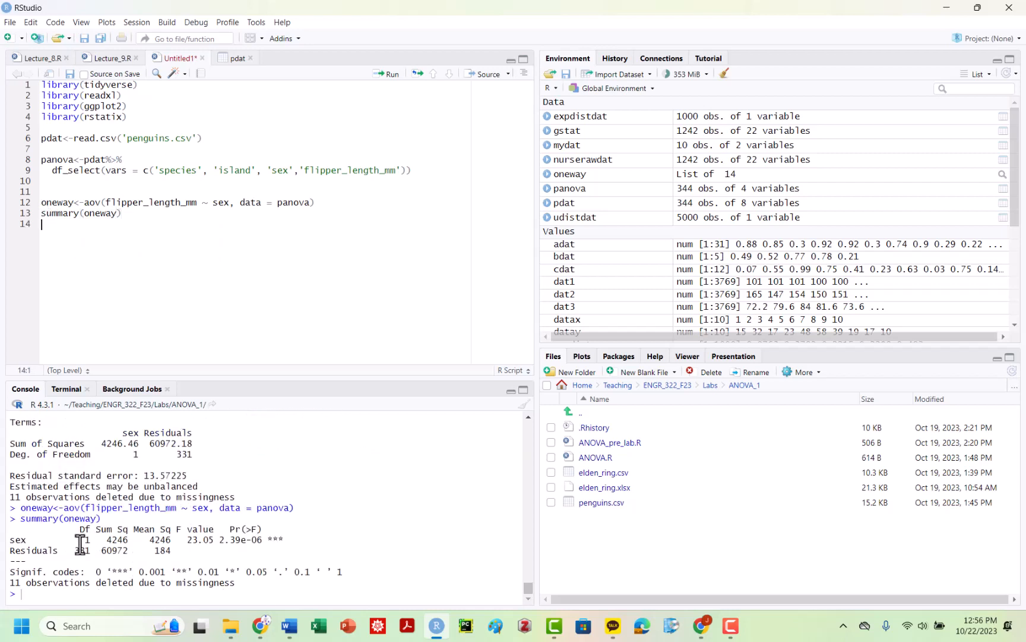
double_click(228, 539)
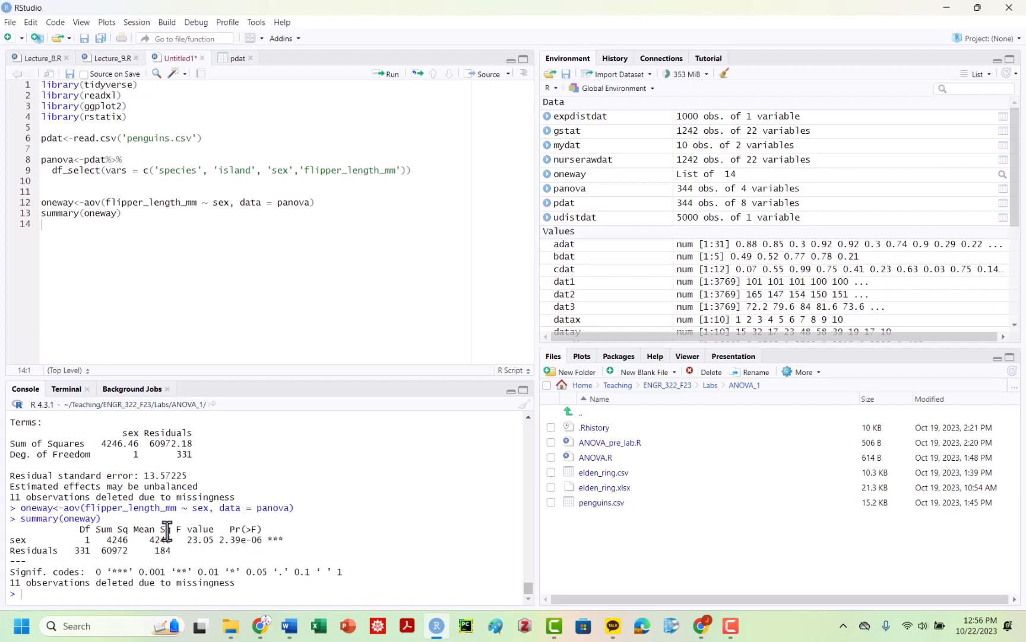
mouse_move(126, 217)
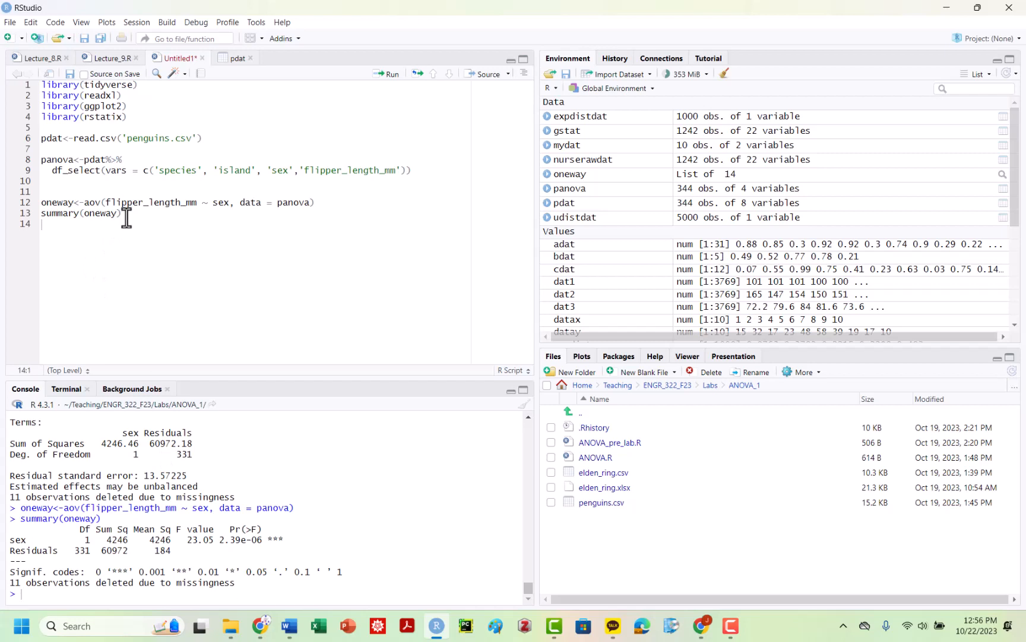
mouse_move(242, 548)
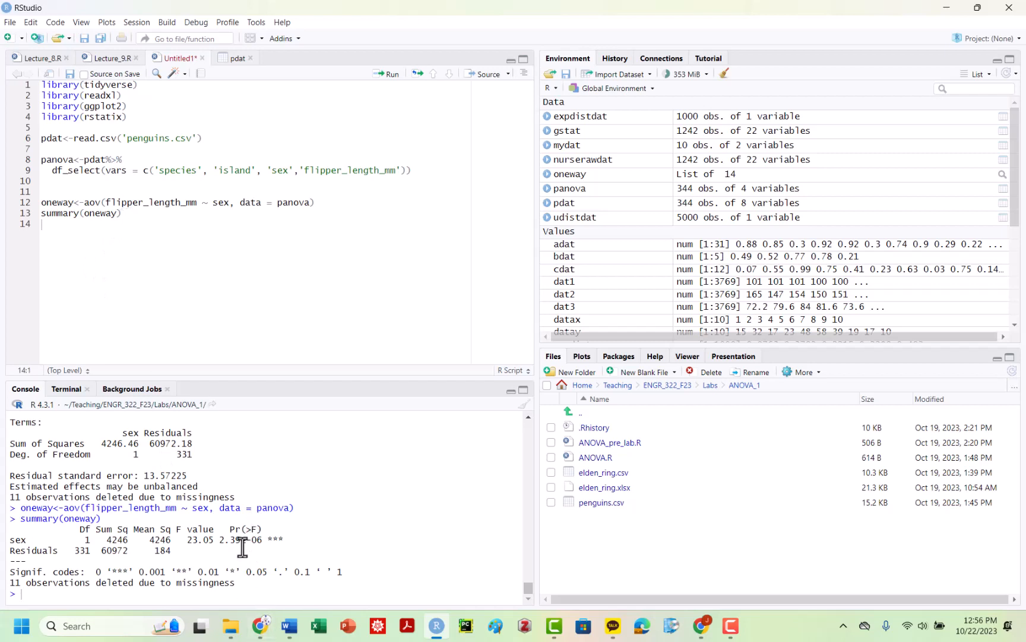
mouse_move(286, 198)
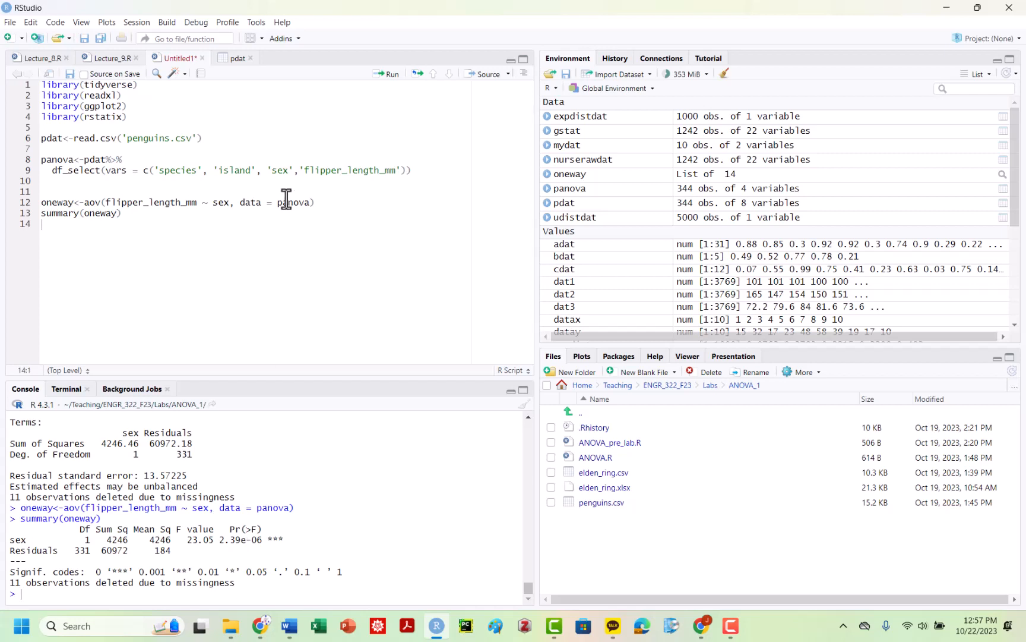
click(121, 213)
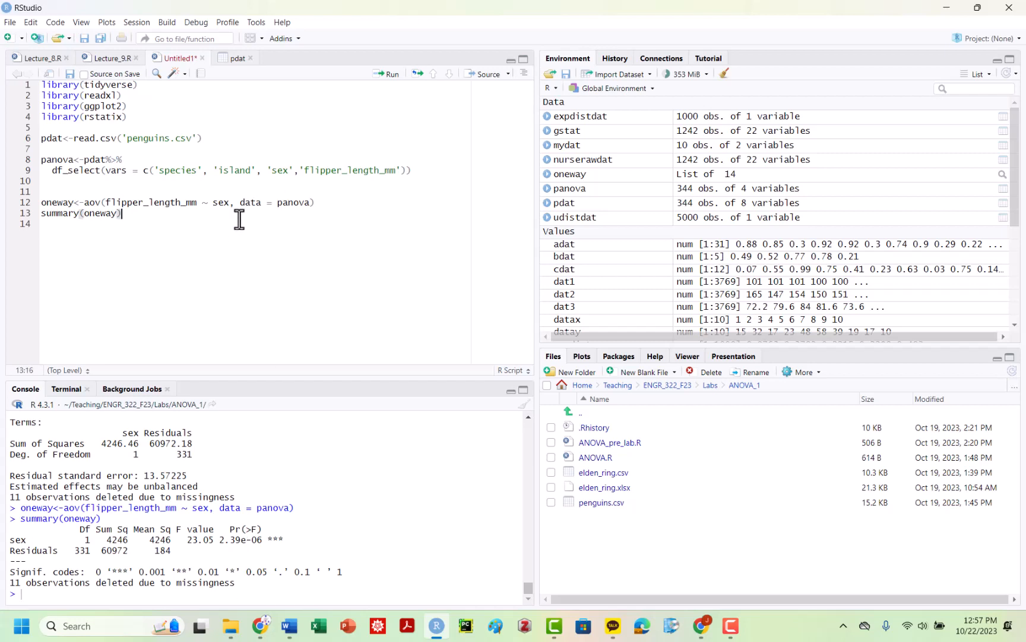
key(enter)
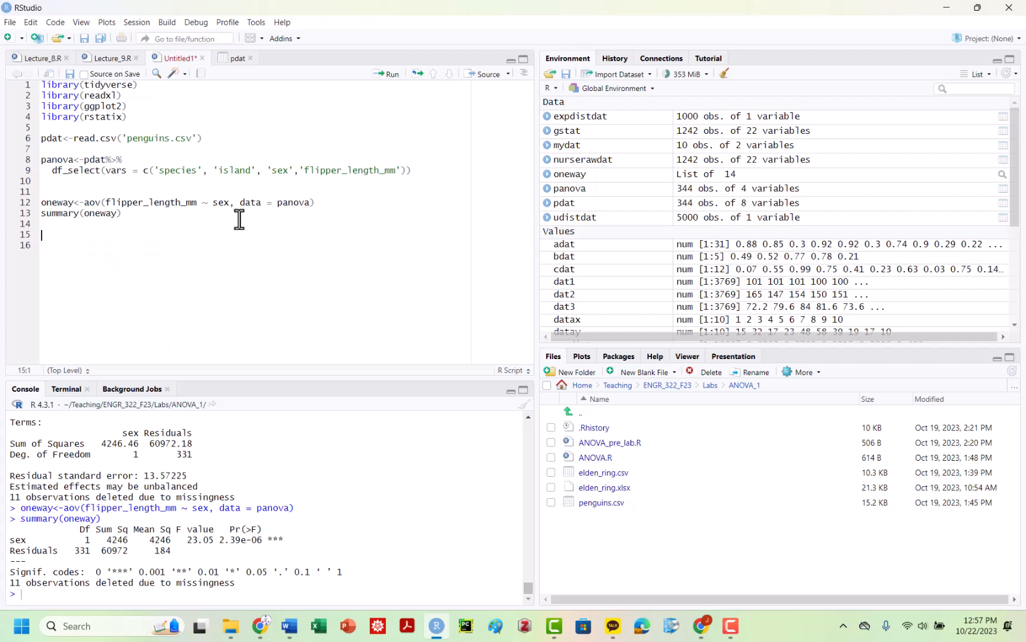
Step: Write panova %>% df_select(vars = c('sex','flipper_length_mm')), trimming species and island
text(panova)
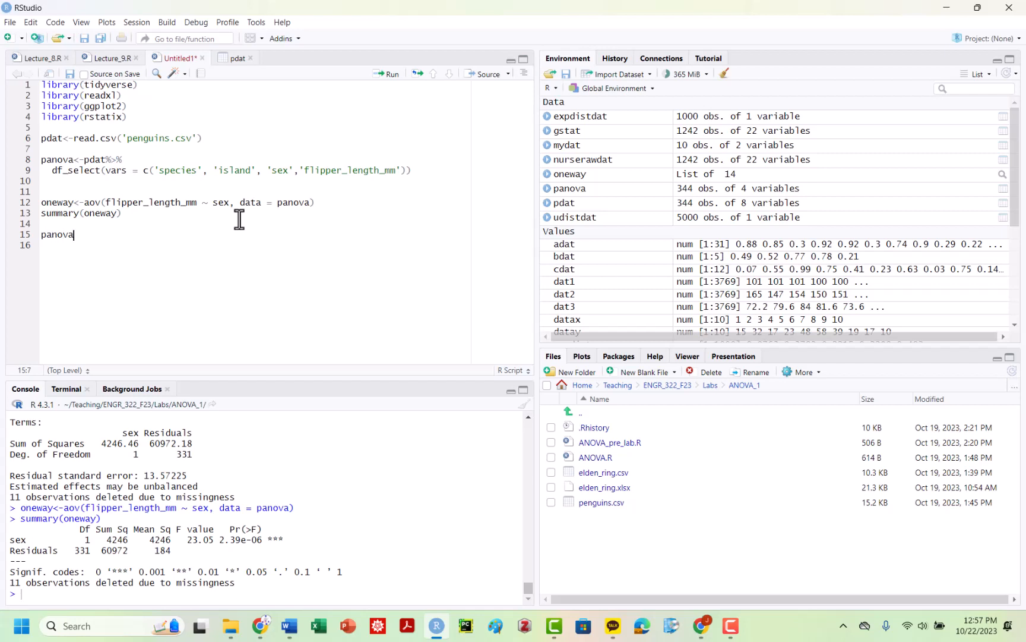
text(%>%)
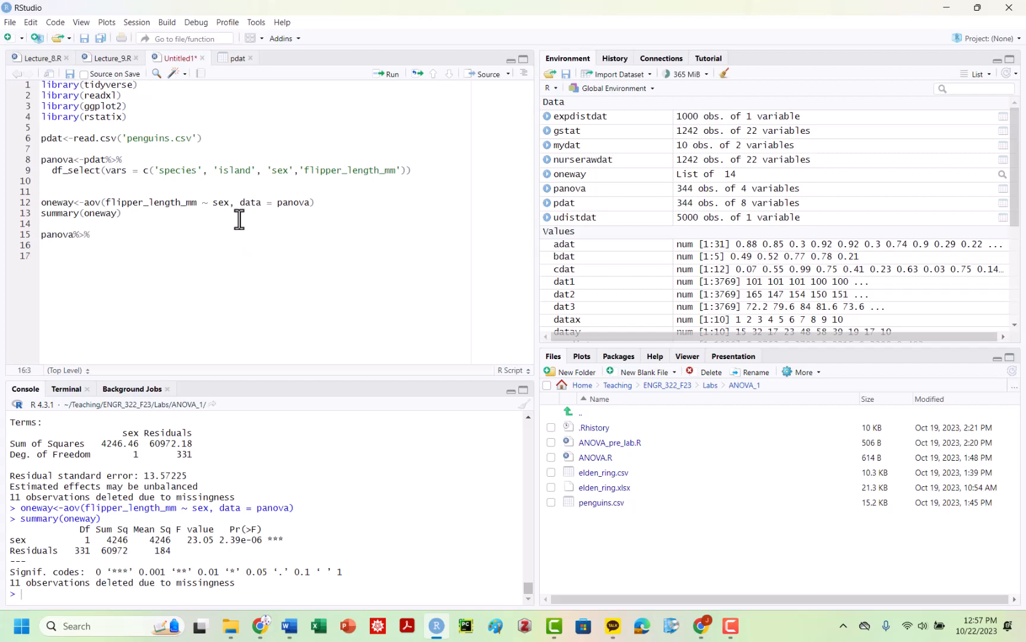
text(filter()
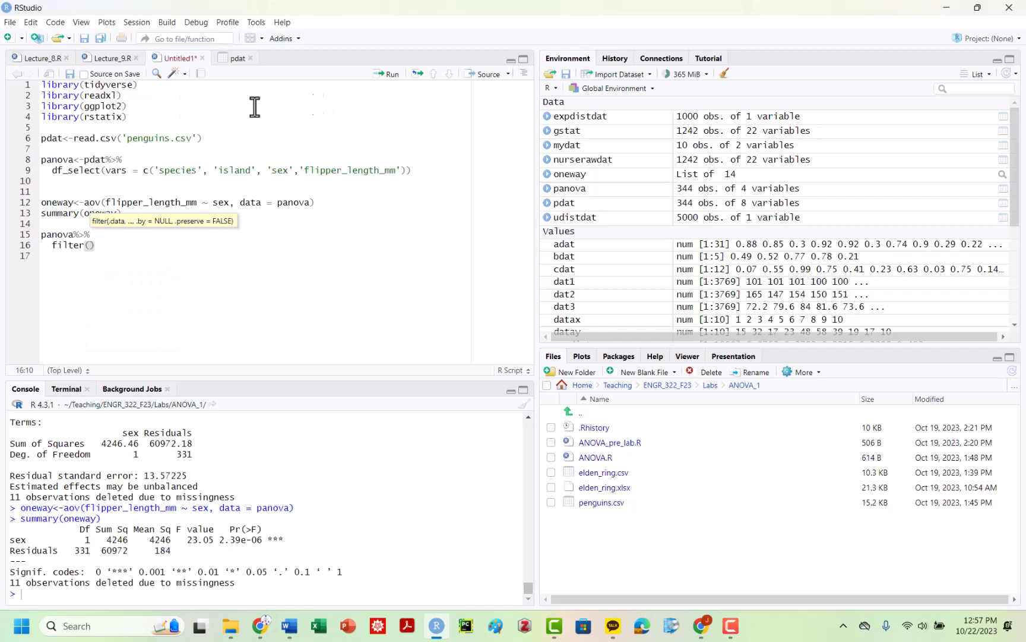
mouse_move(237, 63)
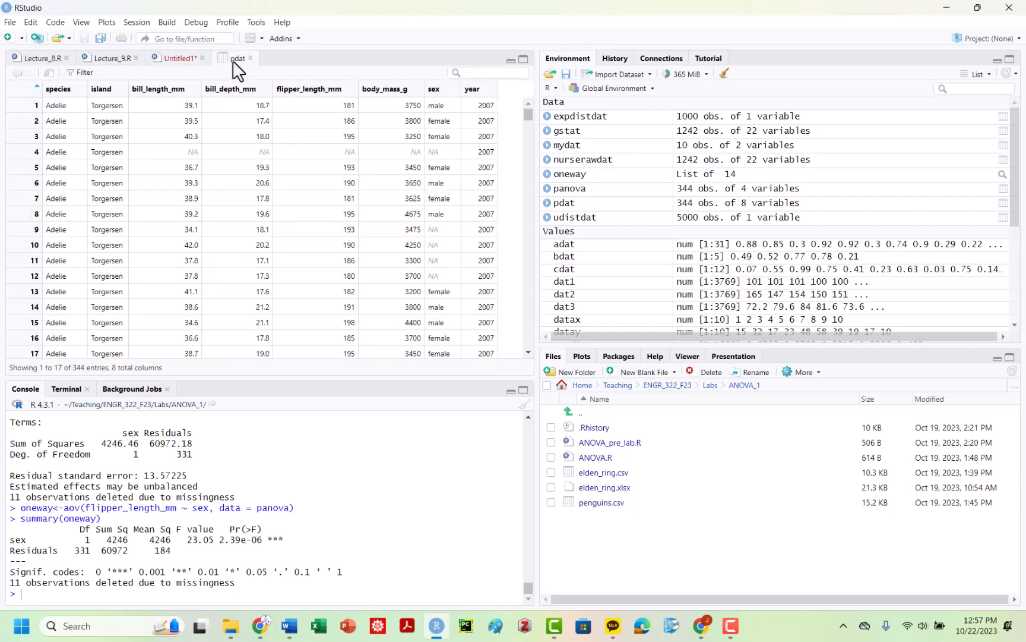
mouse_move(168, 69)
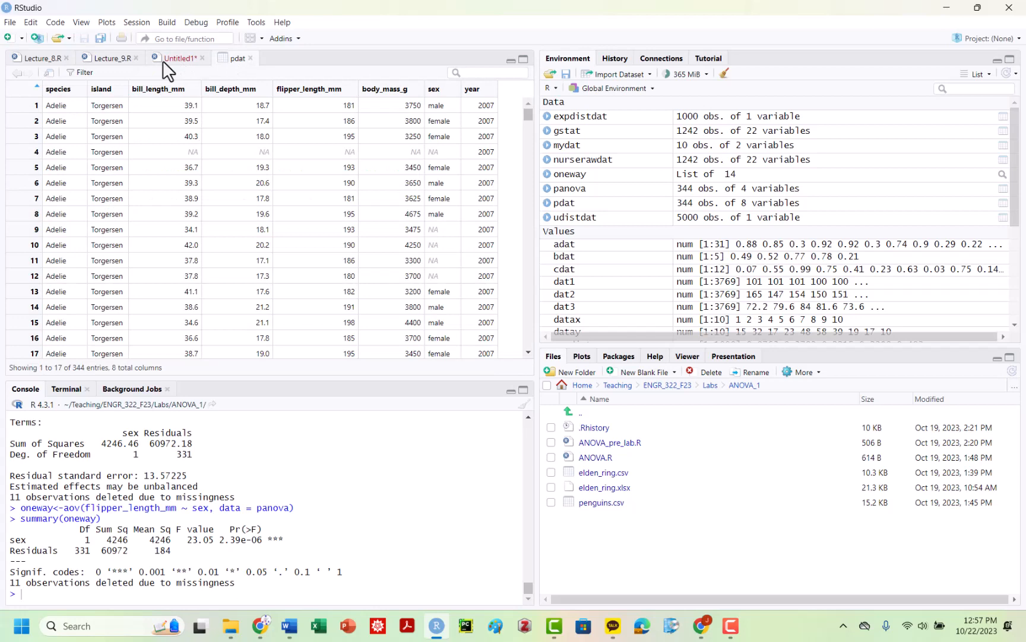
click(177, 59)
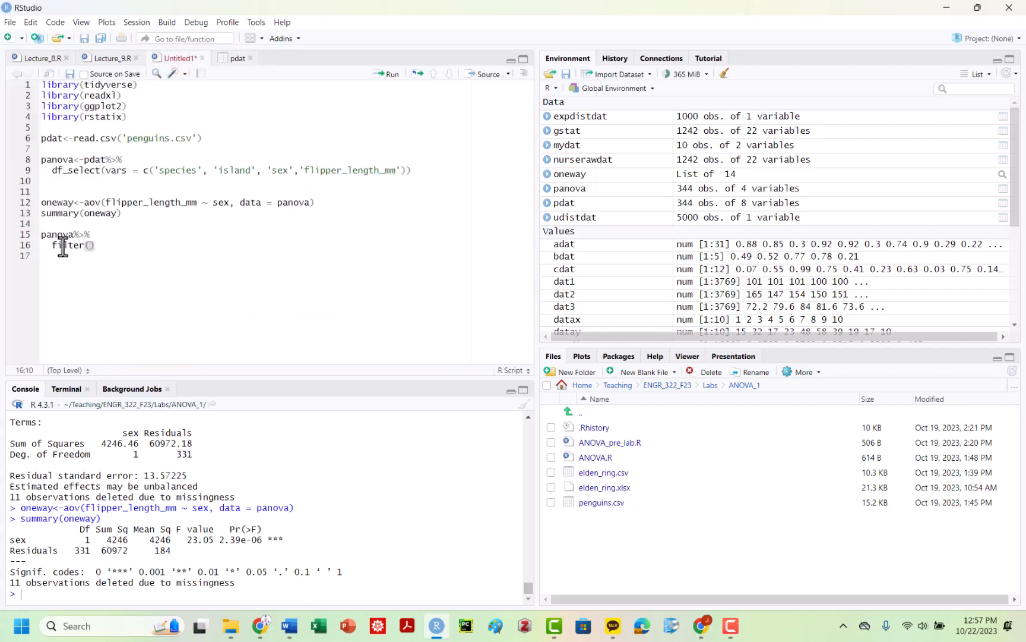
text(df_select(vars = c('species', 'island', 'sex','flipper_length_mm)
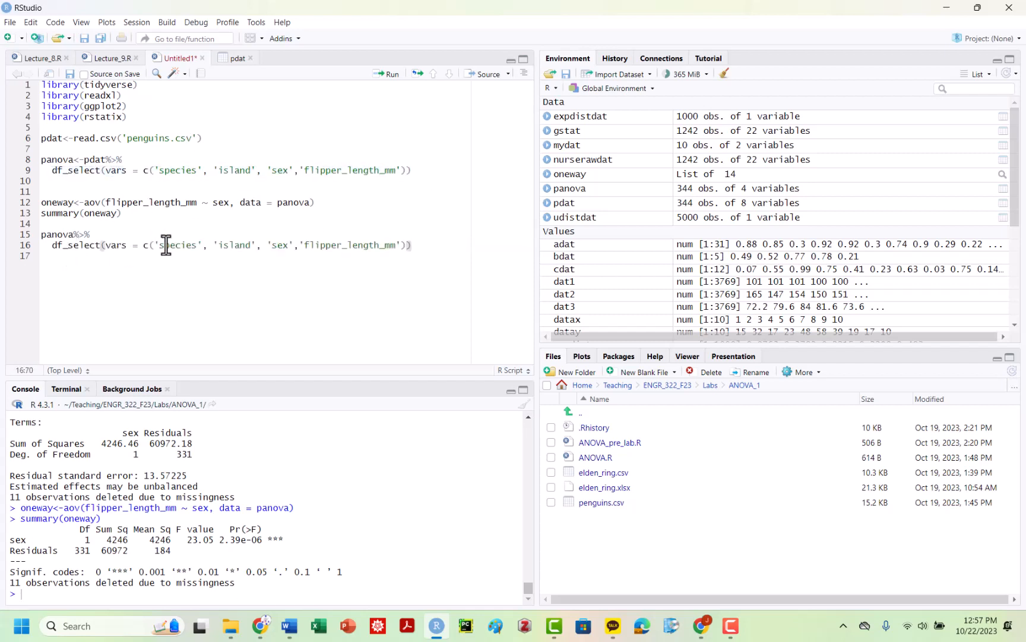
click(261, 245)
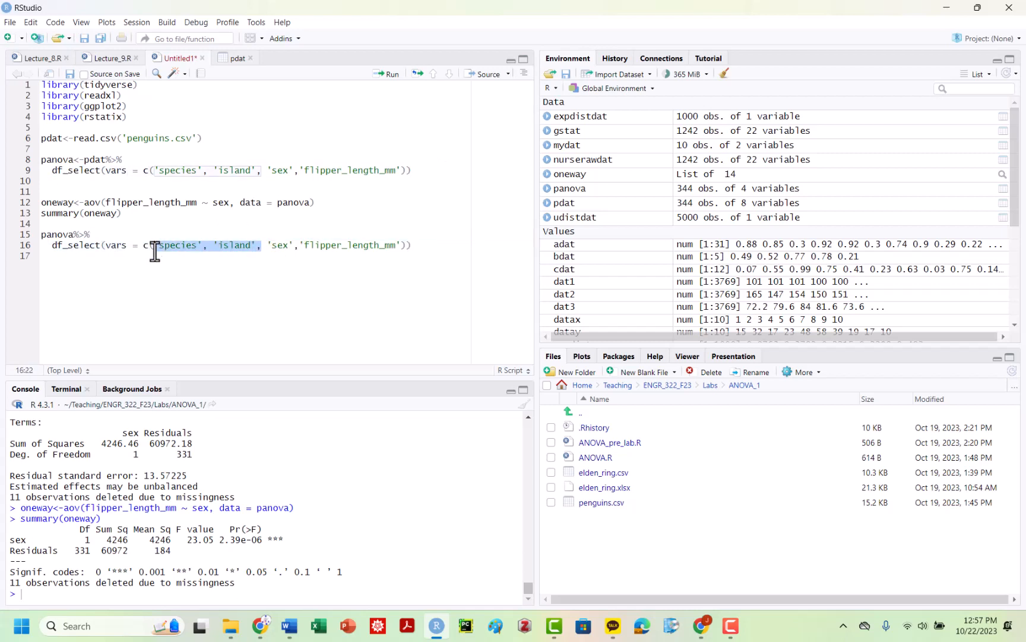
key(Delete)
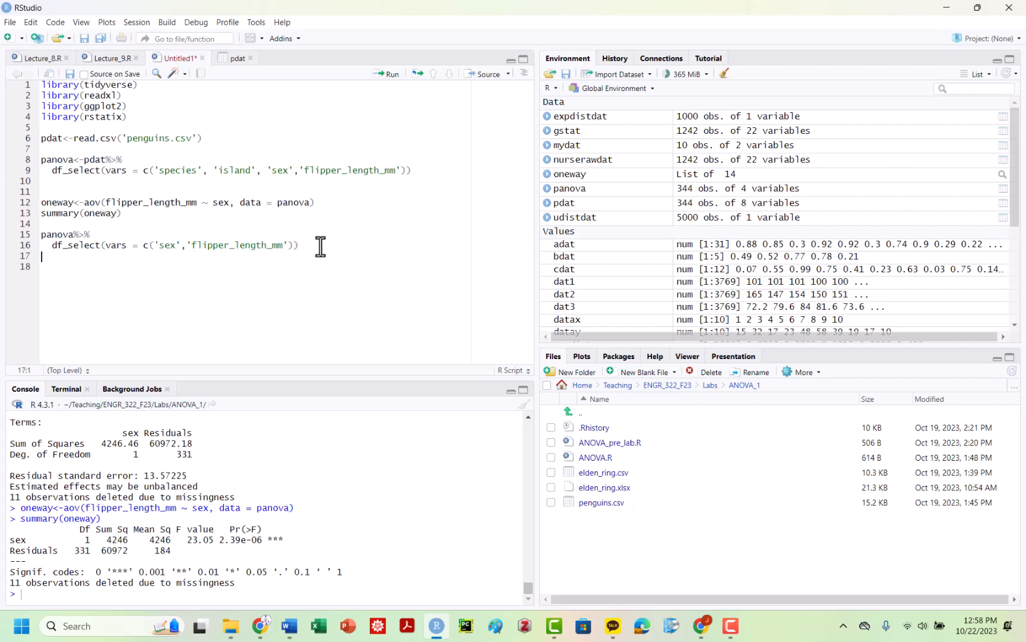
key(Backspace)
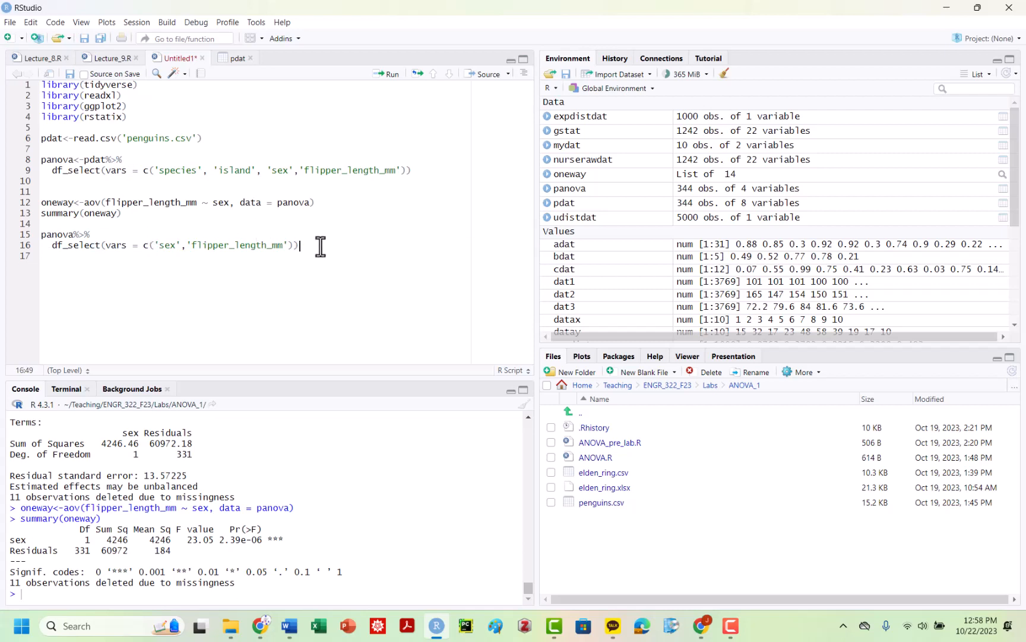
Step: Pipe into a ggplot of flipper length by sex with geom_boxplot(notch = TRUE) and run it
text(%>%)
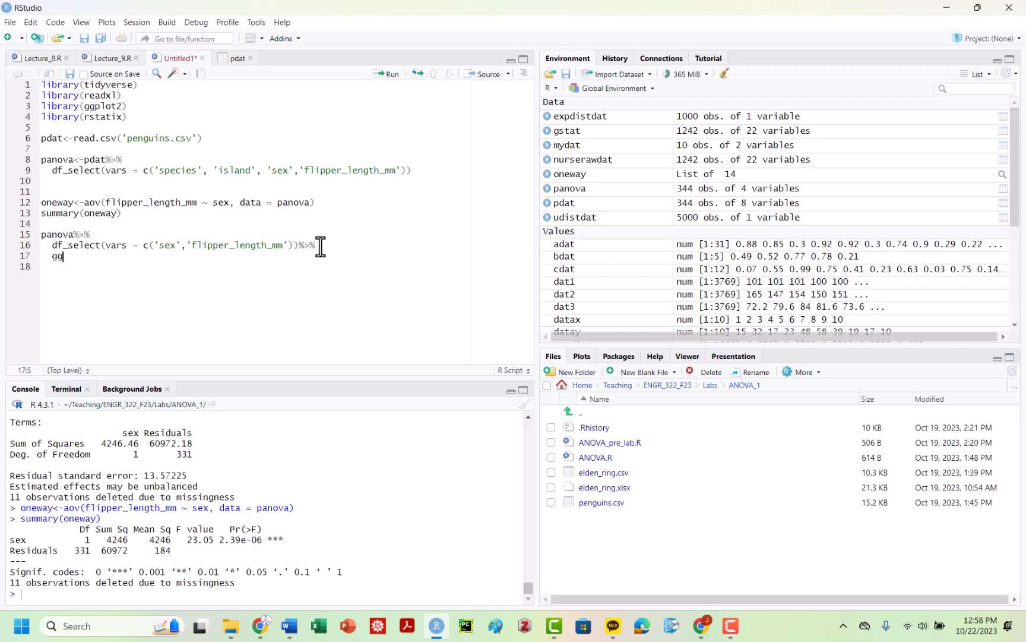
text(plot())
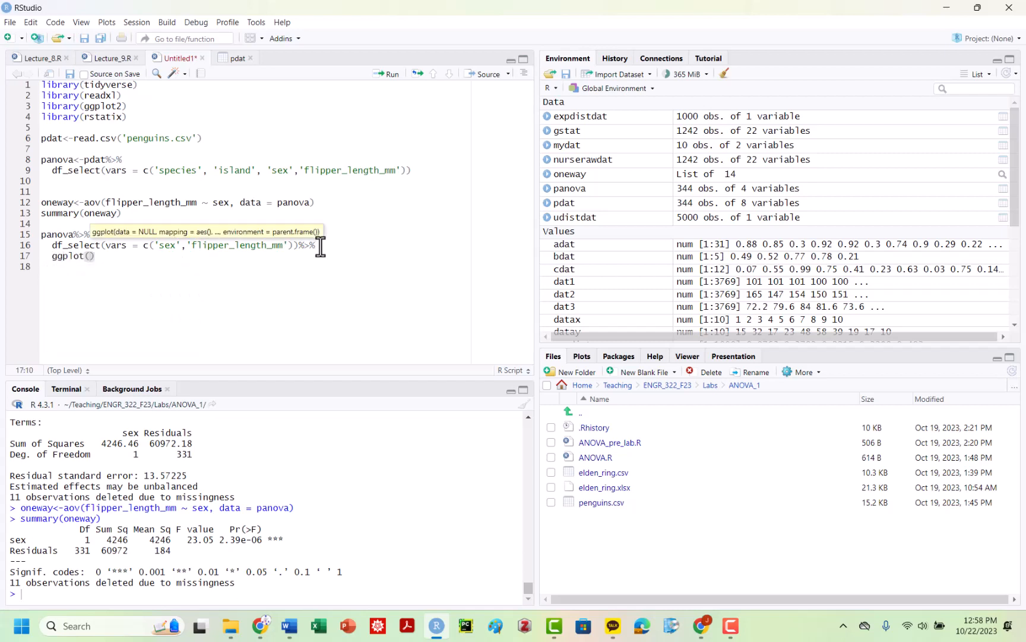
text(aes()
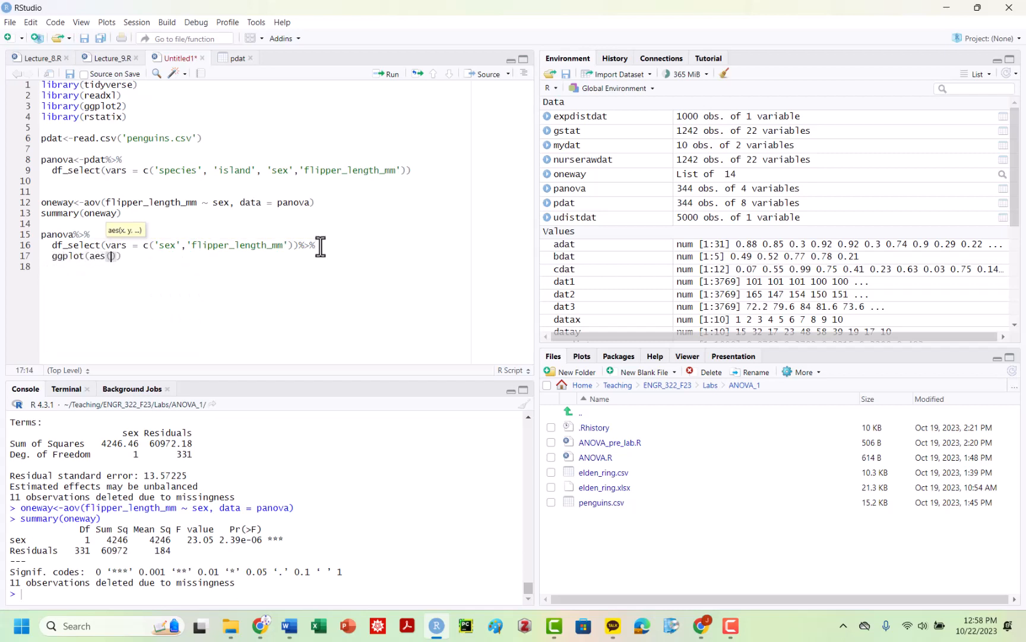
text(x -)
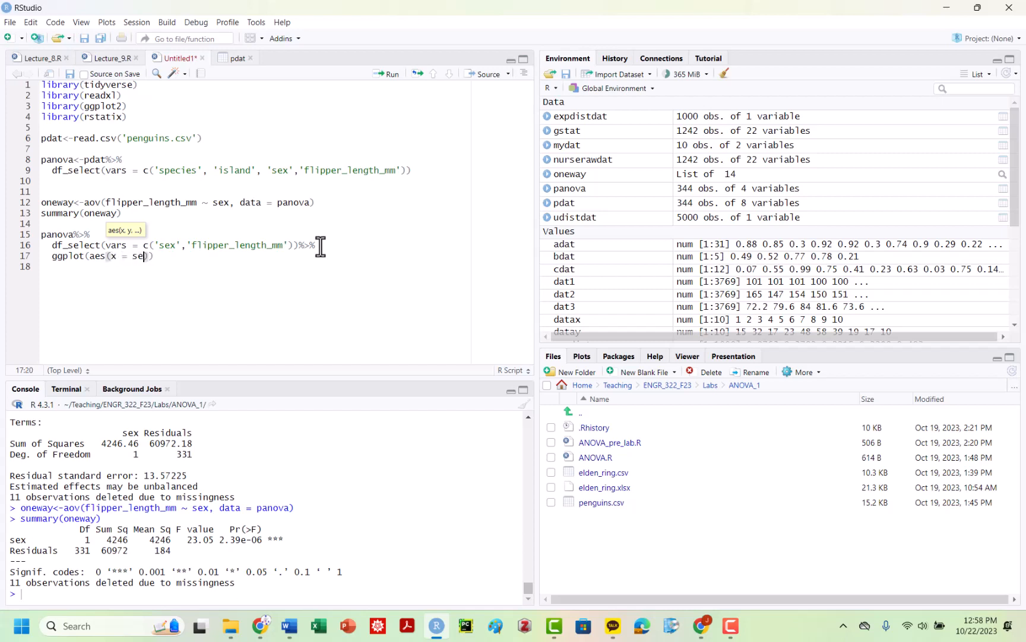
text(x, y = flipper_length_mm)
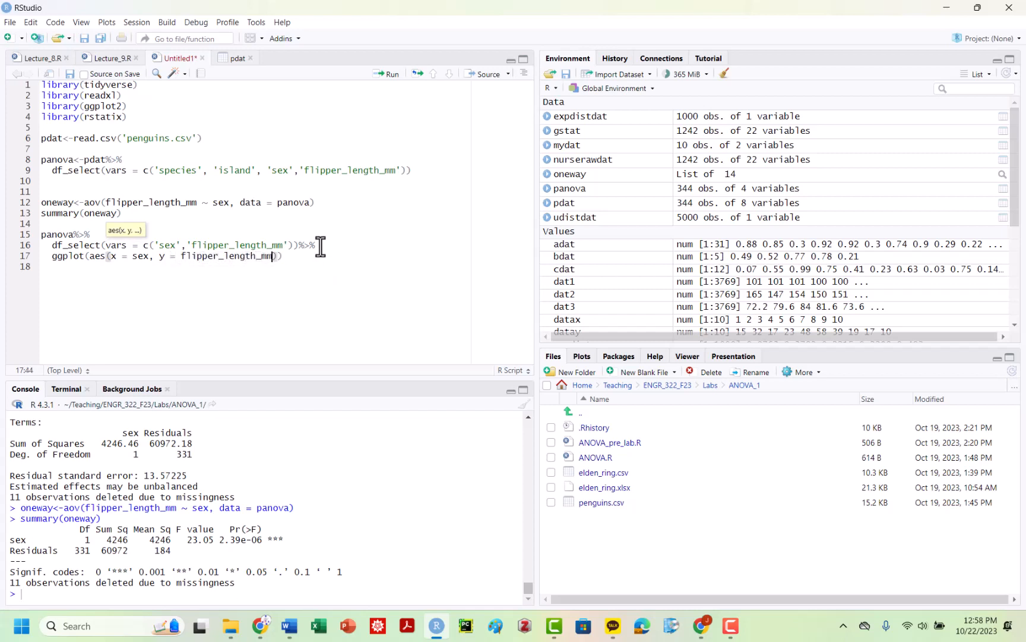
text(+gg)
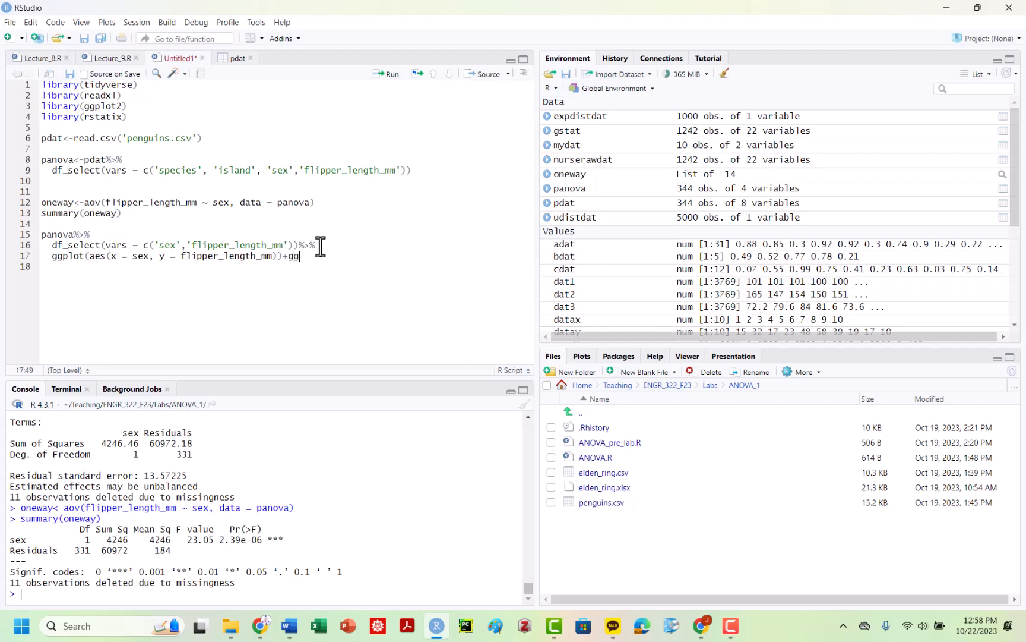
text(eom_boxplot(notch)
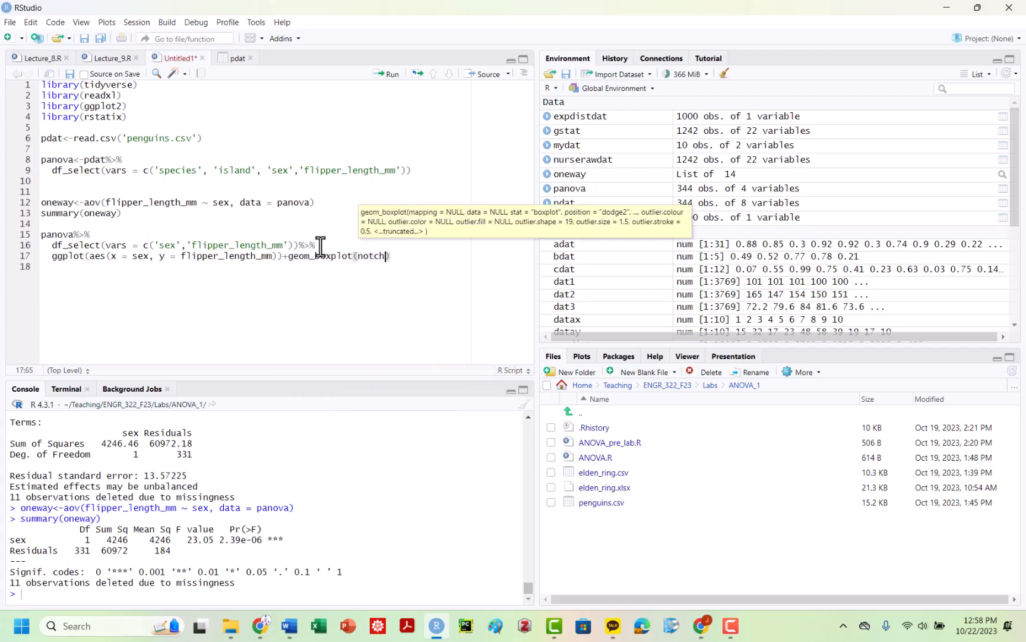
text(= TRU)
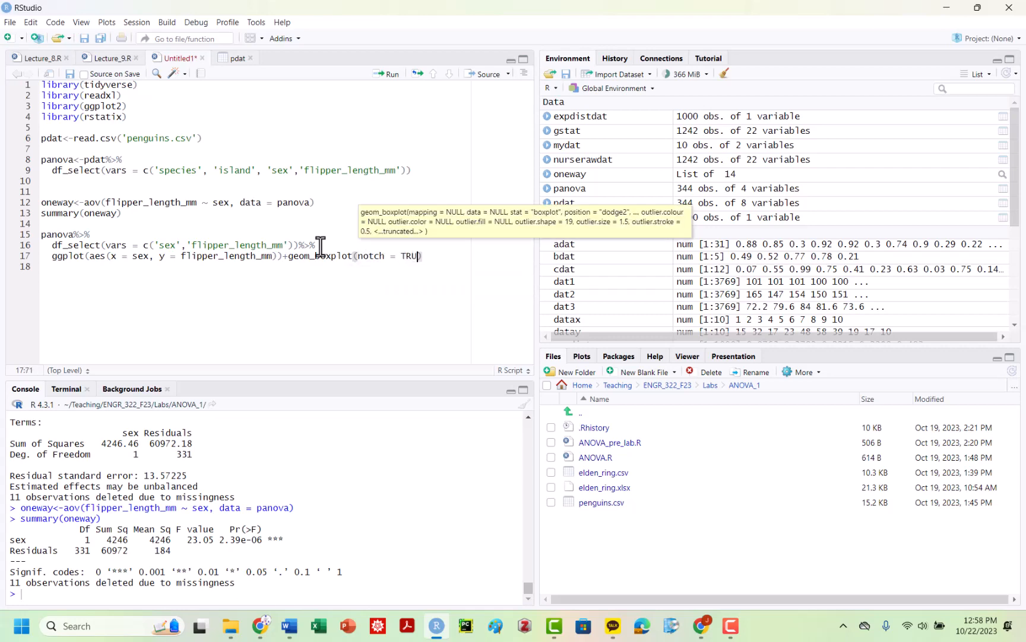
click(386, 73)
text(d)
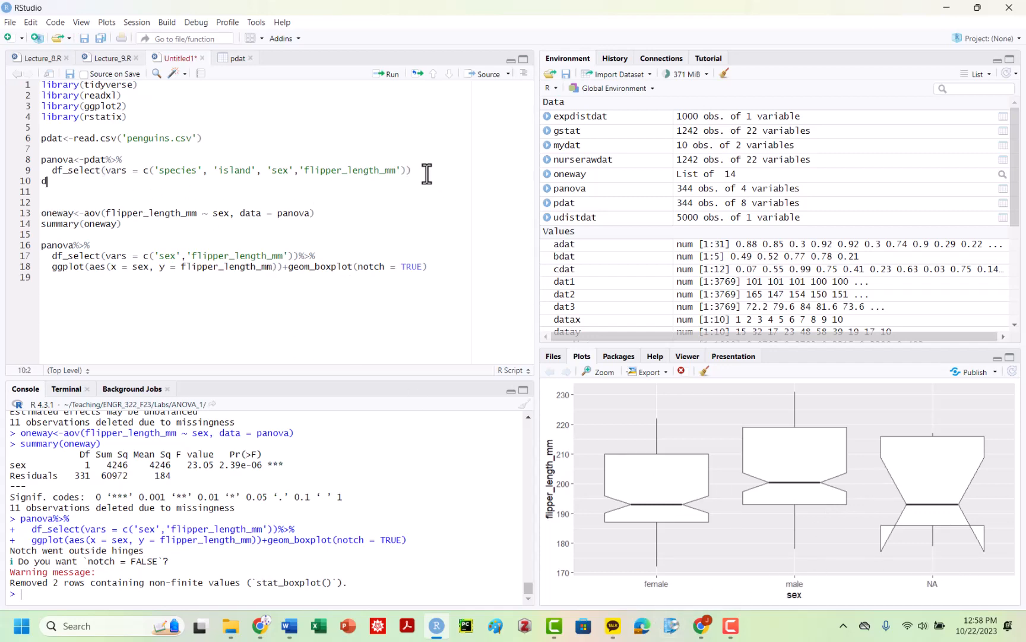
Step: Append drop.na() to the panova pipeline and run it, getting a could-not-find-function error
key(Backspace)
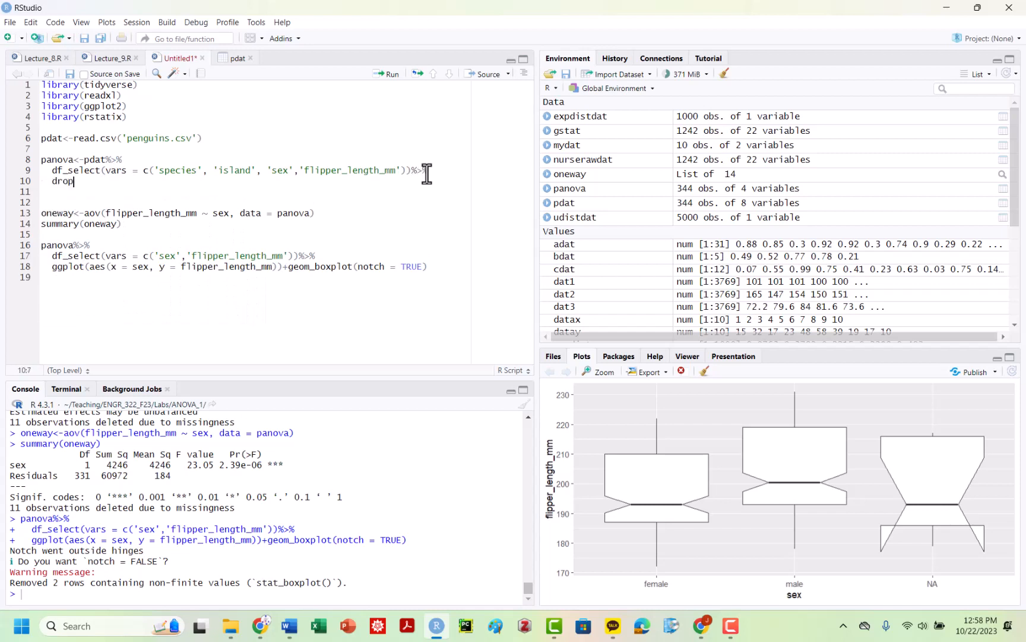
text(.na())
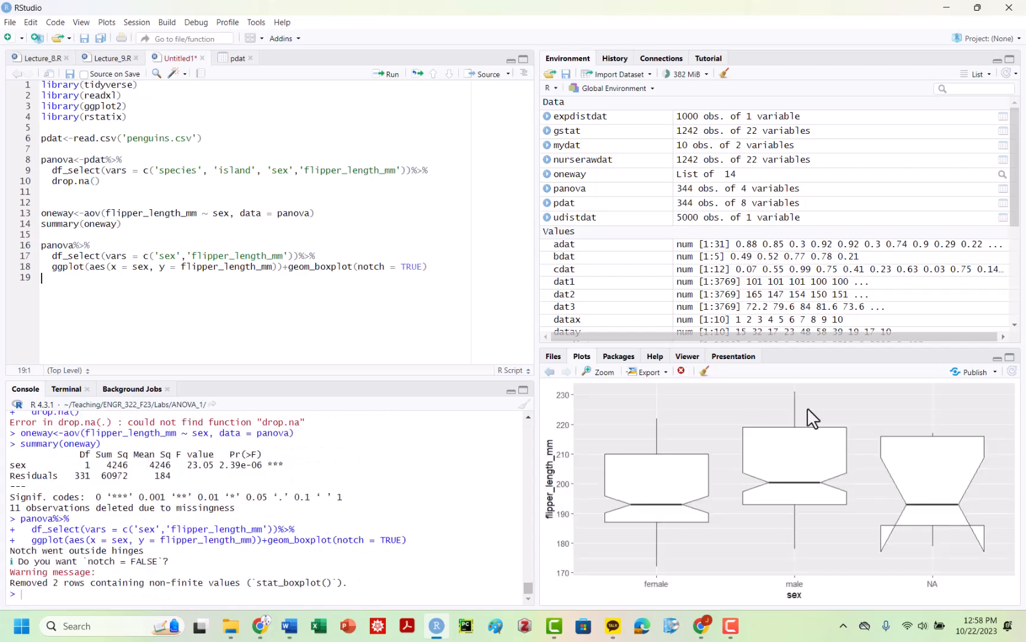
click(92, 182)
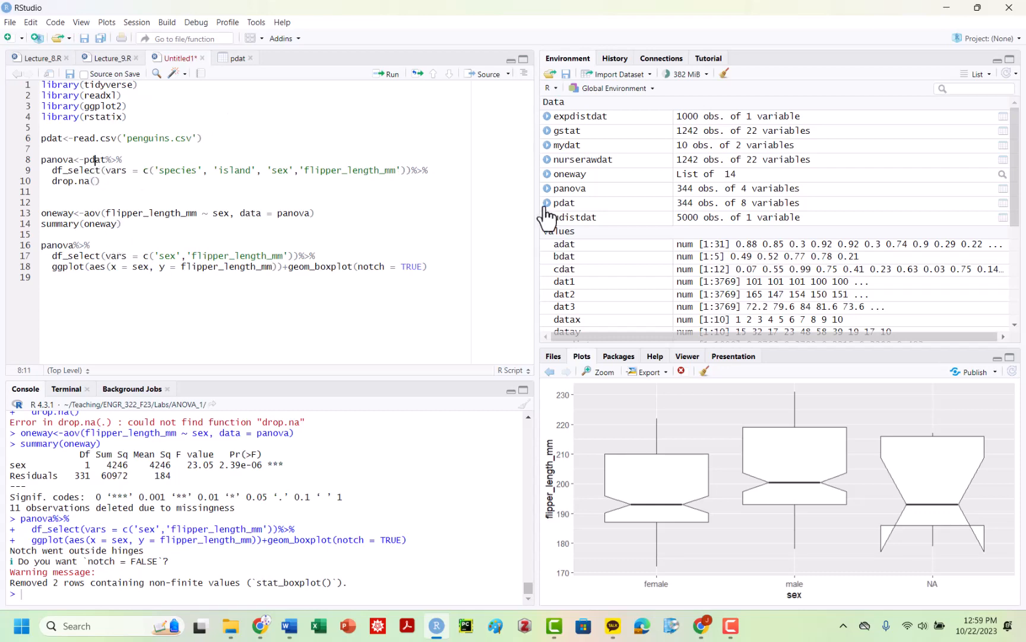
Step: View the panova table's NA values, then search drop.na in Help and read tidyr's drop_na page
click(569, 189)
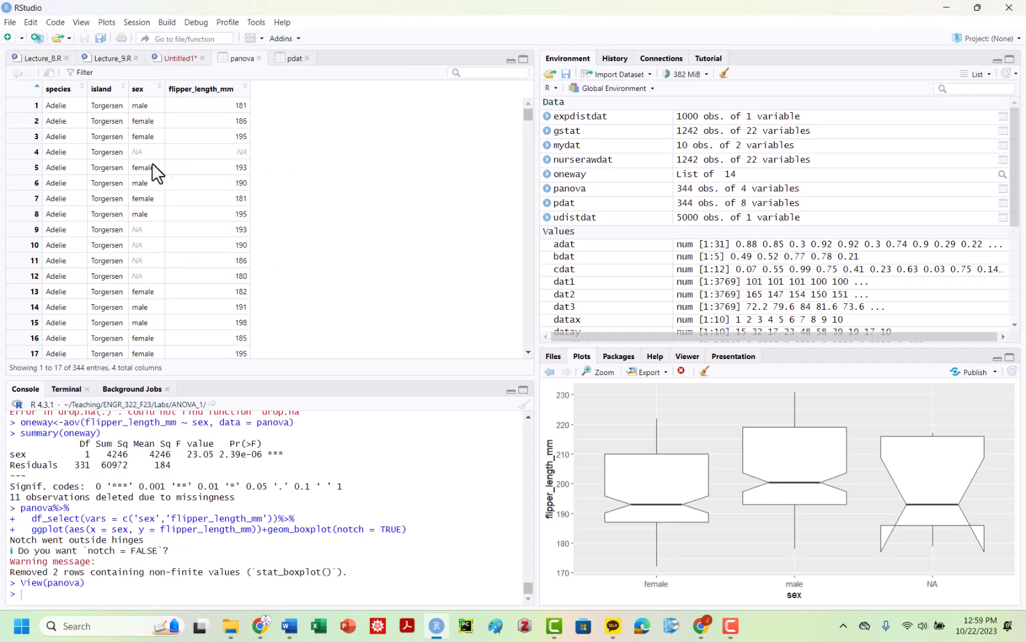
click(655, 355)
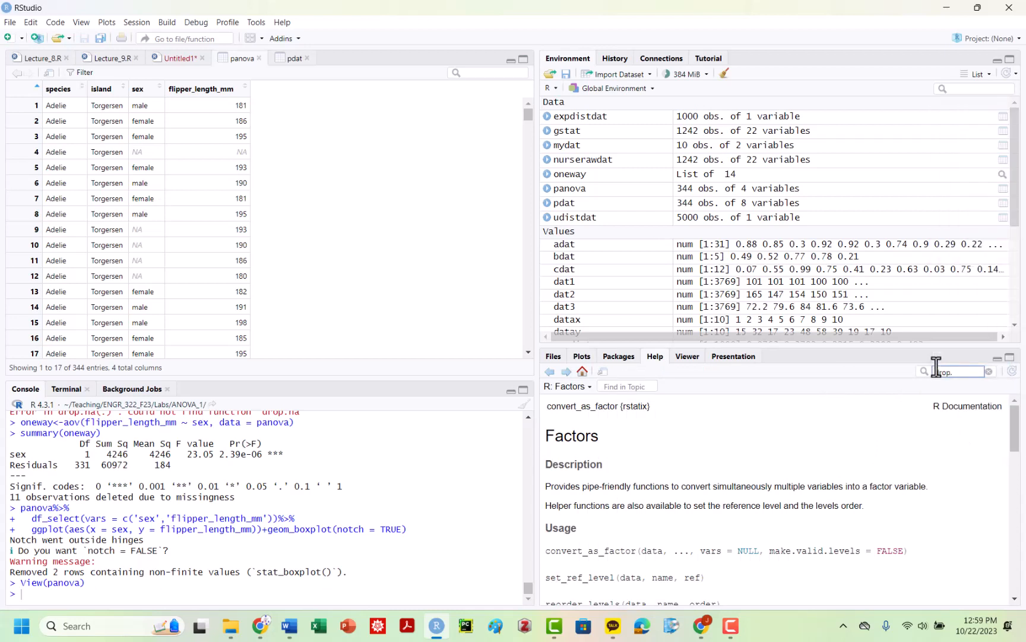
text(drop.na)
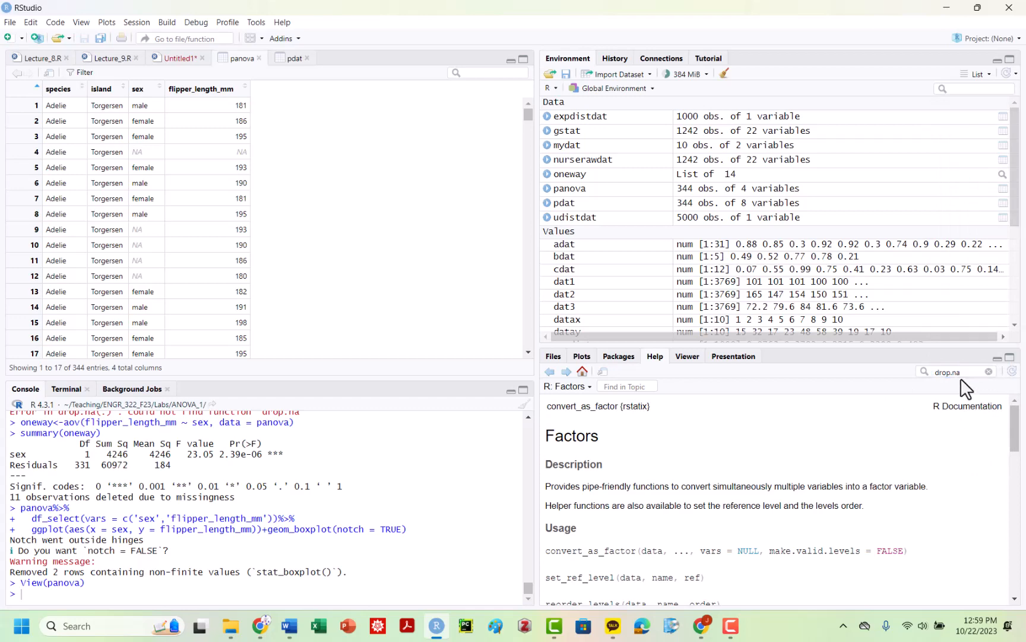
key(Return)
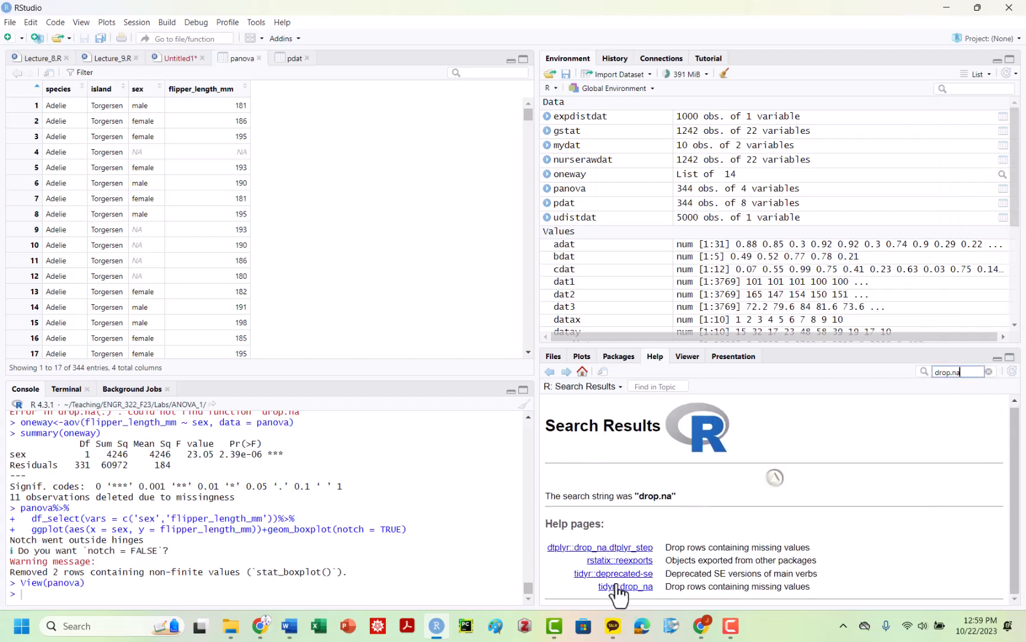
click(627, 586)
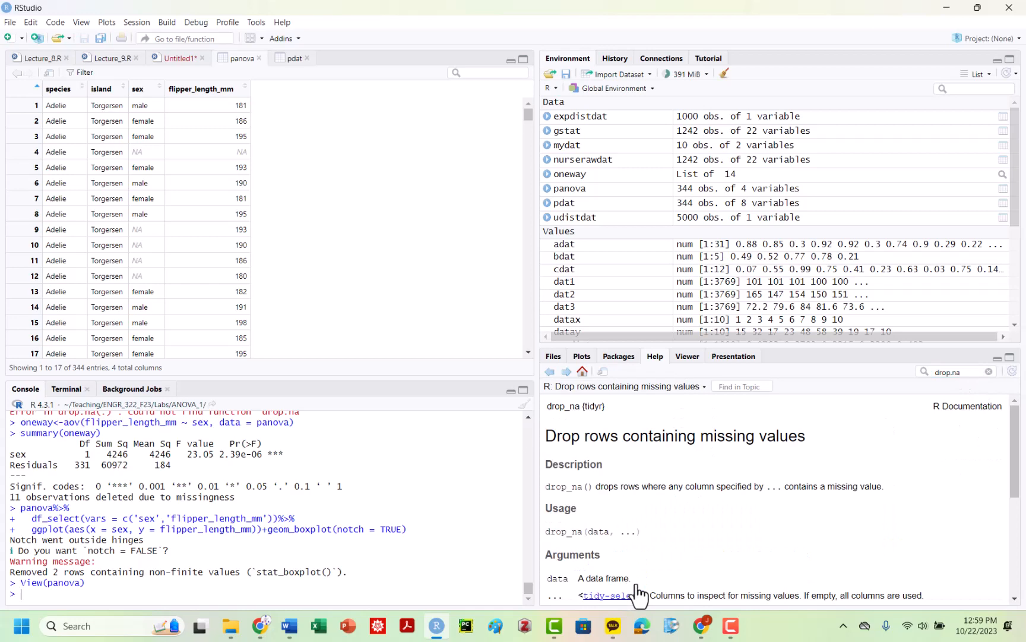
scroll(down, 3)
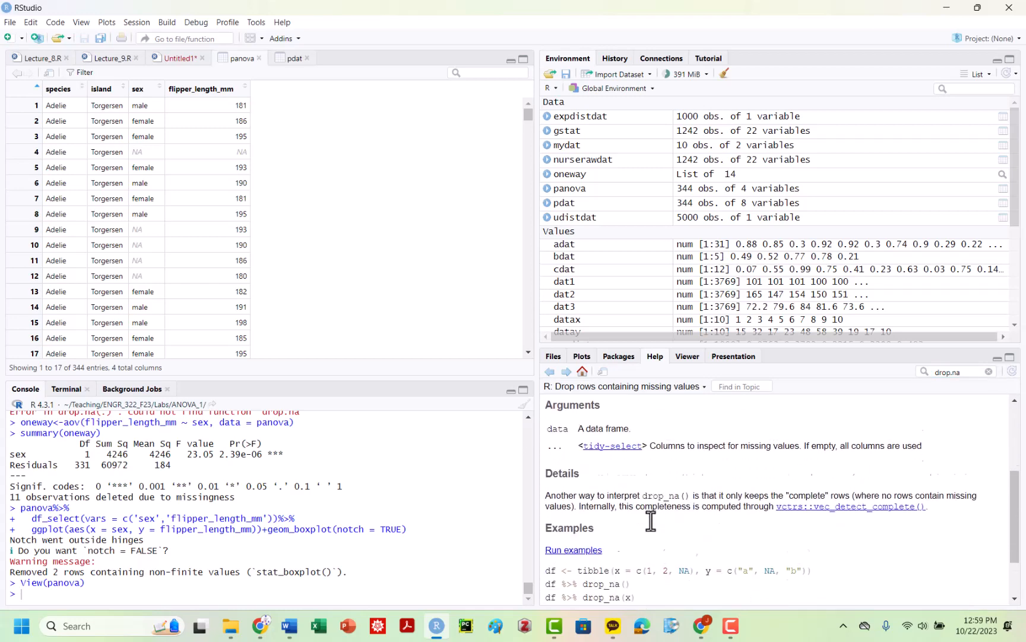
scroll(down, 3)
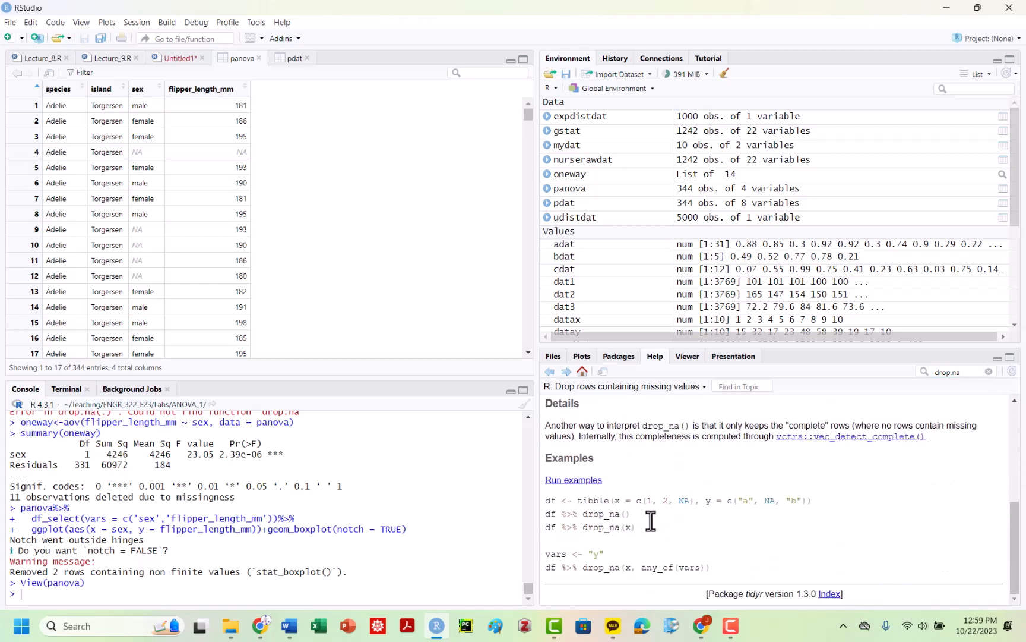
mouse_move(303, 299)
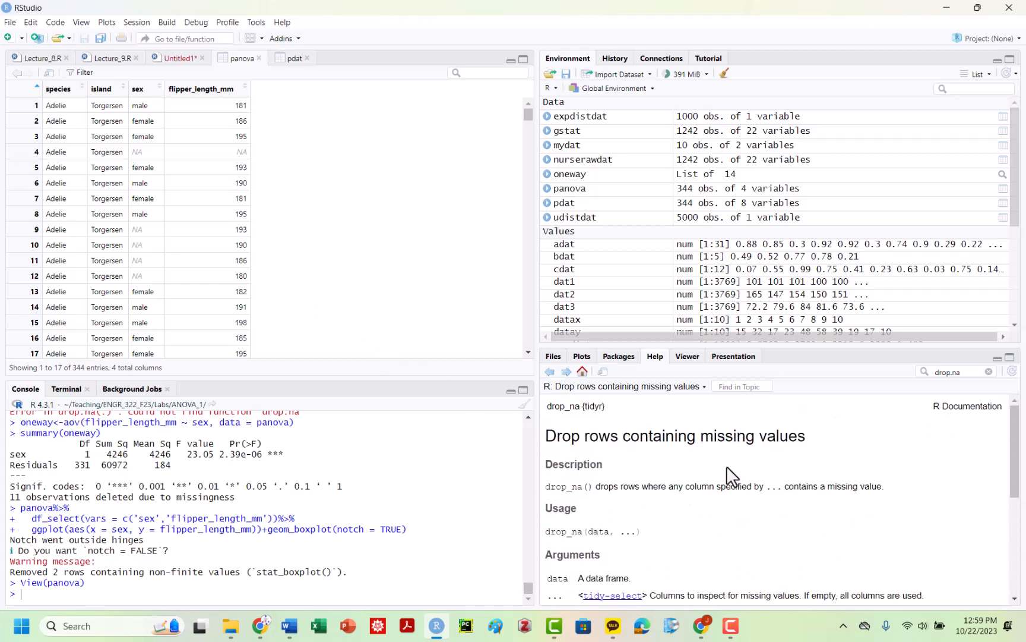
mouse_move(152, 40)
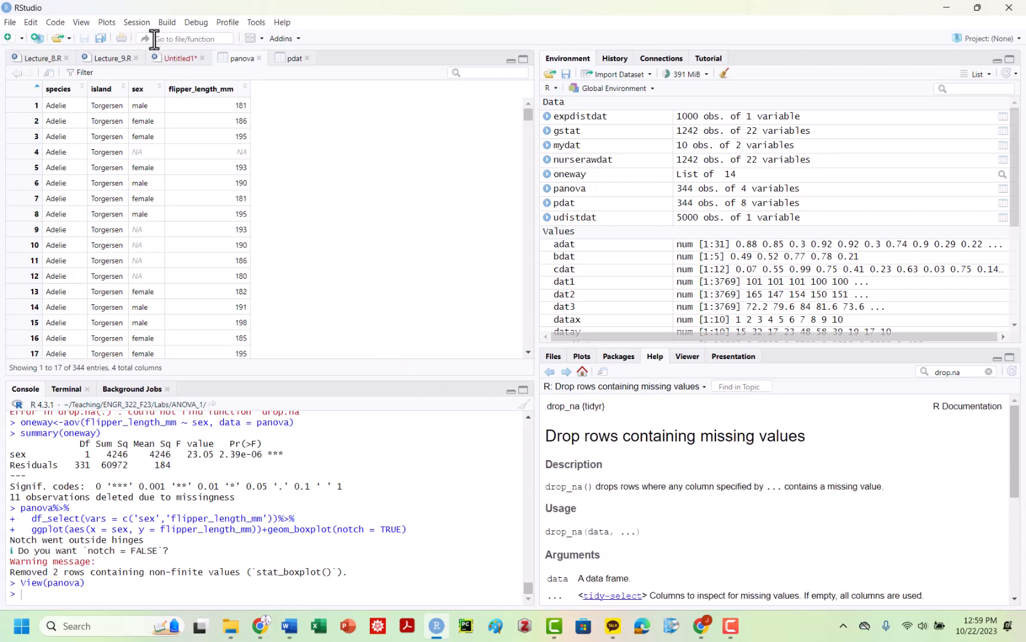
Step: Return to the Untitled1 script to fix drop.na() as drop_na() and rerun for 333 rows
click(179, 58)
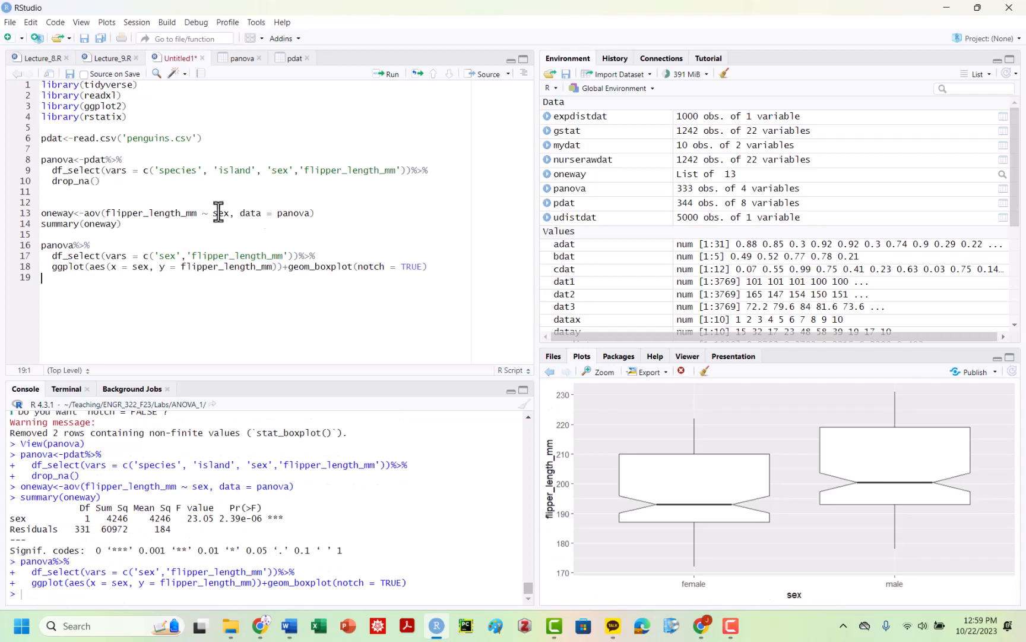
mouse_move(738, 492)
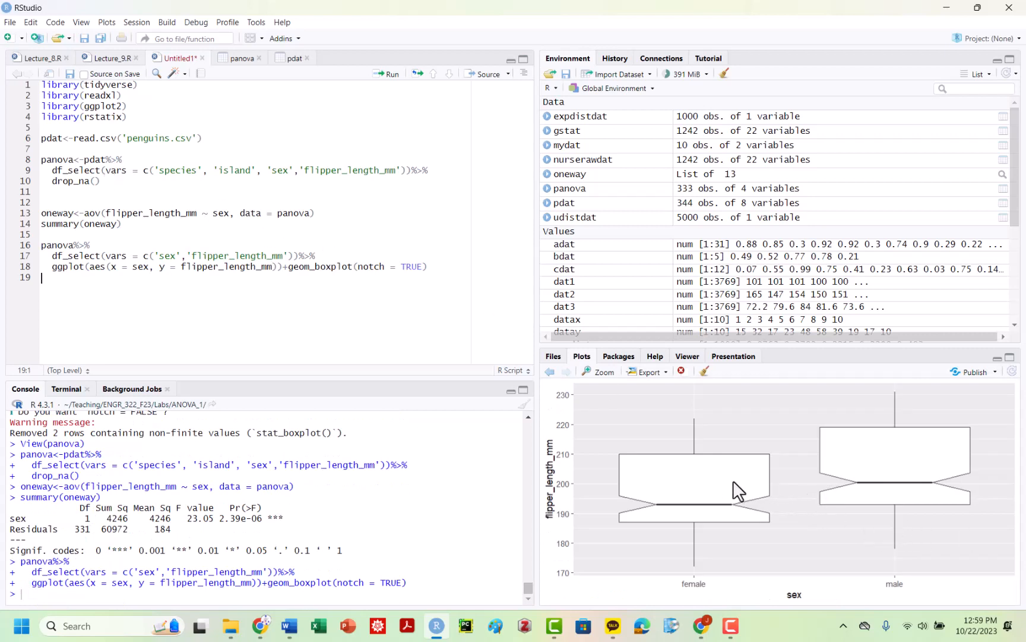
mouse_move(821, 458)
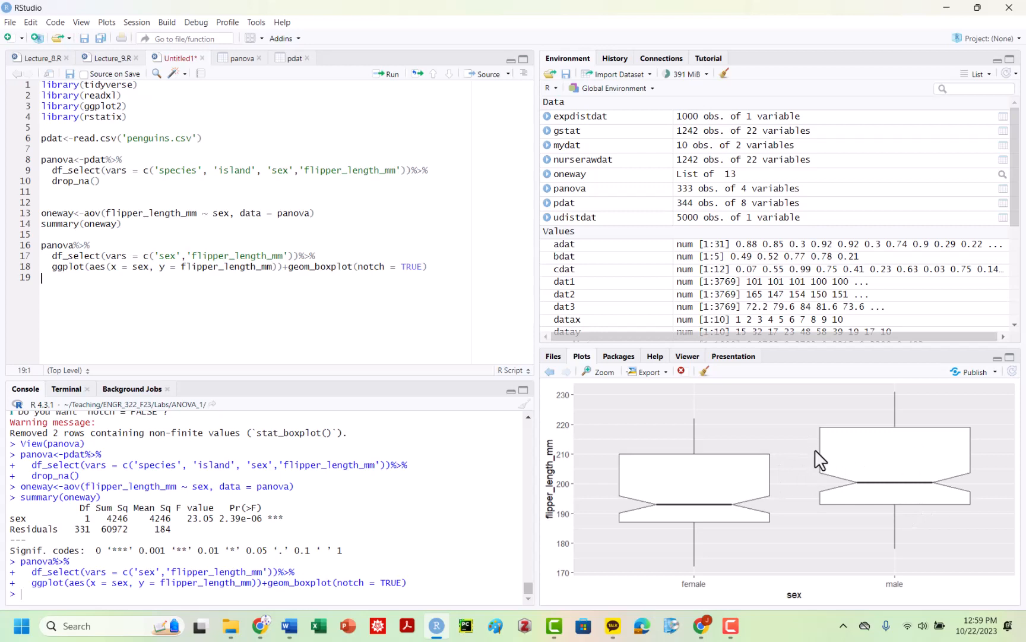
mouse_move(910, 464)
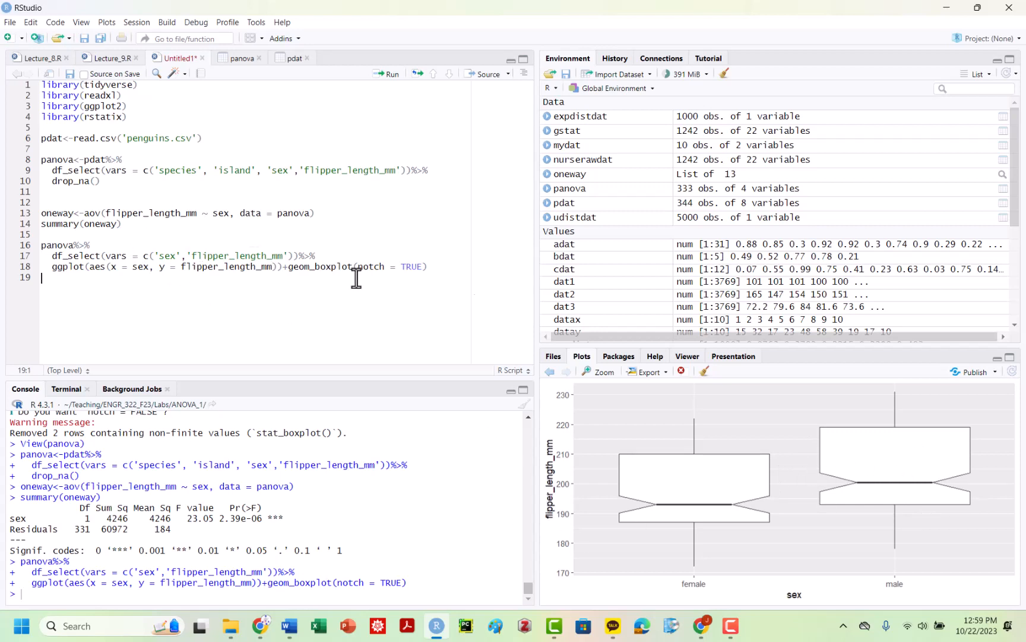
mouse_move(607, 355)
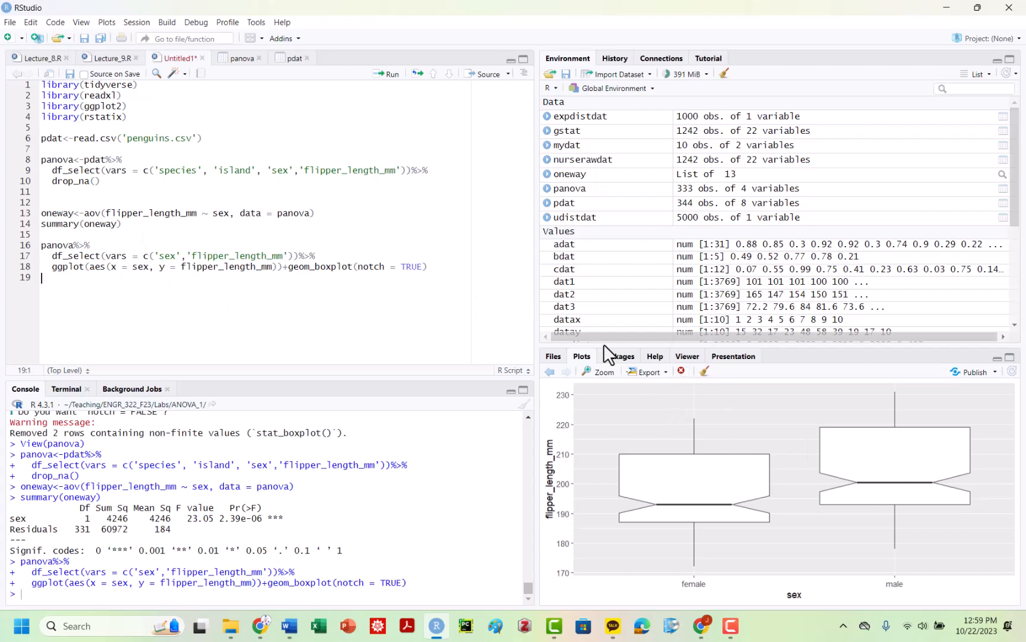
mouse_move(347, 10)
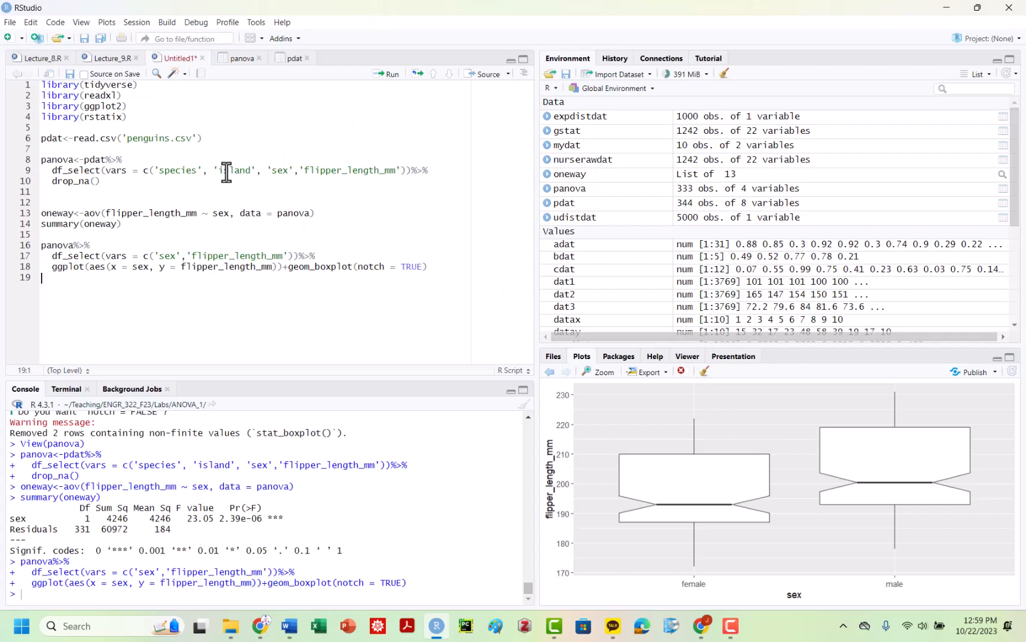
mouse_move(223, 175)
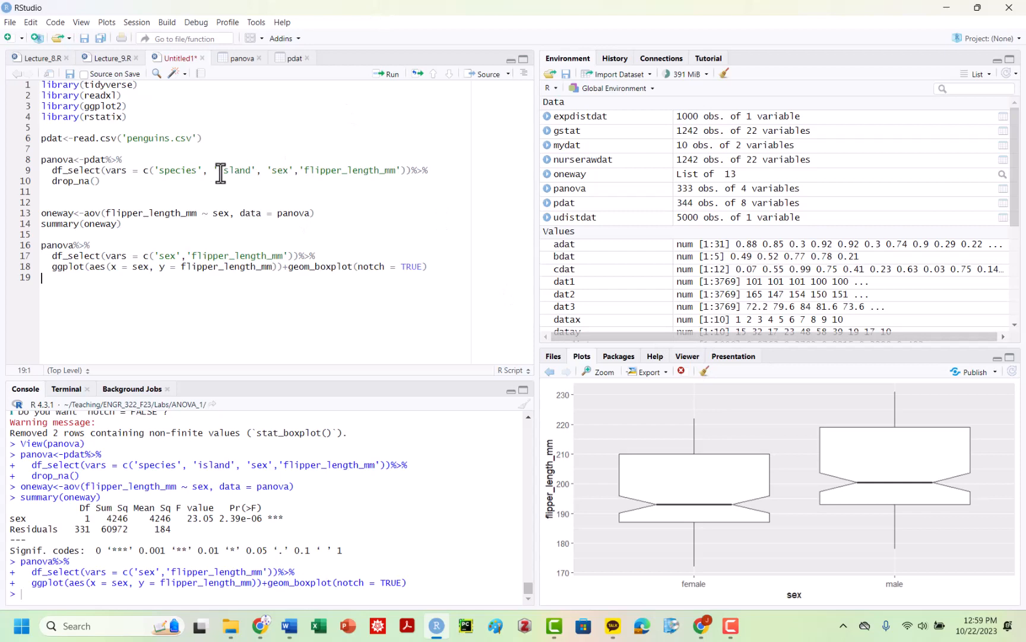
mouse_move(220, 184)
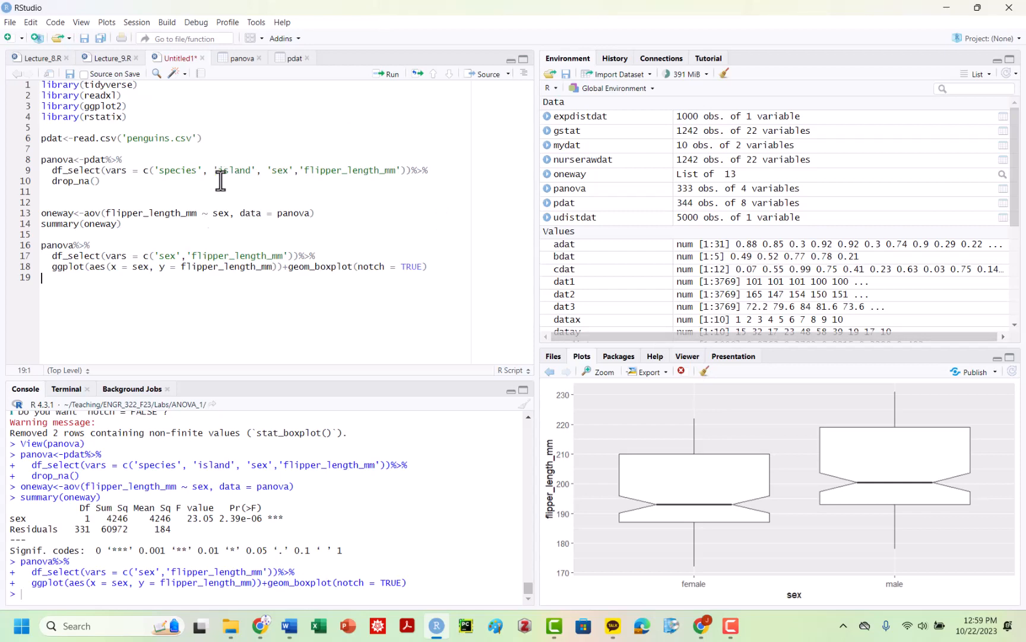
mouse_move(201, 202)
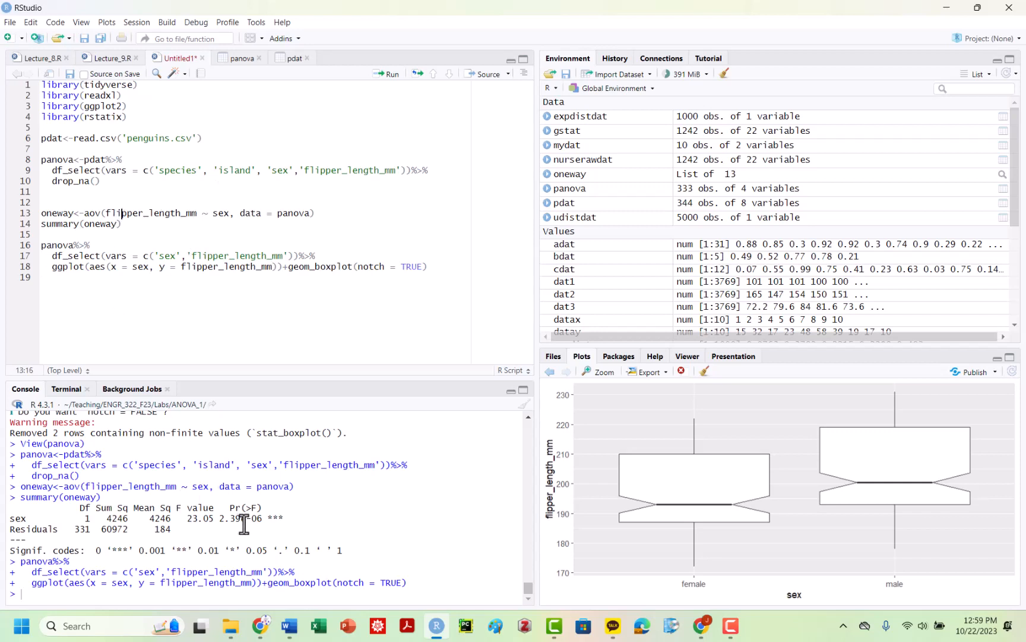
mouse_move(85, 161)
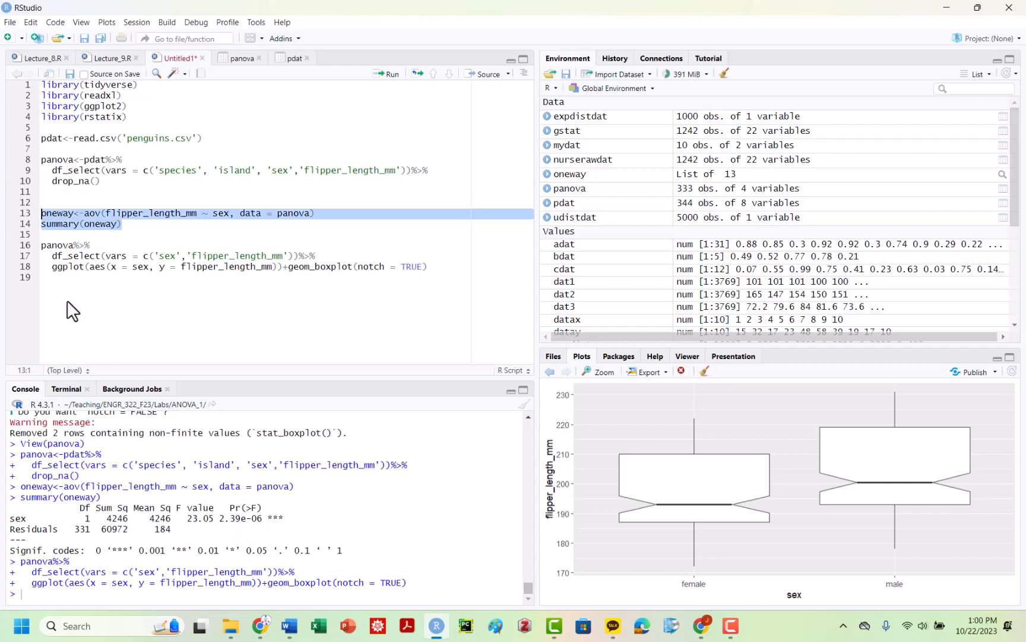
Step: Add games_howell_test(oneway) on line 16 and run it, hitting a no-applicable-method error
click(124, 223)
text(games_howell_test()
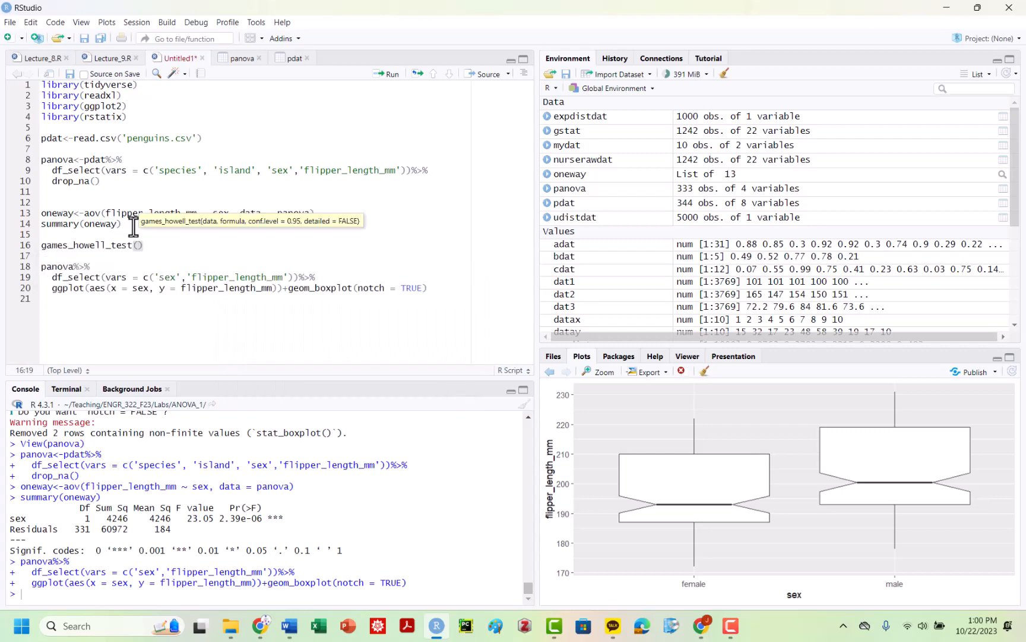
text(oneway)
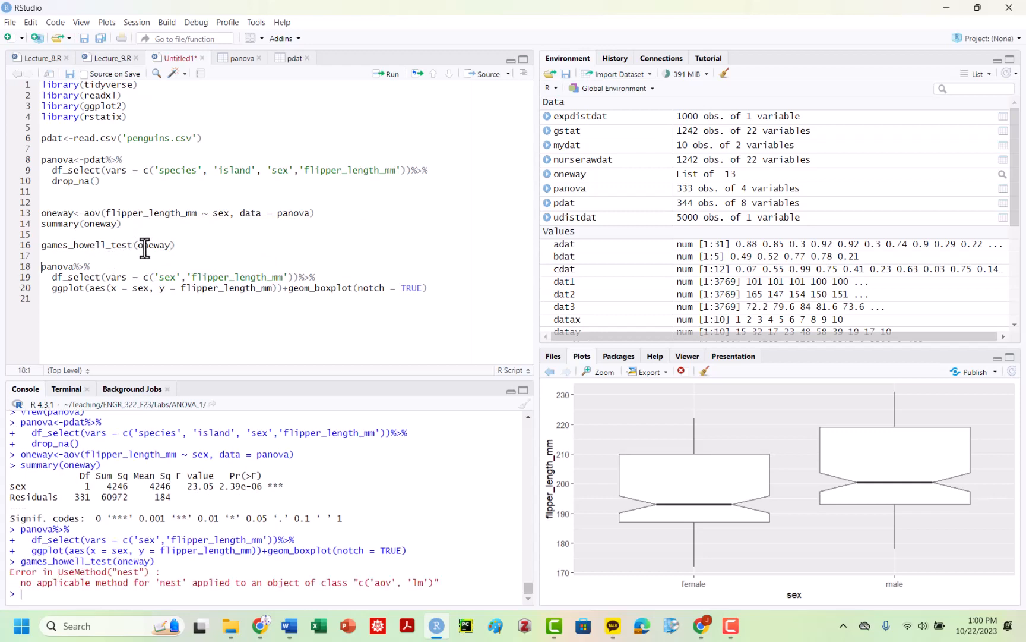
double_click(153, 244)
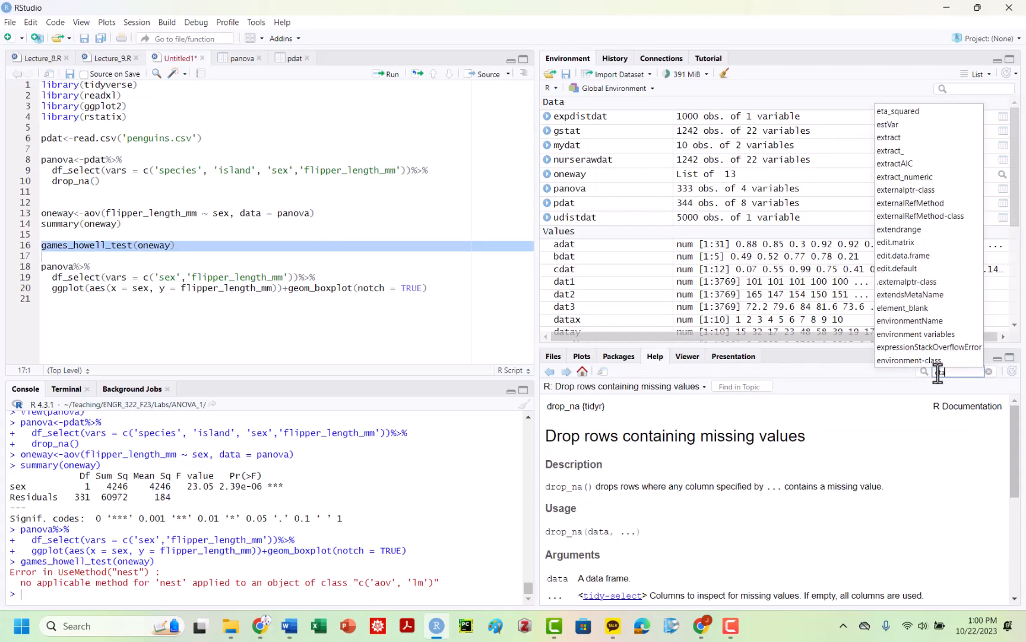
Step: Replace the Games-Howell line with eta_squared(oneway) and run it, giving an effect size of about 0.065
text(eta)
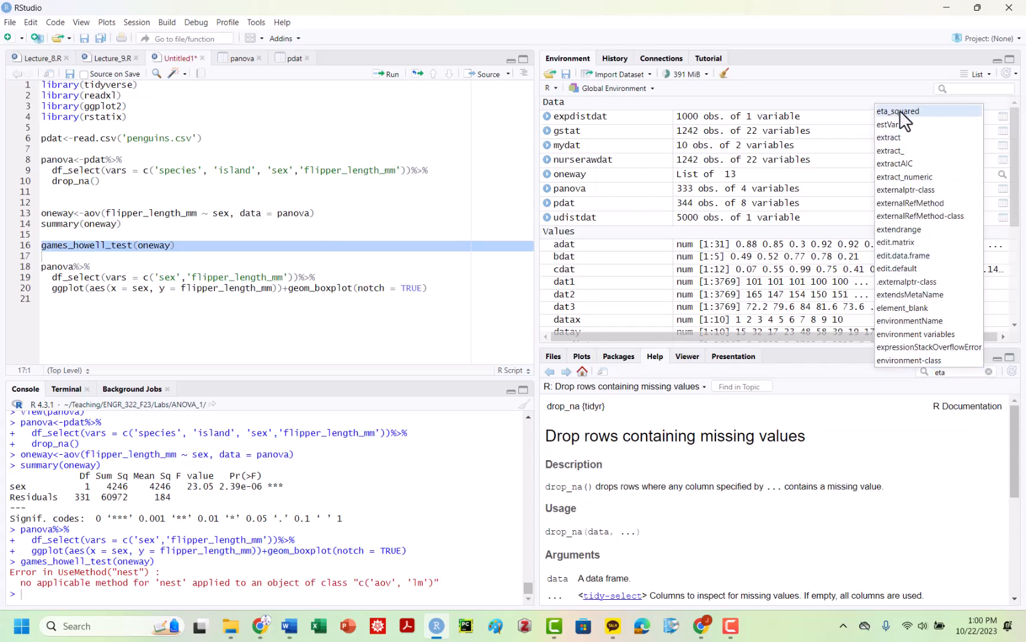
click(898, 110)
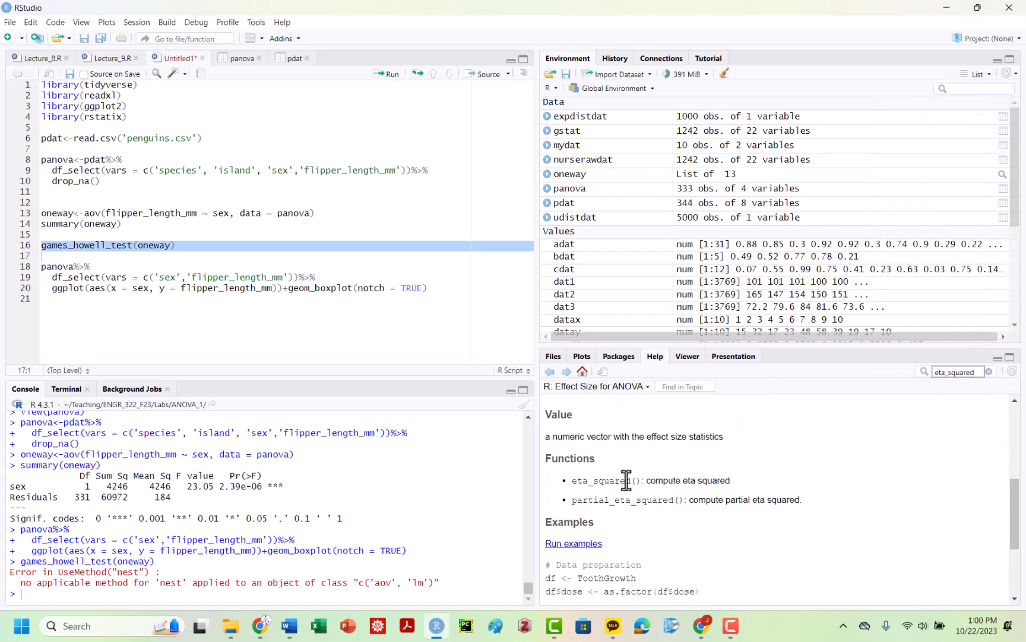
scroll(down, 3)
text(e)
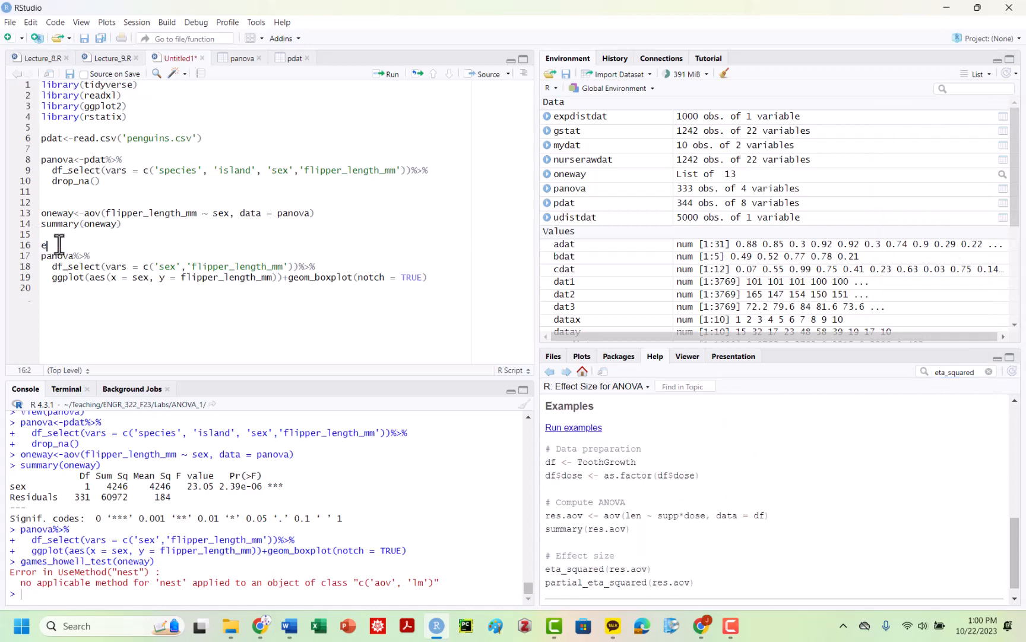
text(ta_squared()
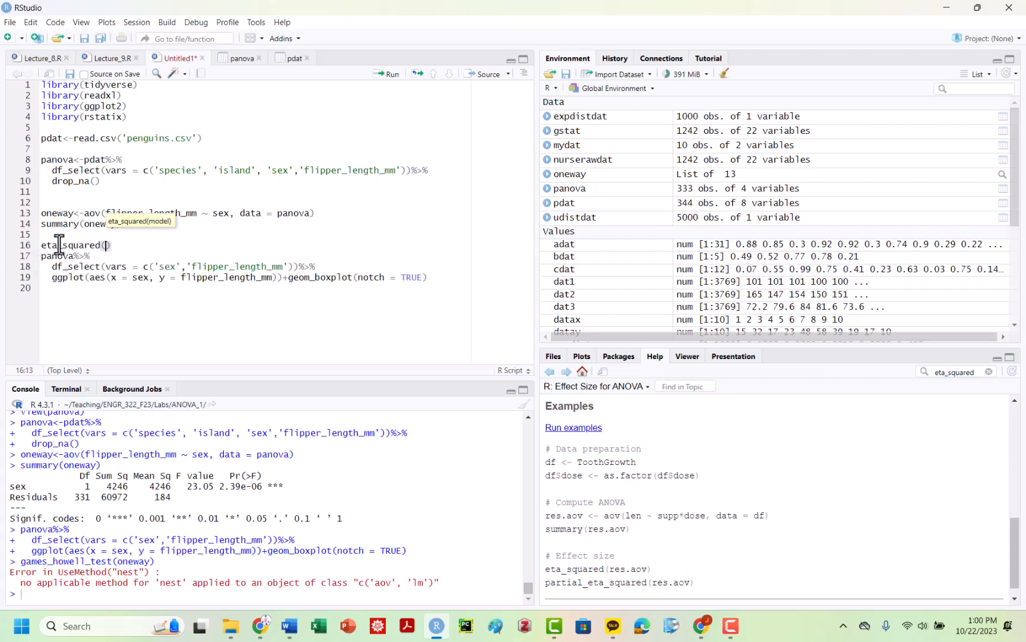
text(oneway)
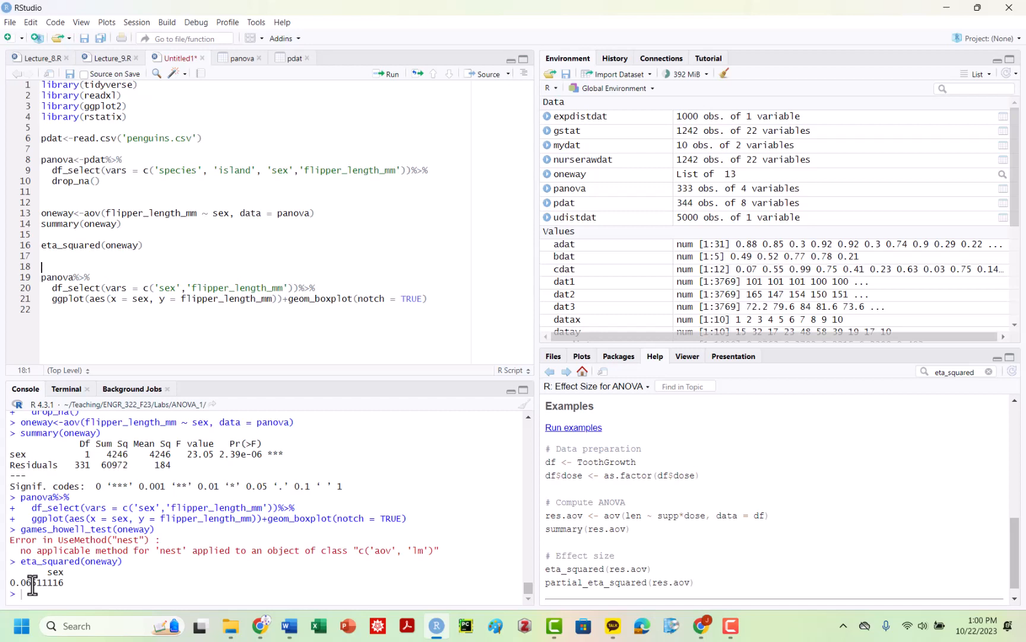
mouse_move(131, 251)
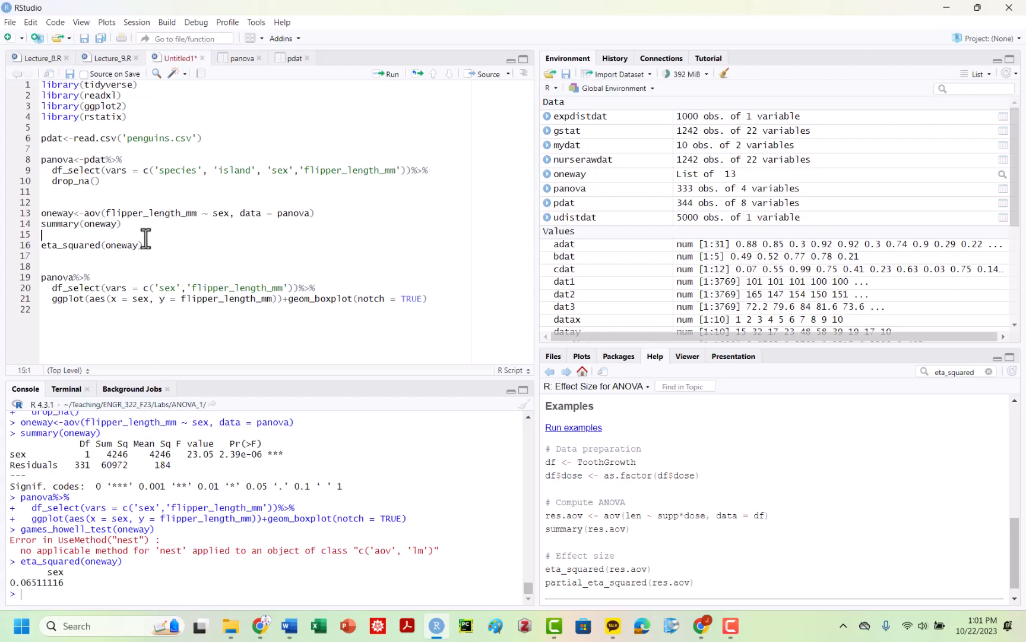
Step: Run games_howell_test(panova, flipper_length_mm ~ sex) above eta_squared and add blank lines below
text(games_howell_test(panova,)
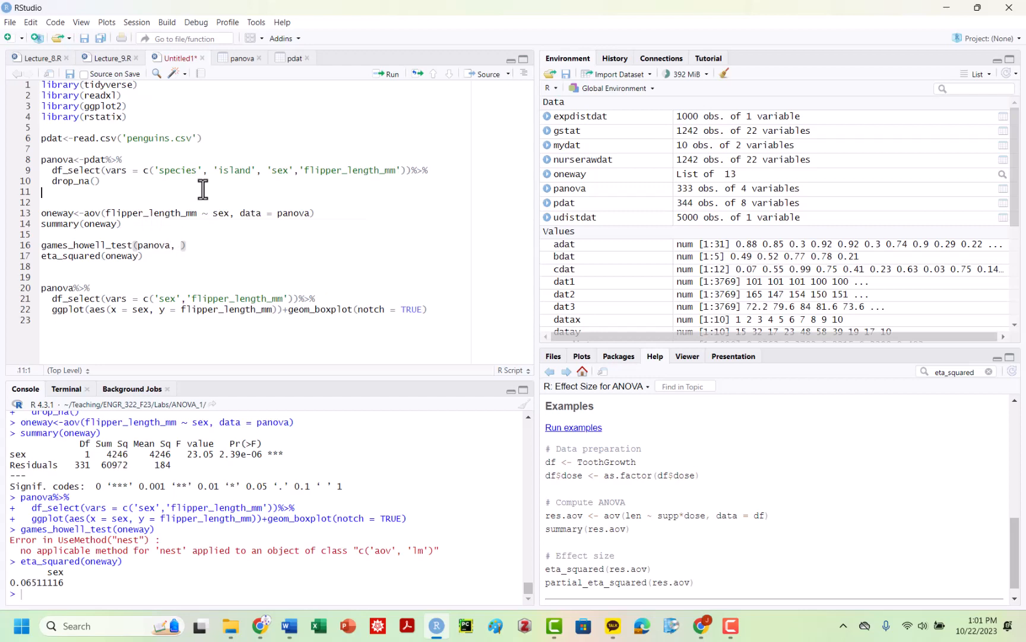
double_click(150, 213)
text(flipper_length_mm ~ sex)
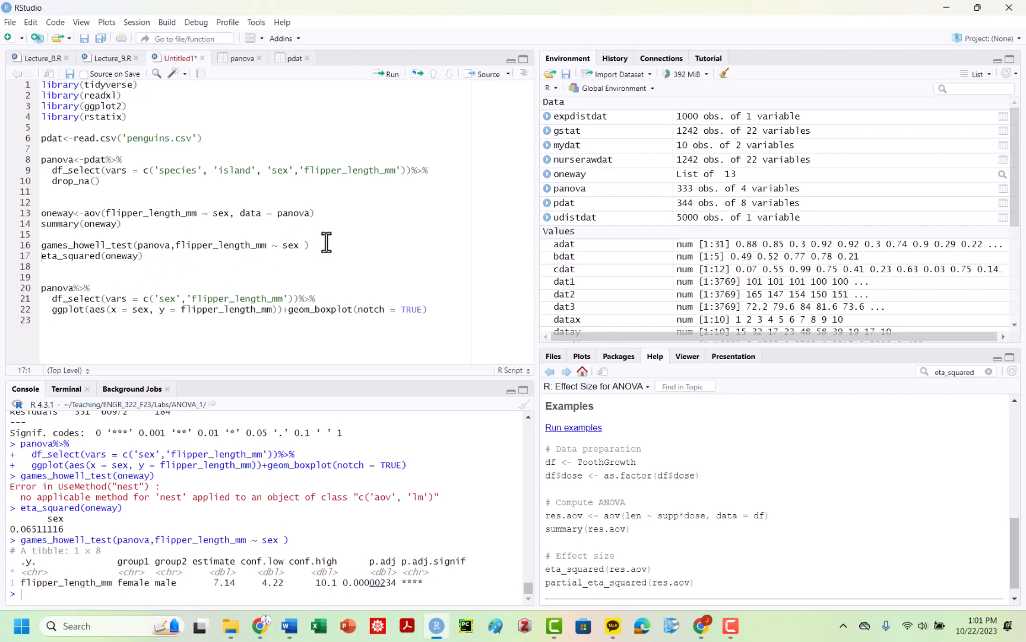
click(142, 256)
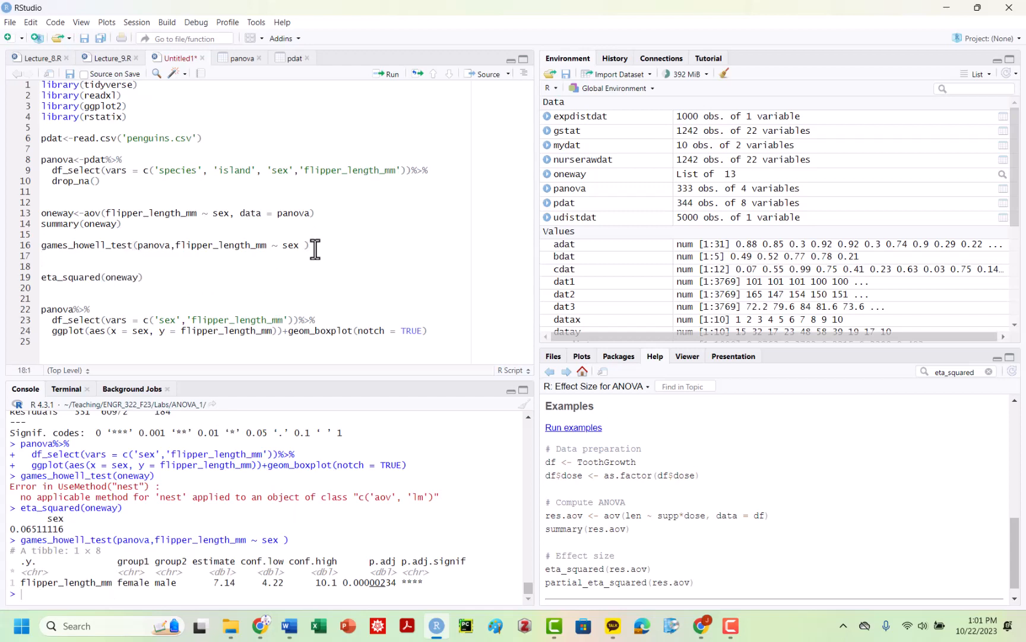
mouse_move(208, 256)
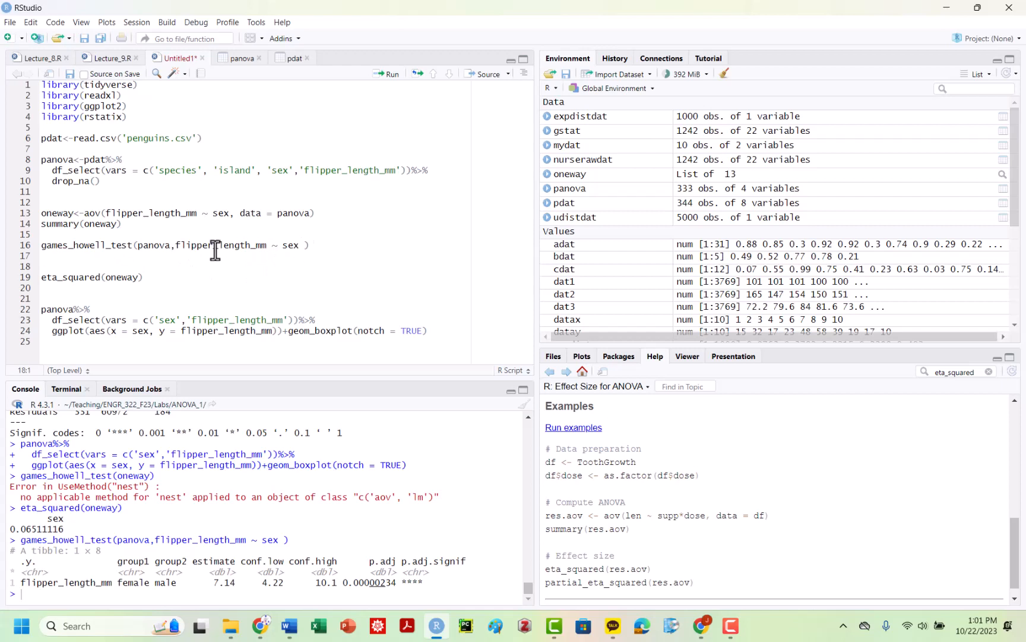
mouse_move(317, 251)
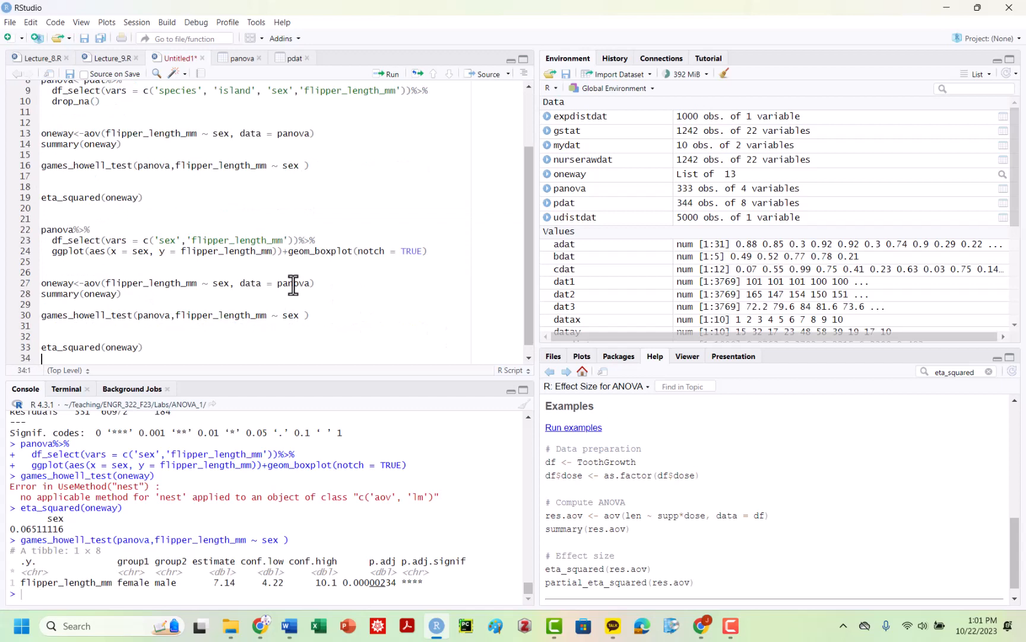
mouse_move(230, 288)
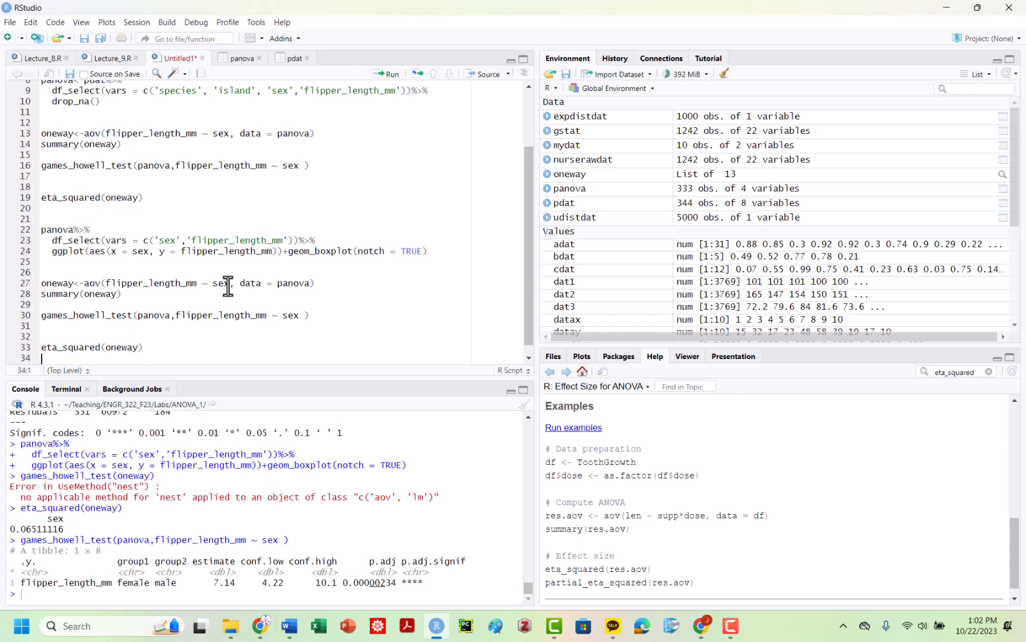
mouse_move(263, 246)
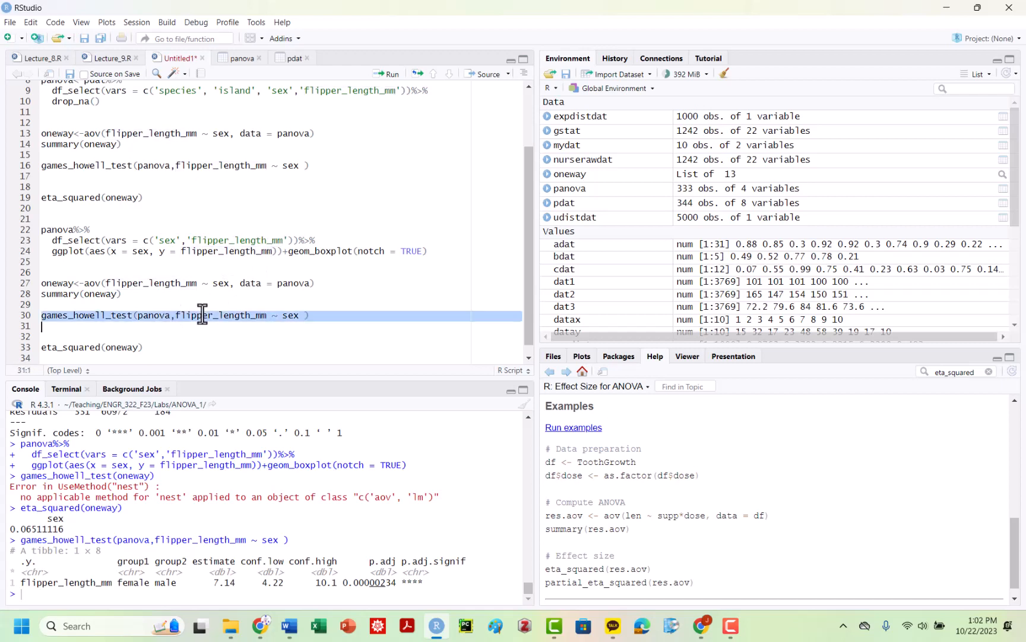
Step: Rename the copied model to threeway and add island, species and interaction terms to its formula
click(150, 282)
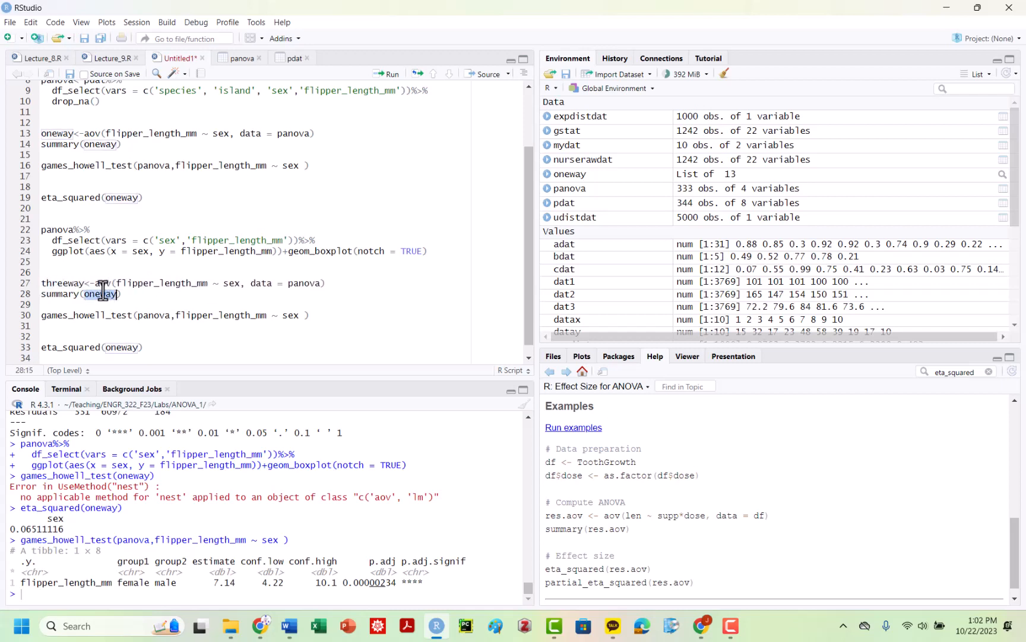
text(threeway)
click(184, 282)
text( + island )
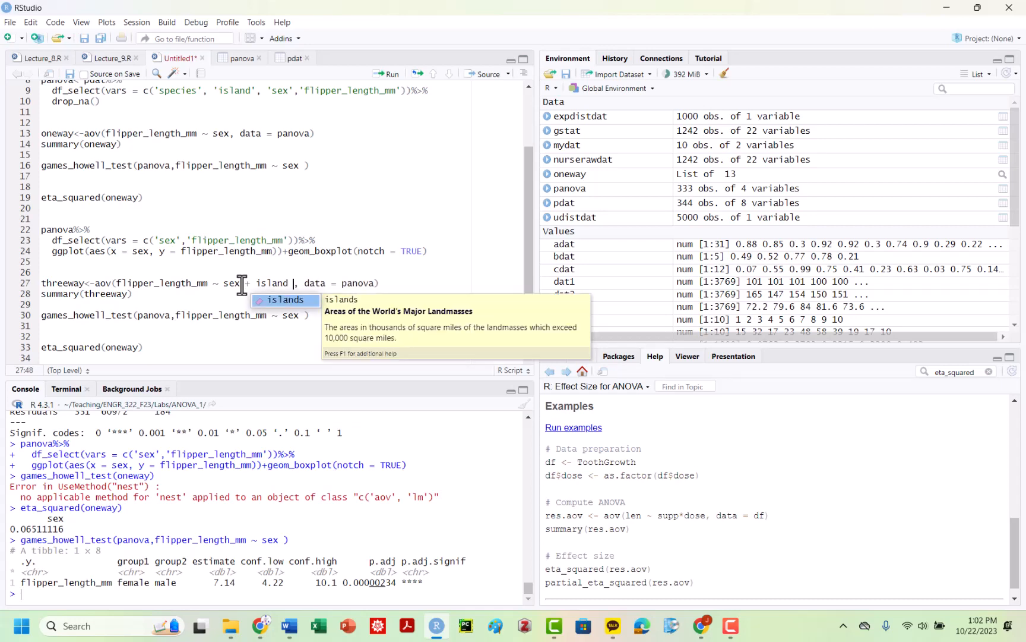
text(+ specie)
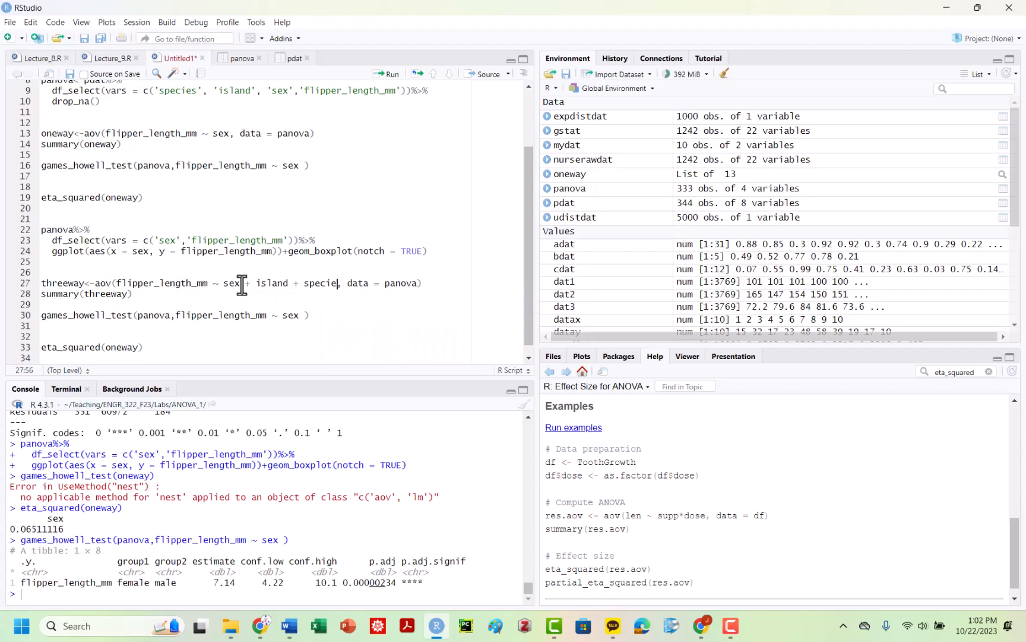
text(s)
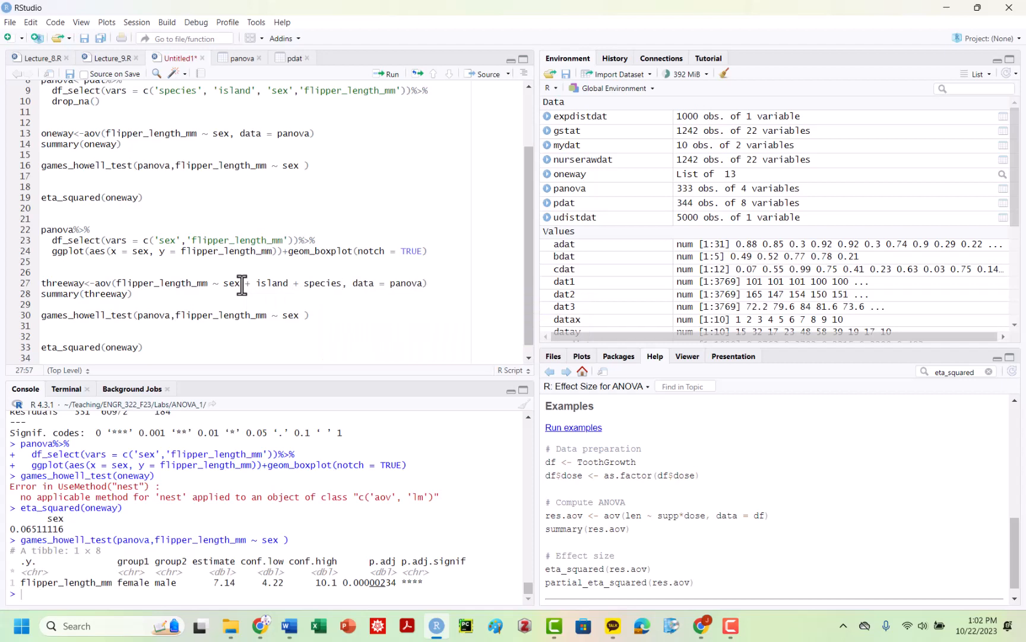
text(+ sel)
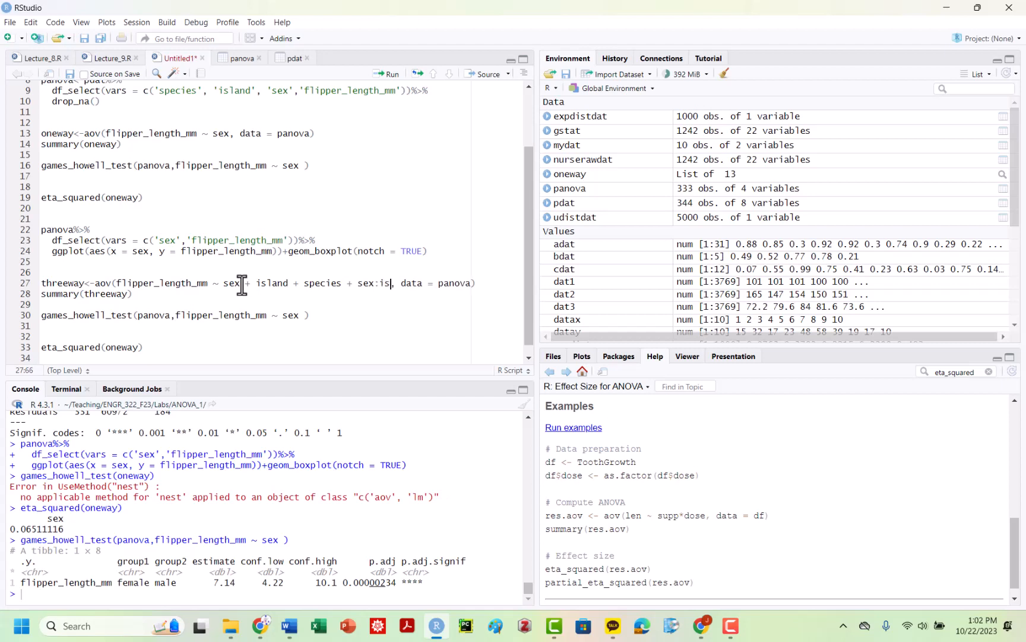
text(land,)
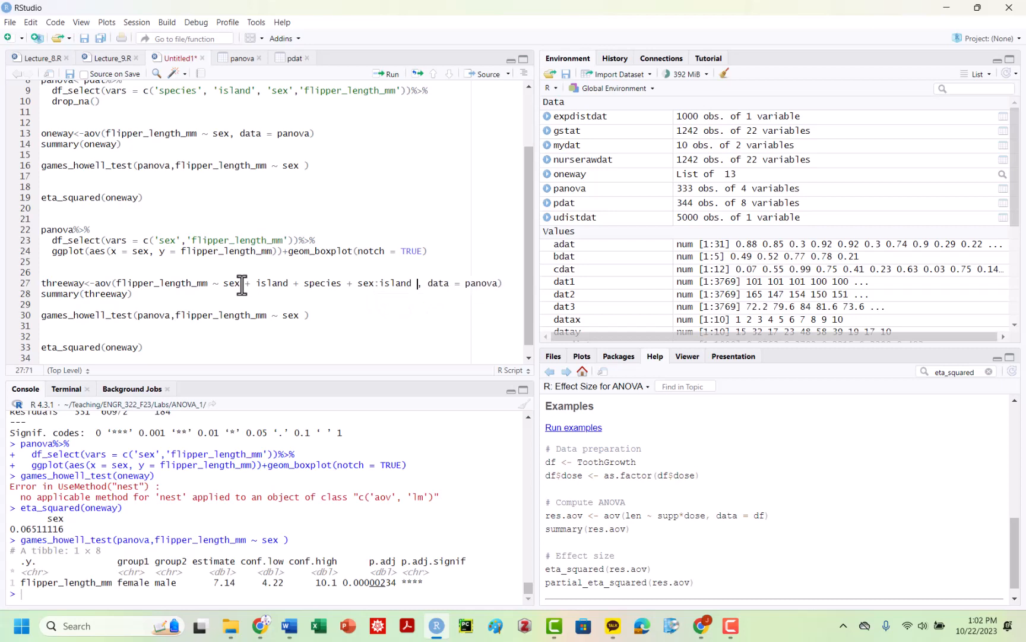
text(+ sex:species+)
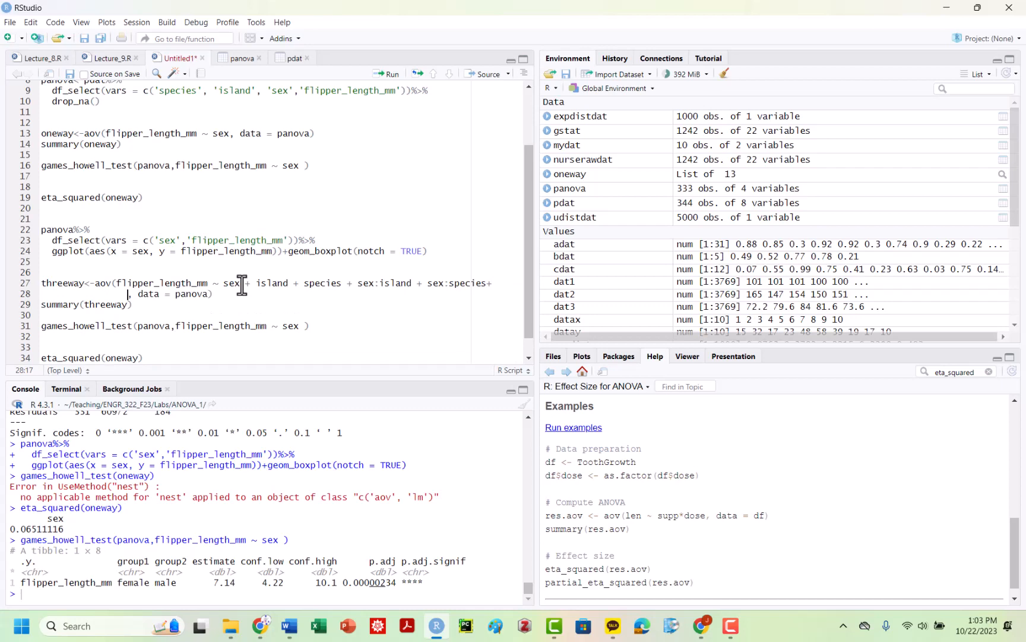
text(island:)
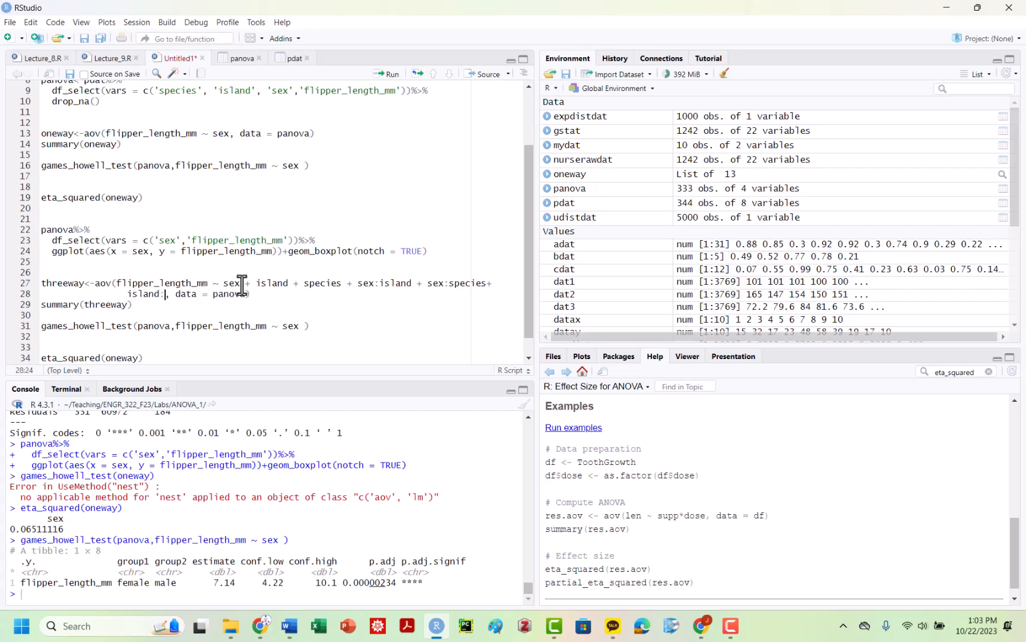
text(species+ sex:island:species)
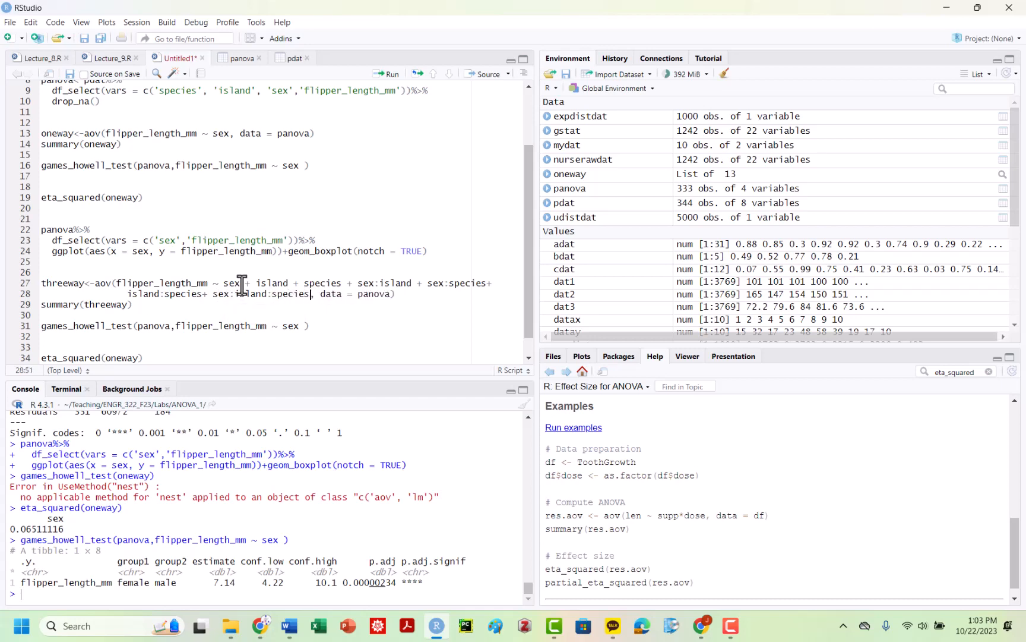
mouse_move(405, 288)
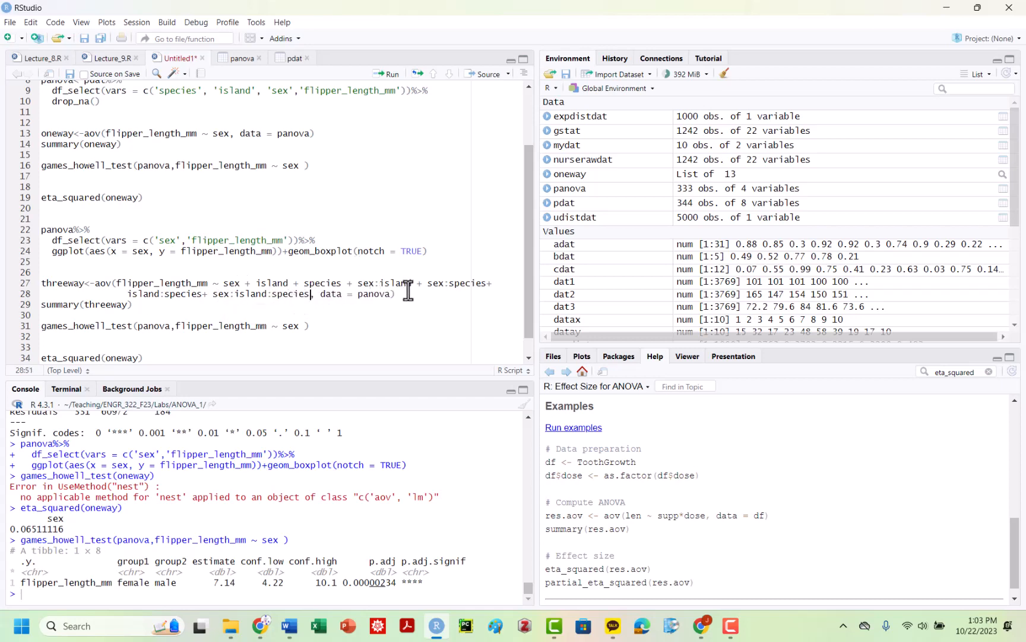
click(391, 73)
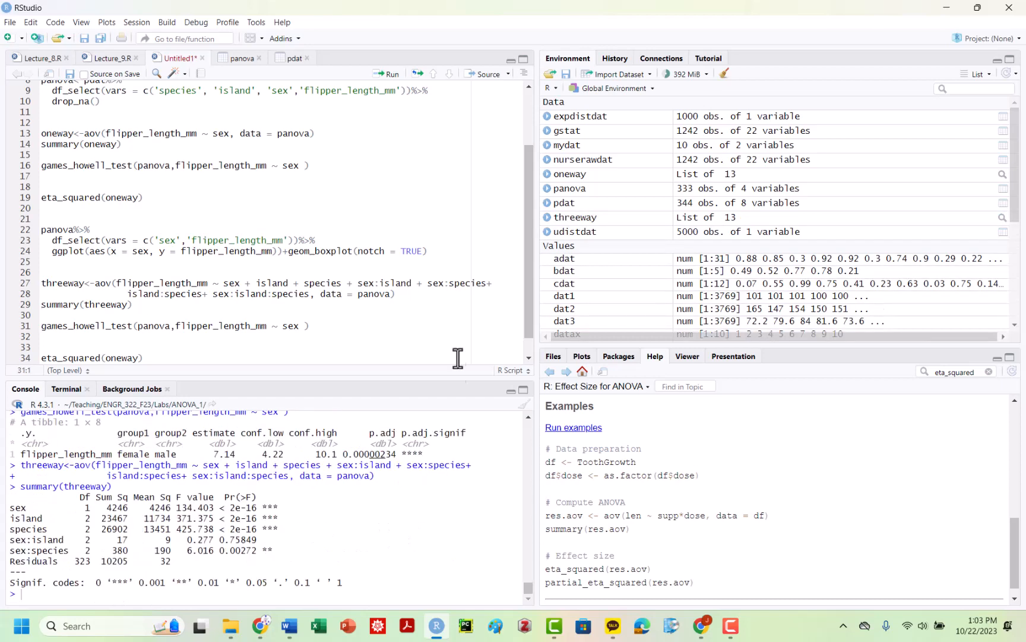
mouse_move(275, 495)
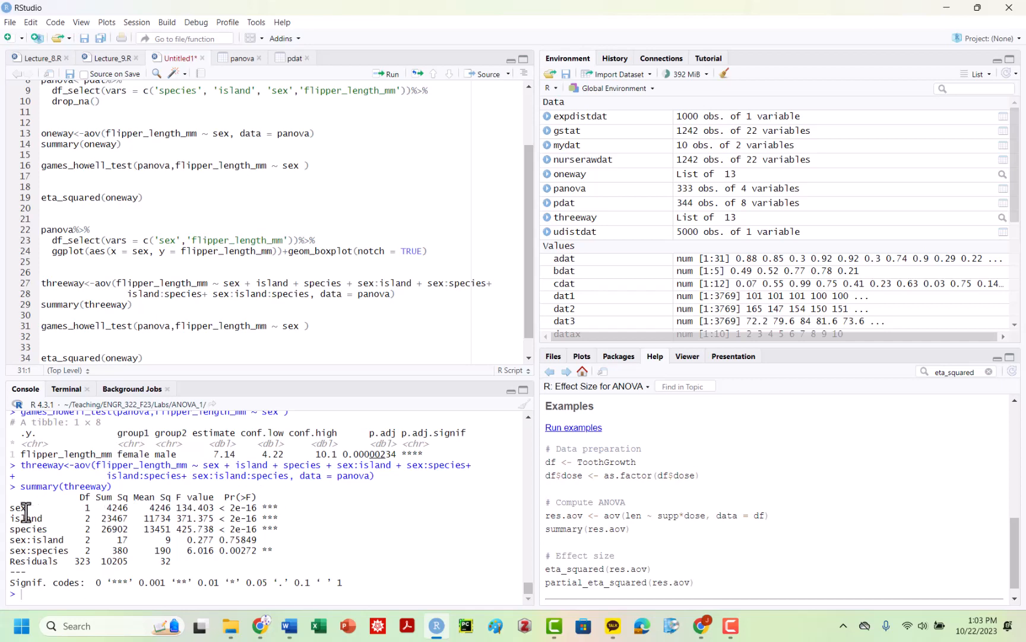
Step: Run threeway with summary(threeway) and inspect the main-effect and interaction rows
double_click(250, 518)
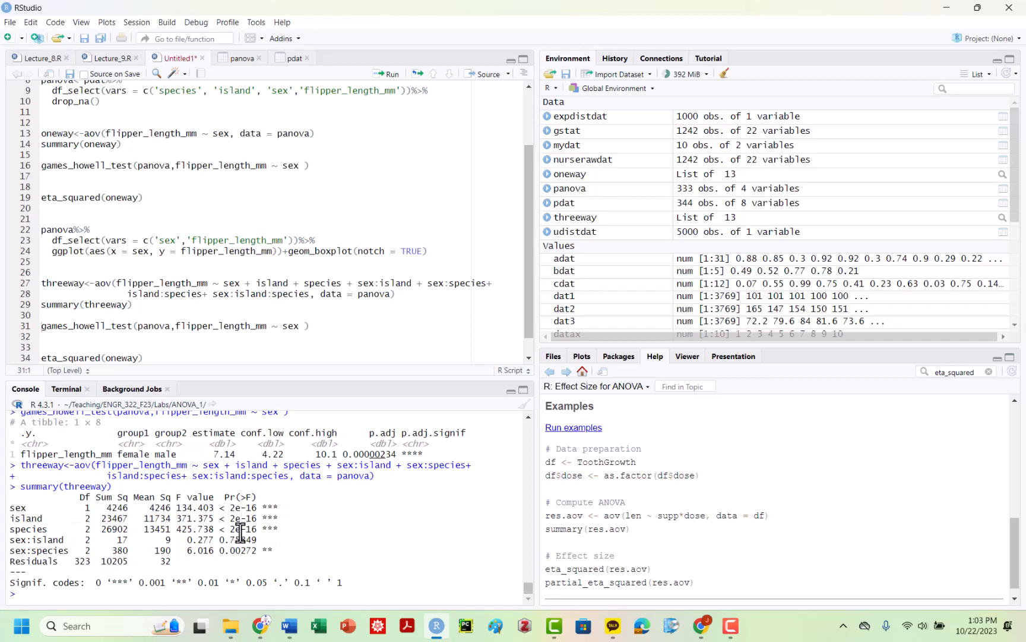
mouse_move(254, 542)
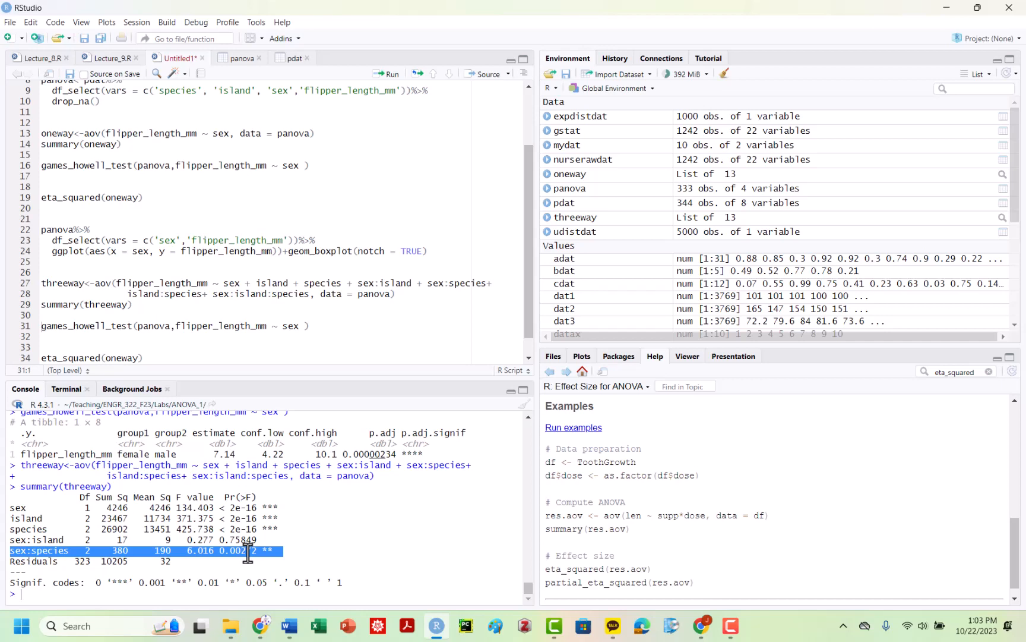
mouse_move(174, 518)
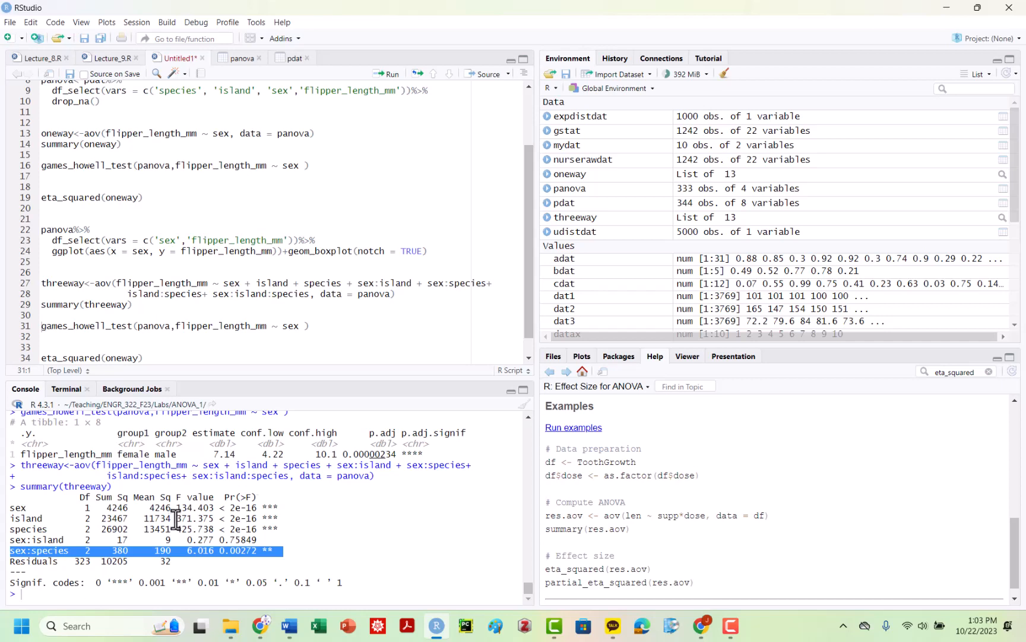
click(264, 294)
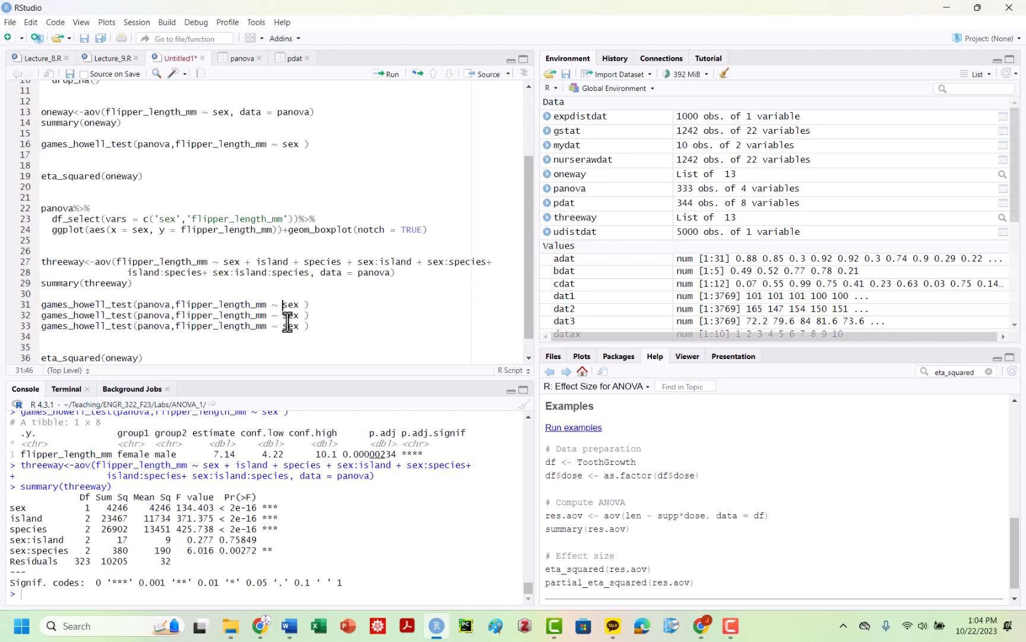
Step: Change the second and third Games-Howell lines to test by island and species, and run them
text(island)
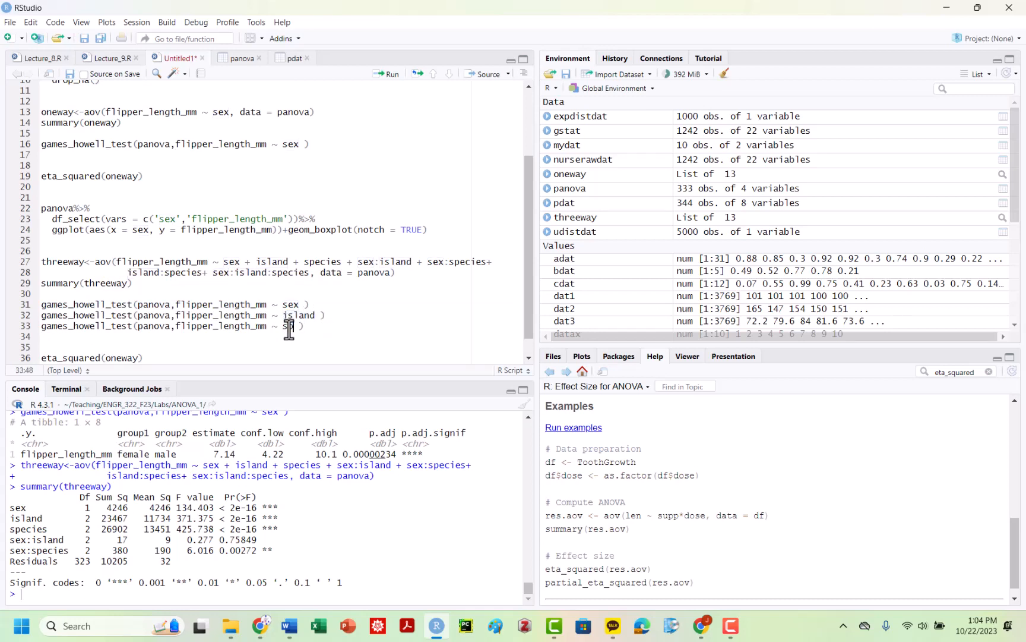
text(species)
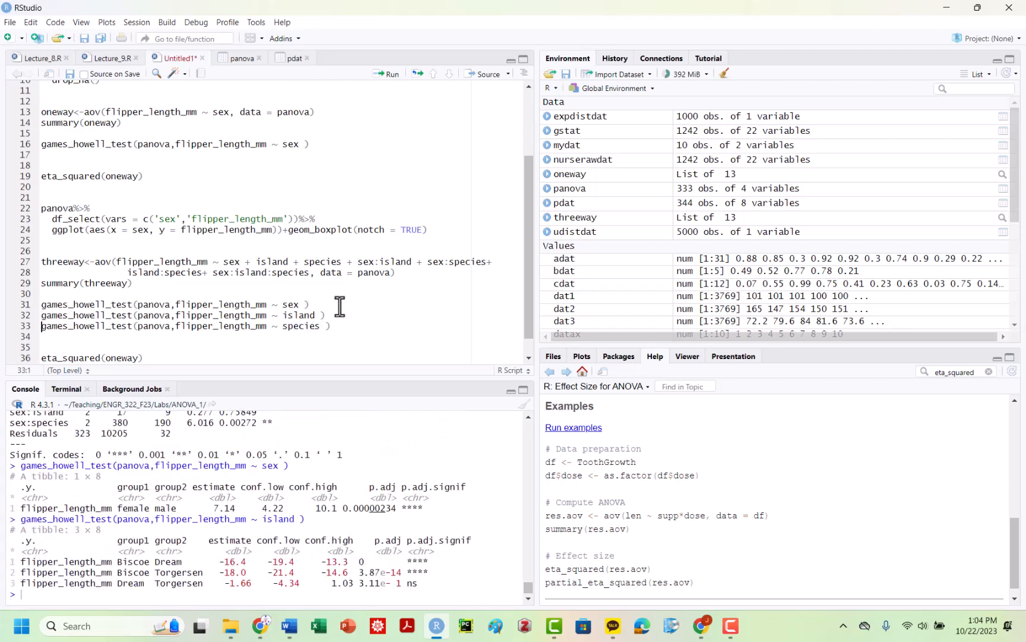
click(389, 73)
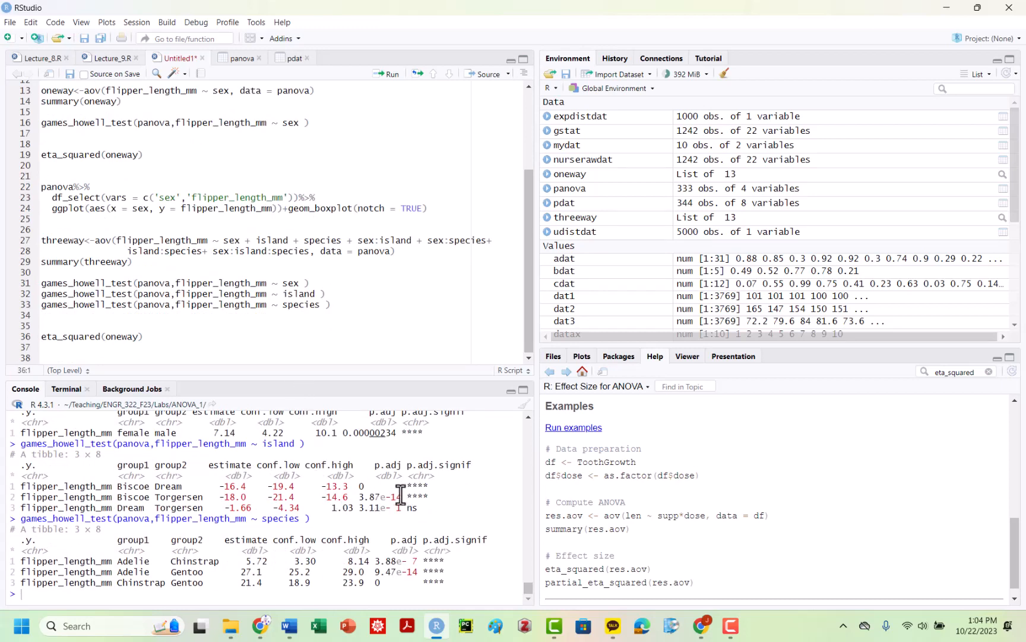
mouse_move(364, 496)
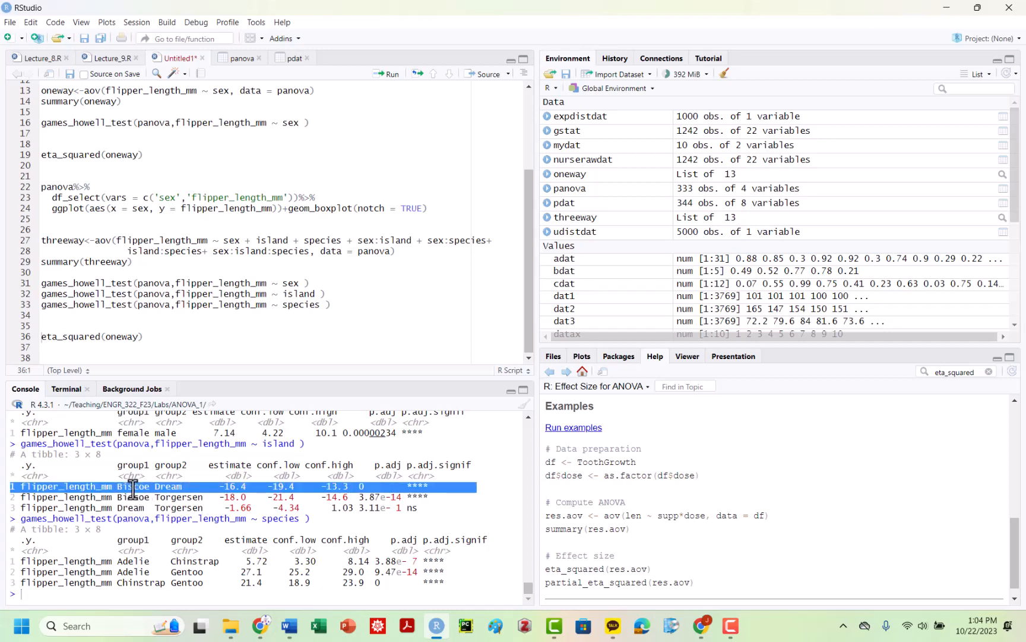
click(131, 486)
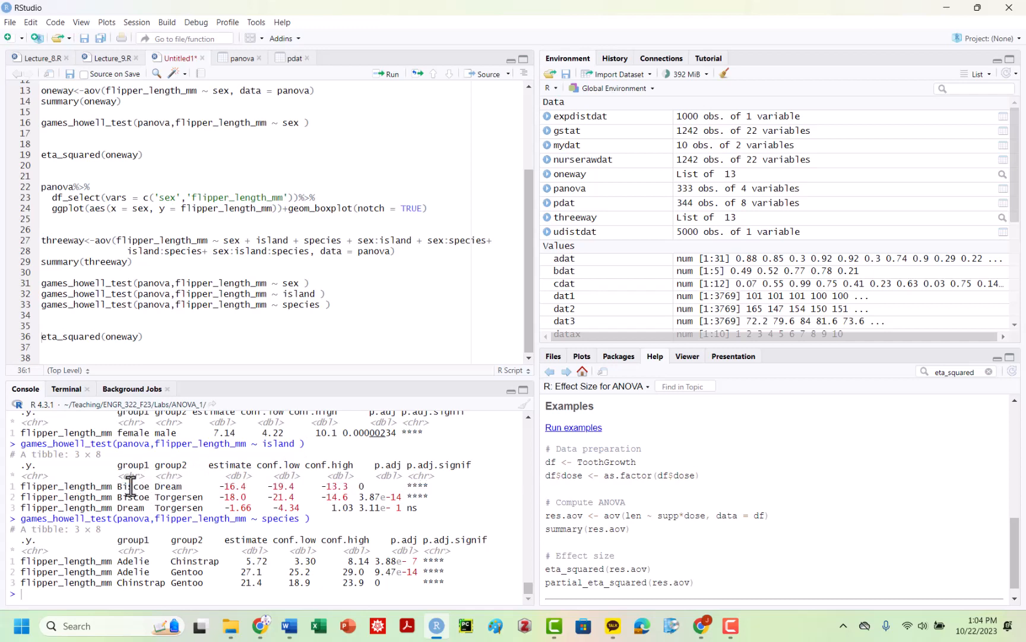
mouse_move(135, 496)
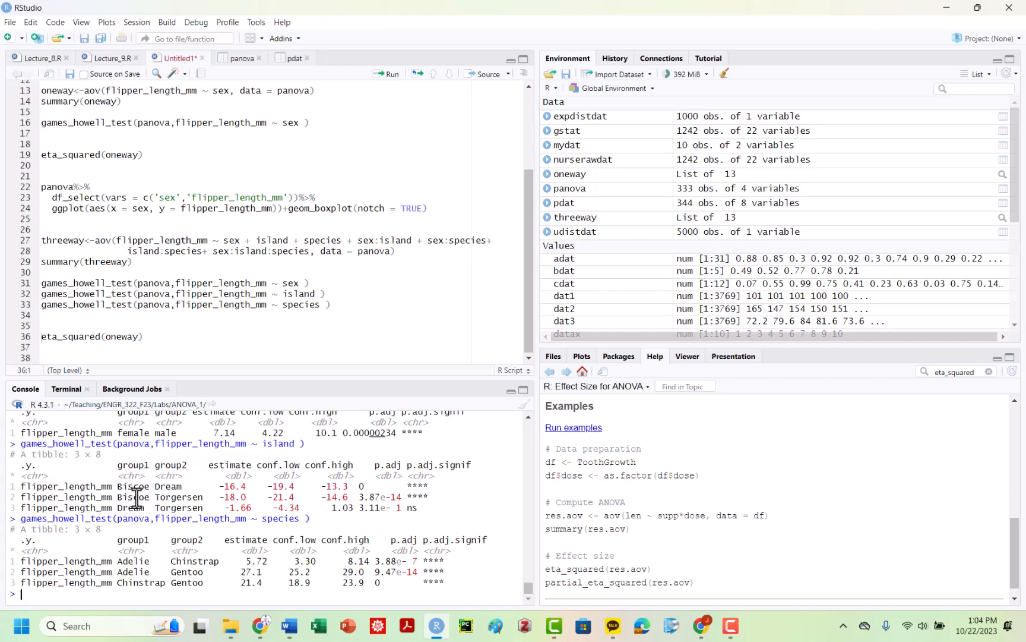
mouse_move(167, 507)
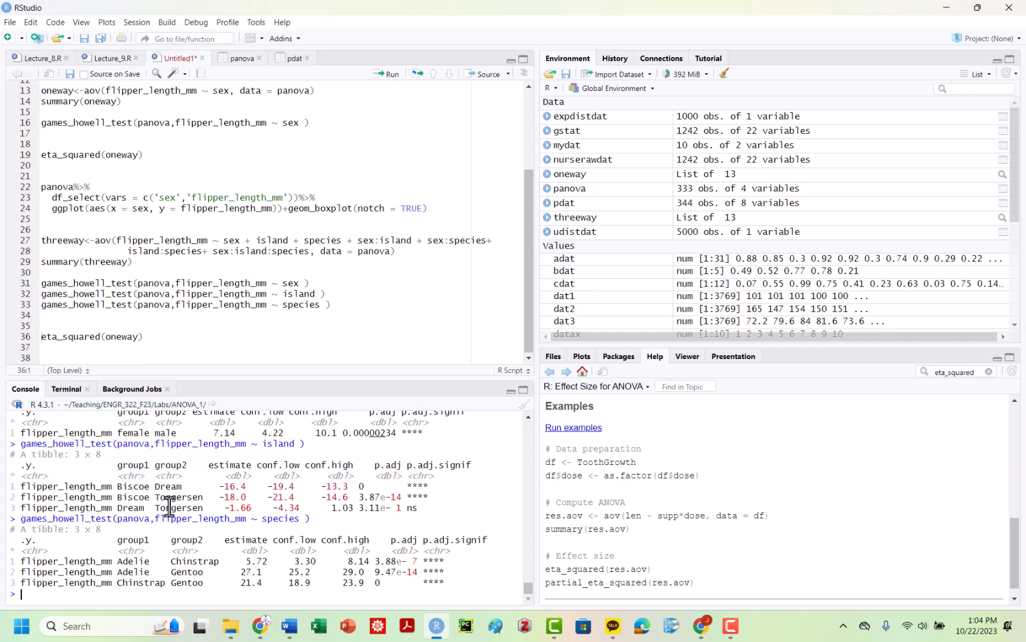
mouse_move(385, 511)
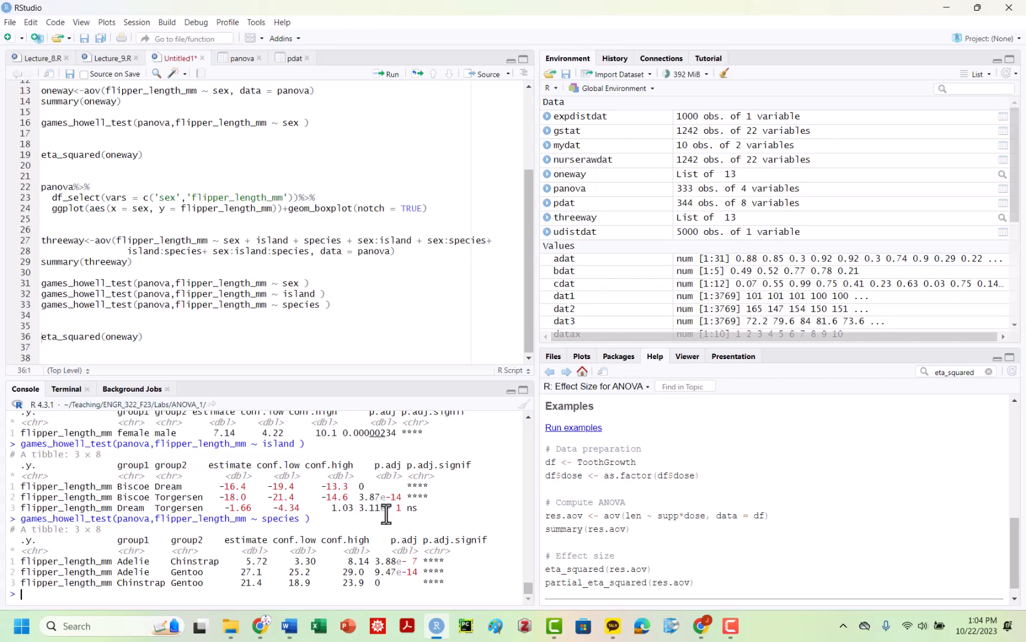
mouse_move(362, 216)
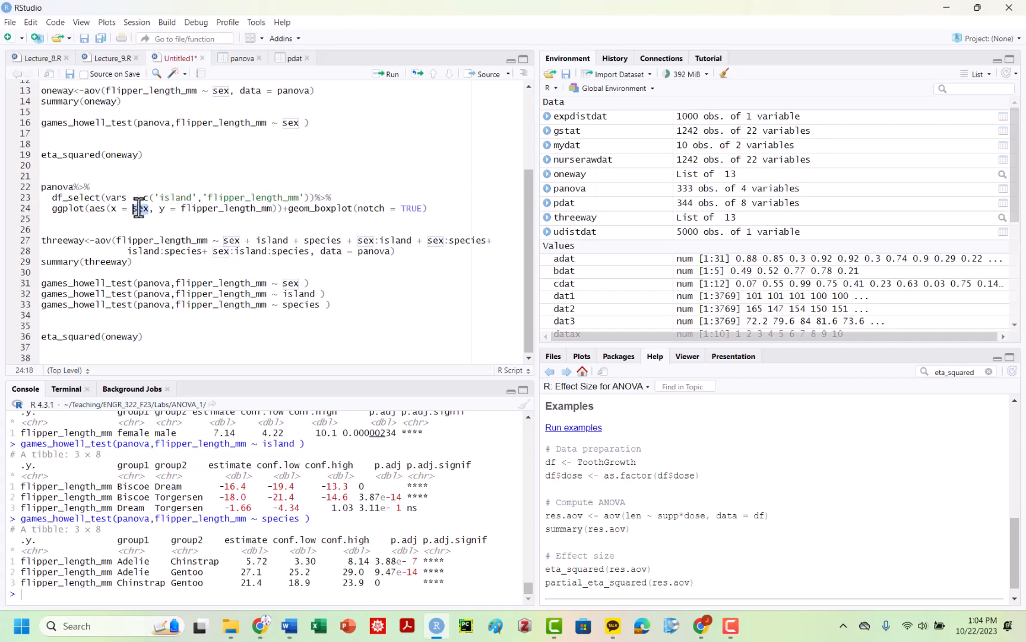
Step: Switch the notched boxplot grouping from sex to island and plot Biscoe, Dream and Torgersen
text(island)
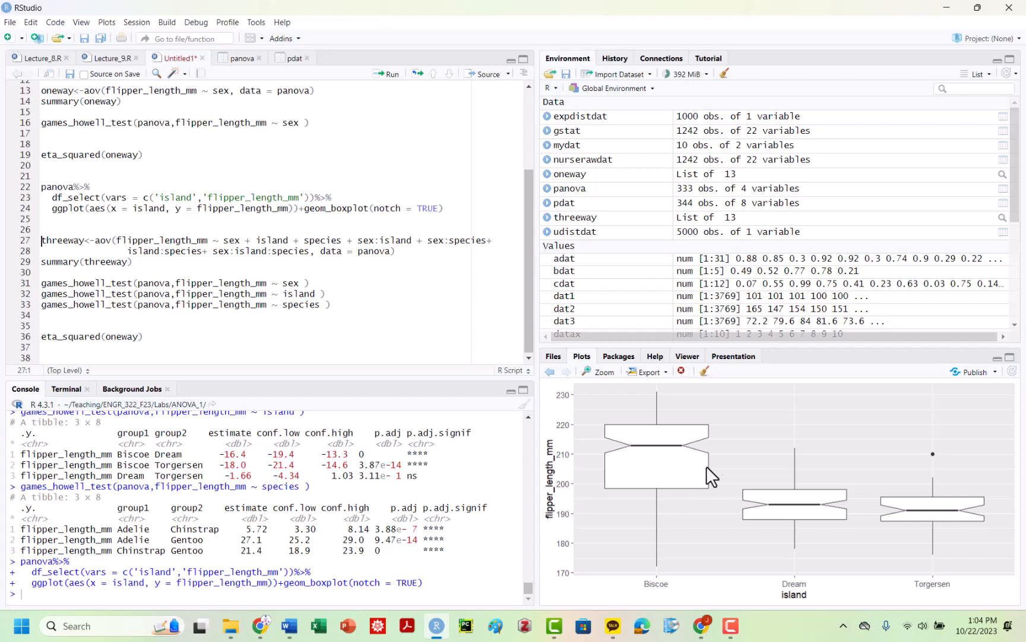
mouse_move(804, 509)
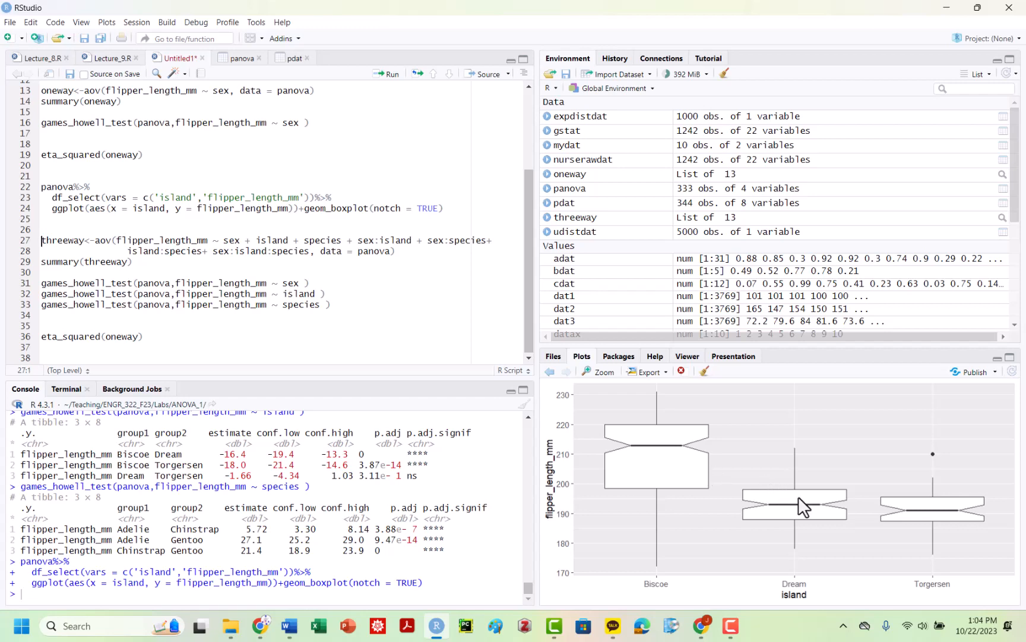
mouse_move(851, 552)
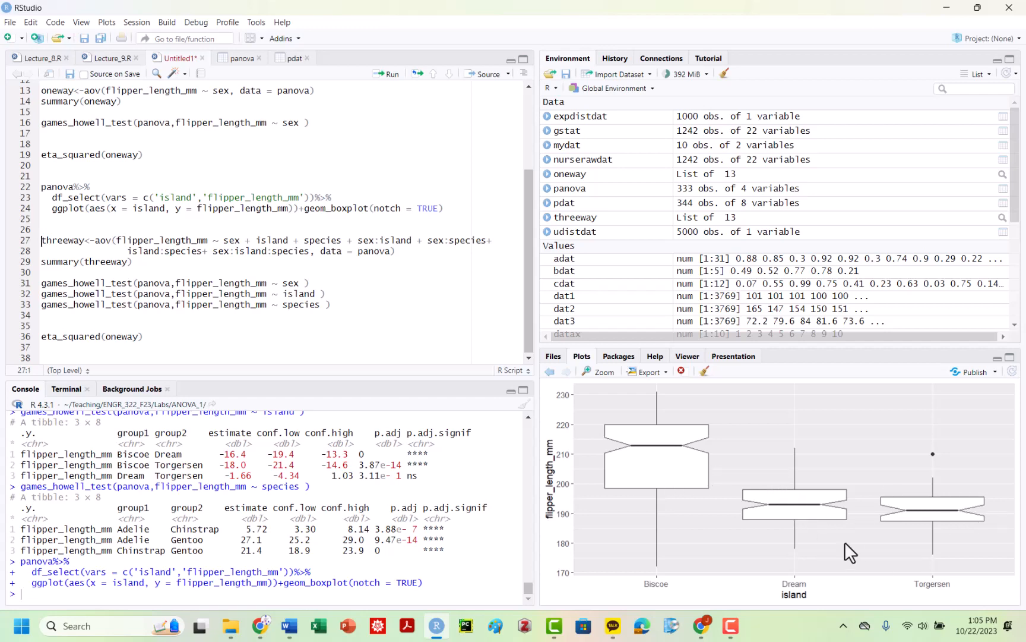
mouse_move(392, 278)
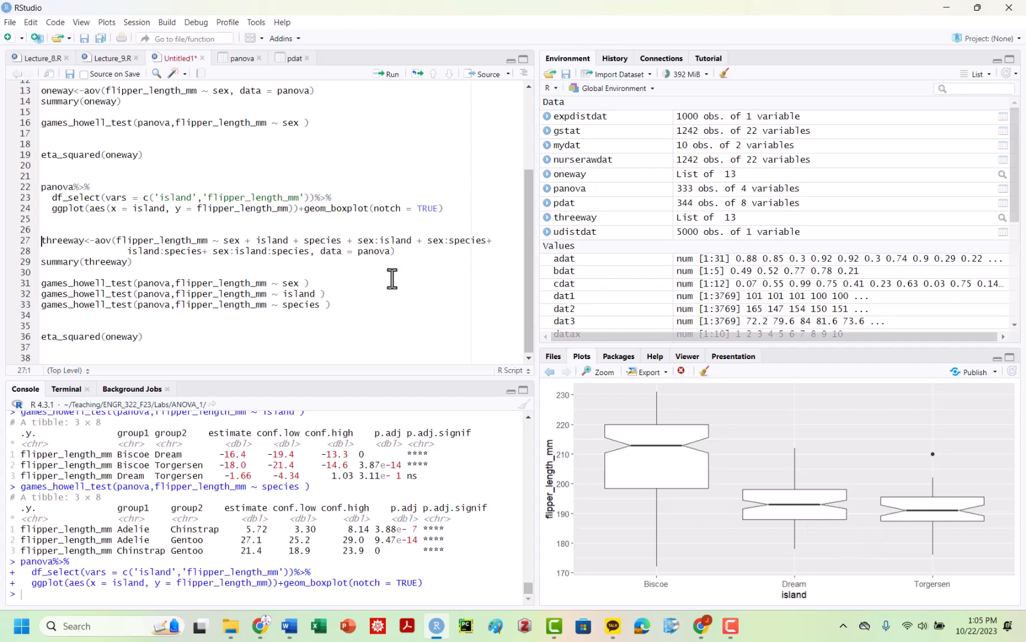
mouse_move(172, 270)
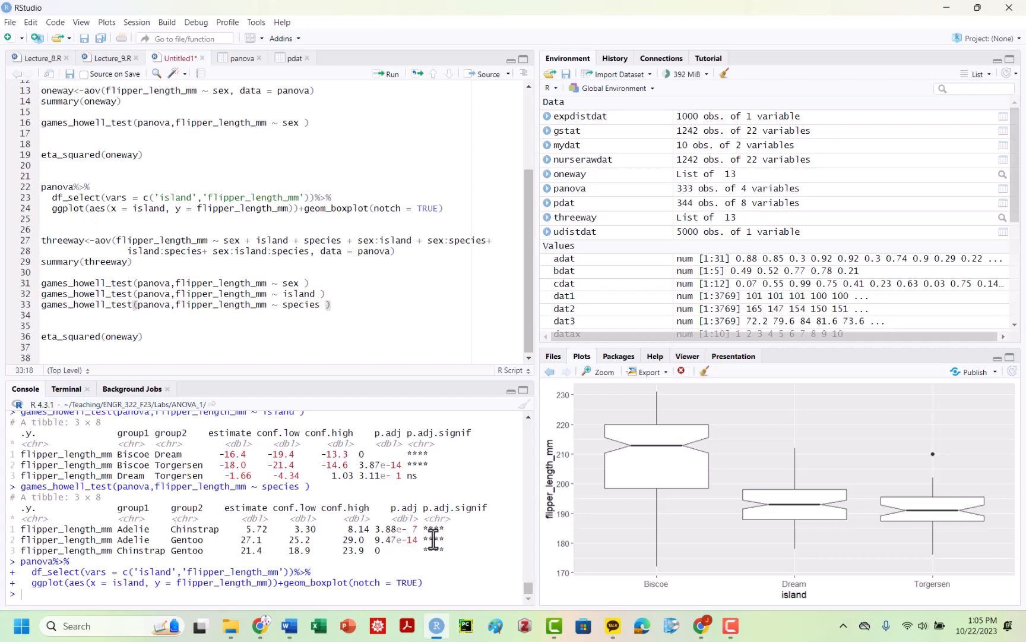
mouse_move(426, 538)
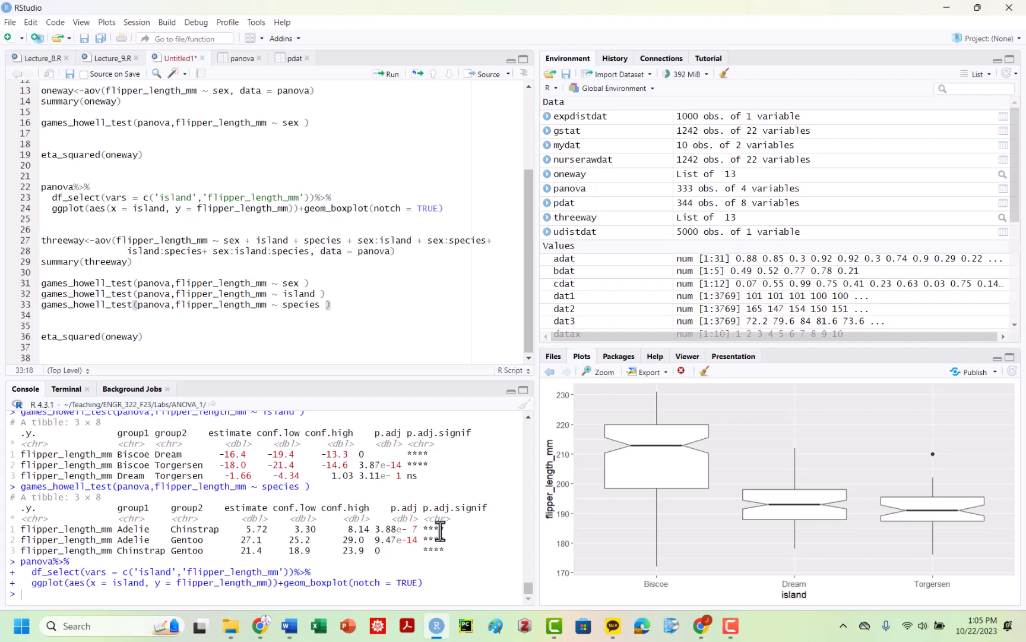
mouse_move(487, 507)
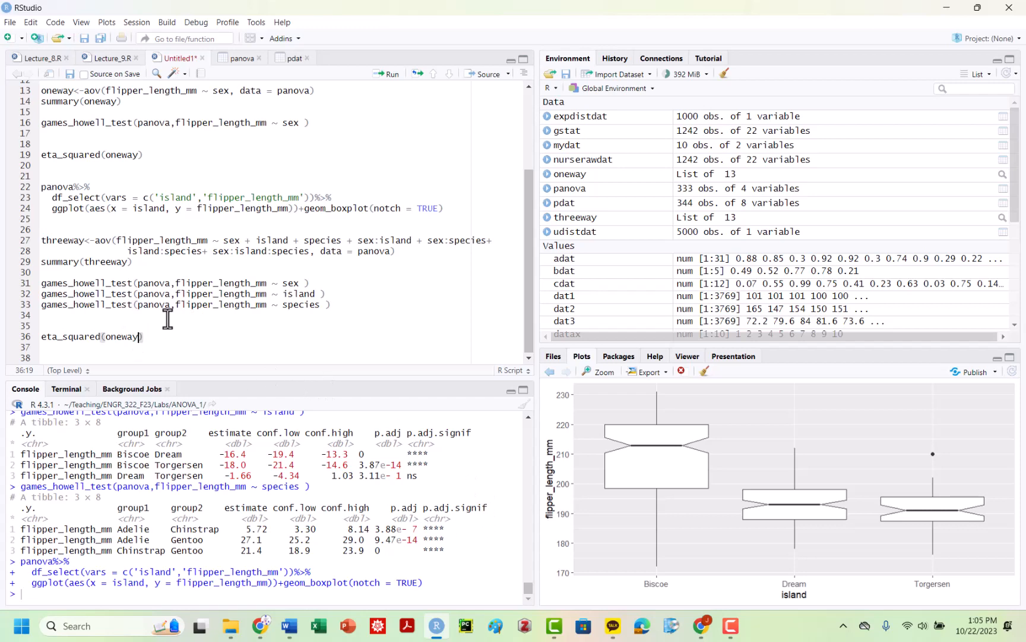
Step: Swap 'oneway' for threeway in the eta_squared call and inspect the sex effect size
double_click(123, 336)
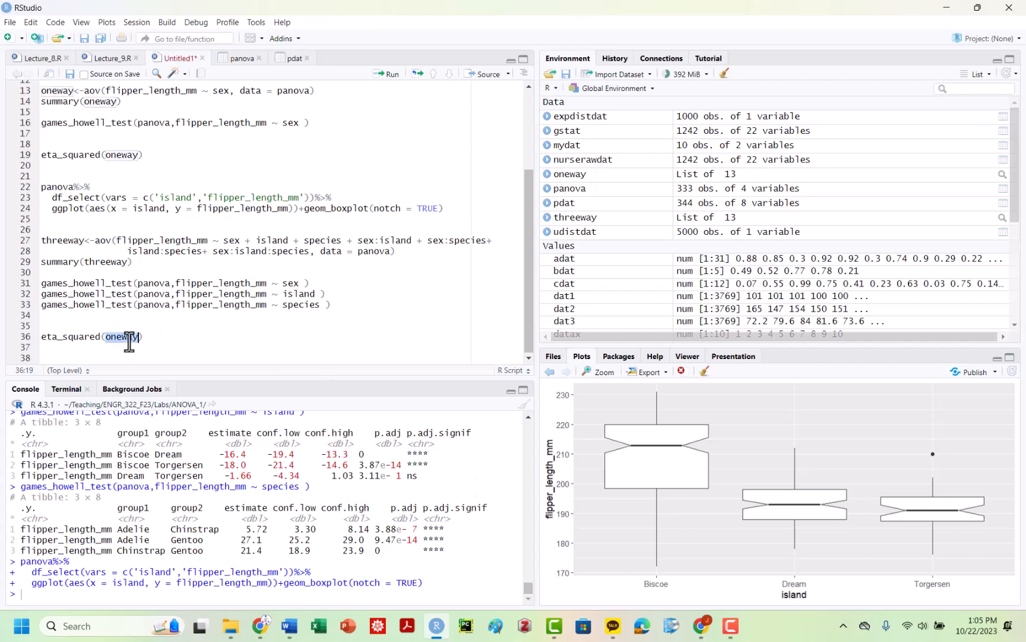
text(threeway)
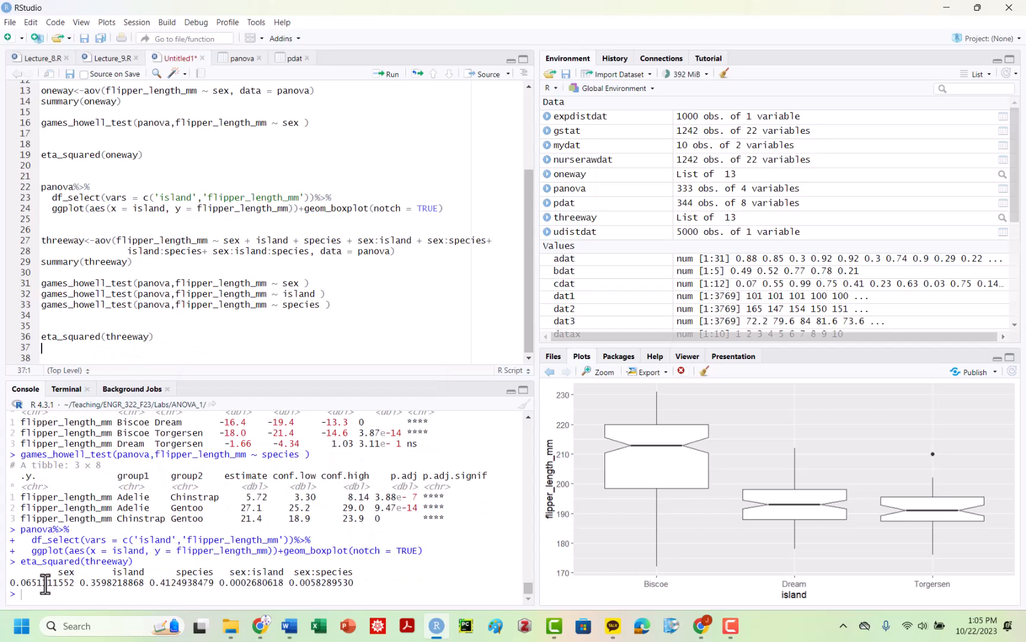
double_click(42, 583)
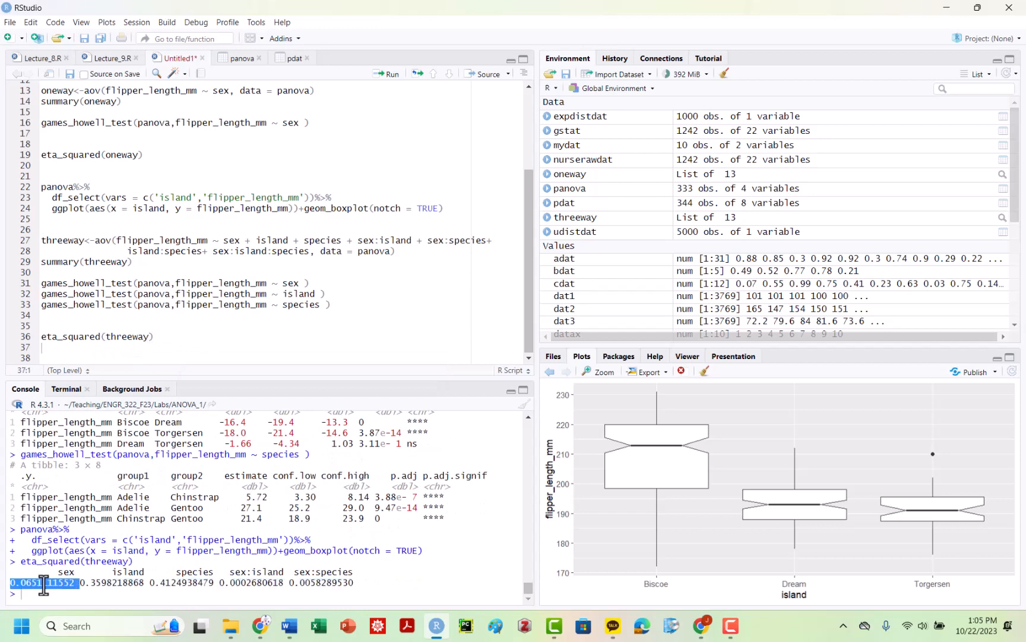
double_click(185, 582)
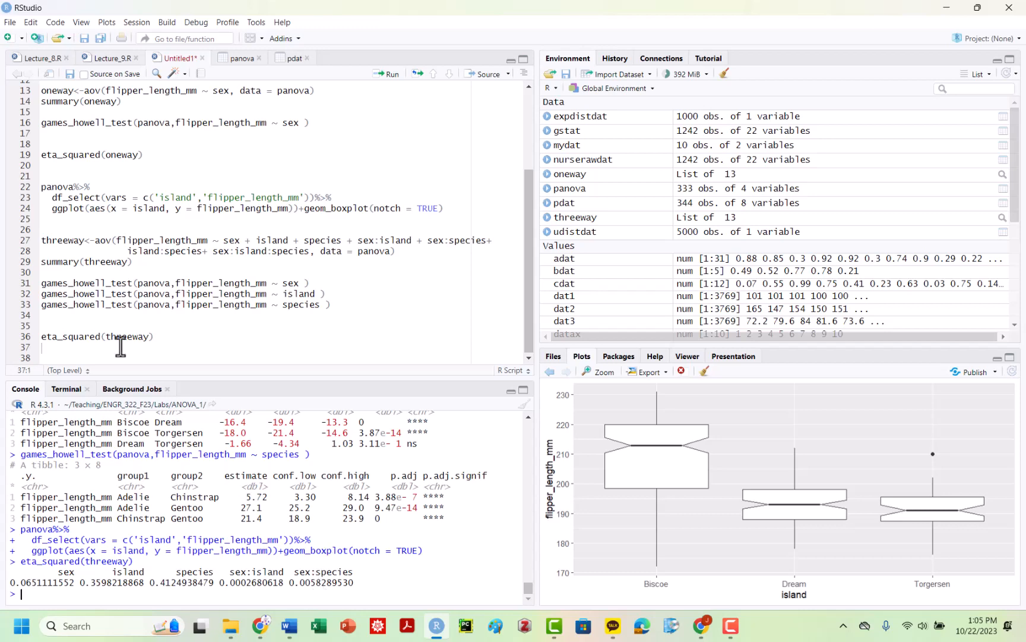
mouse_move(698, 465)
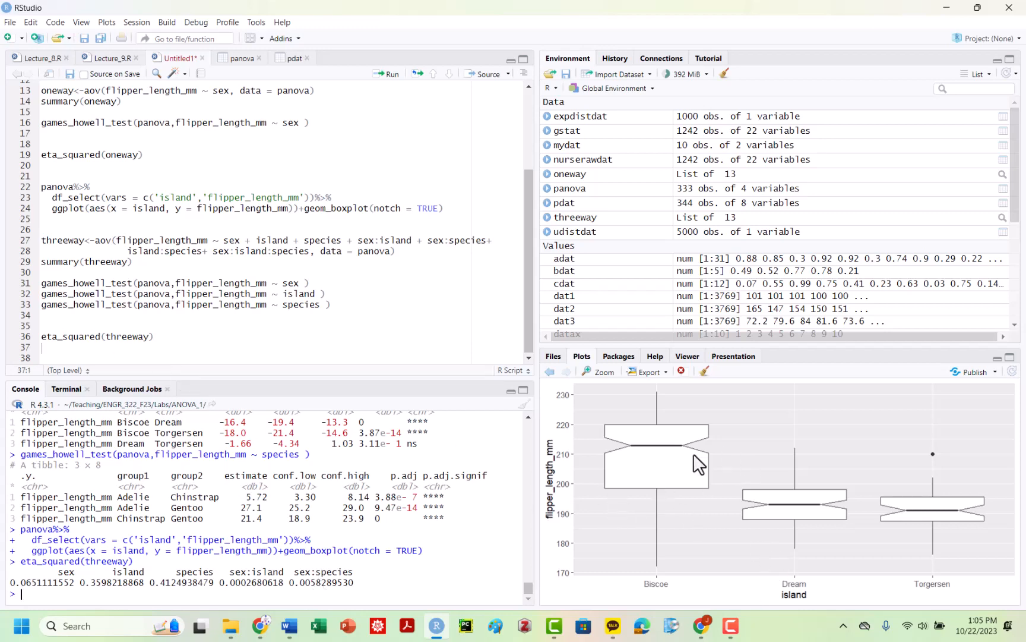
mouse_move(518, 470)
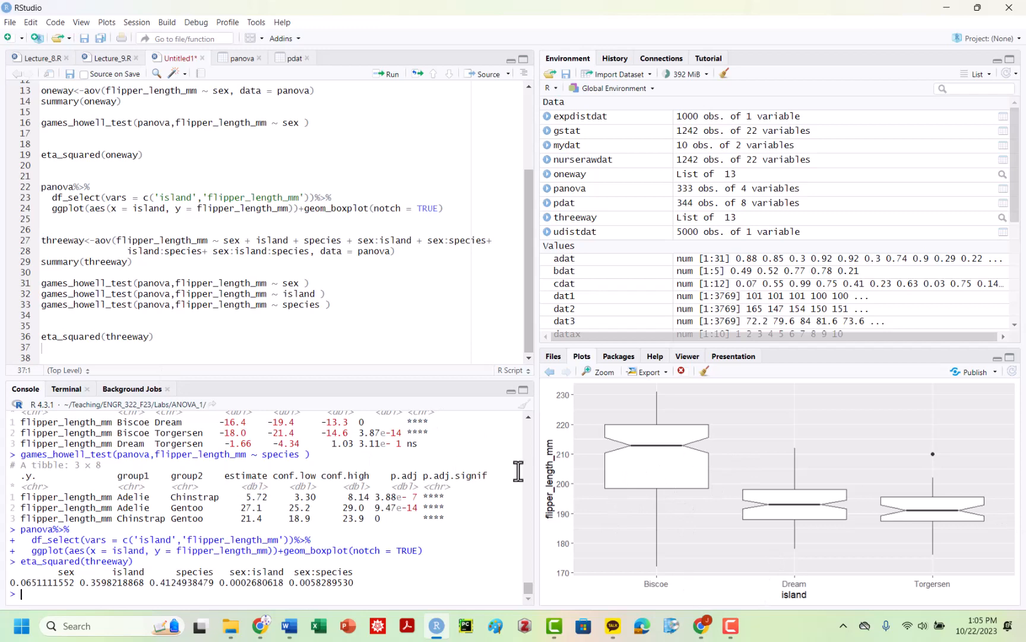
mouse_move(667, 456)
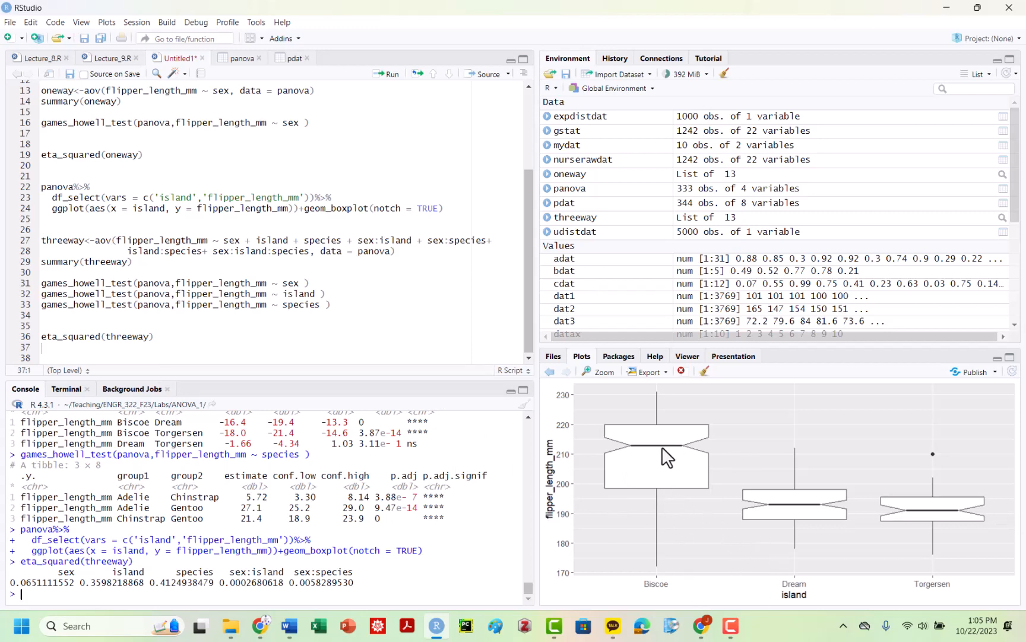
mouse_move(673, 483)
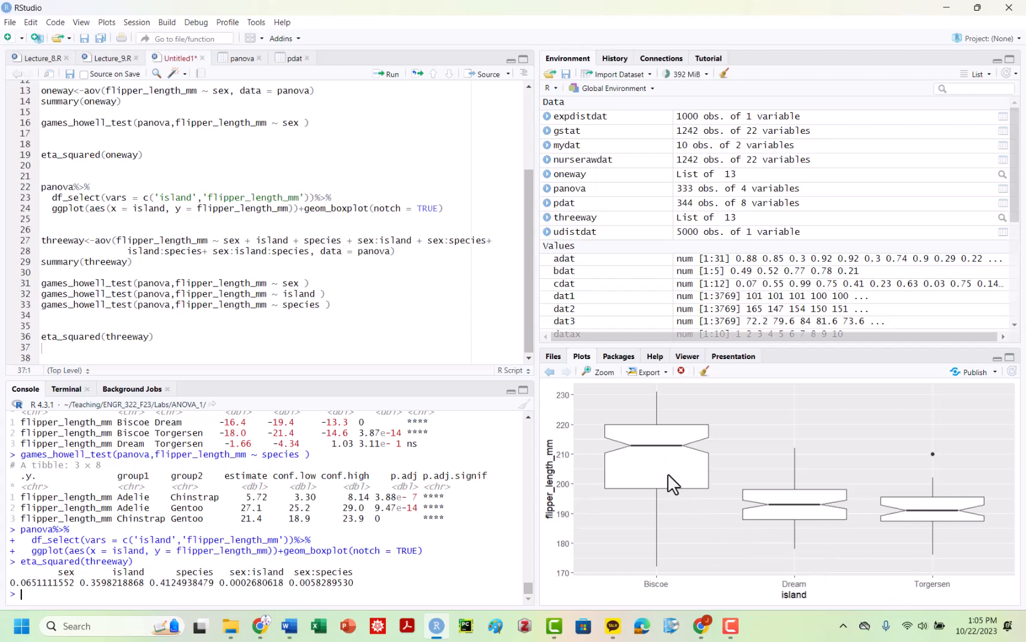
mouse_move(477, 361)
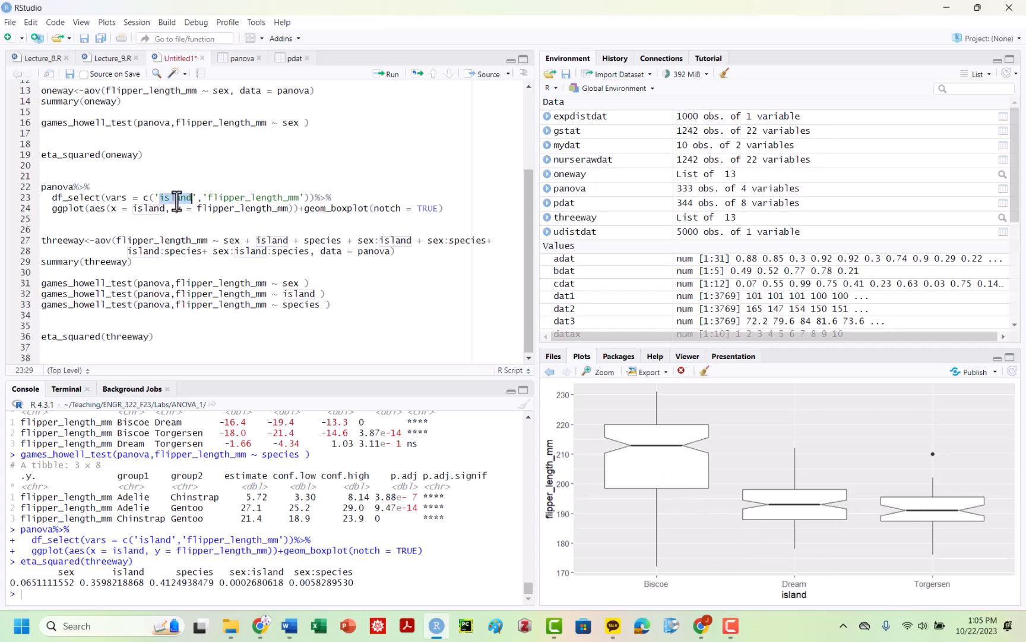
Step: Group the notched flipper length boxplots by species and run the pipeline
text(species)
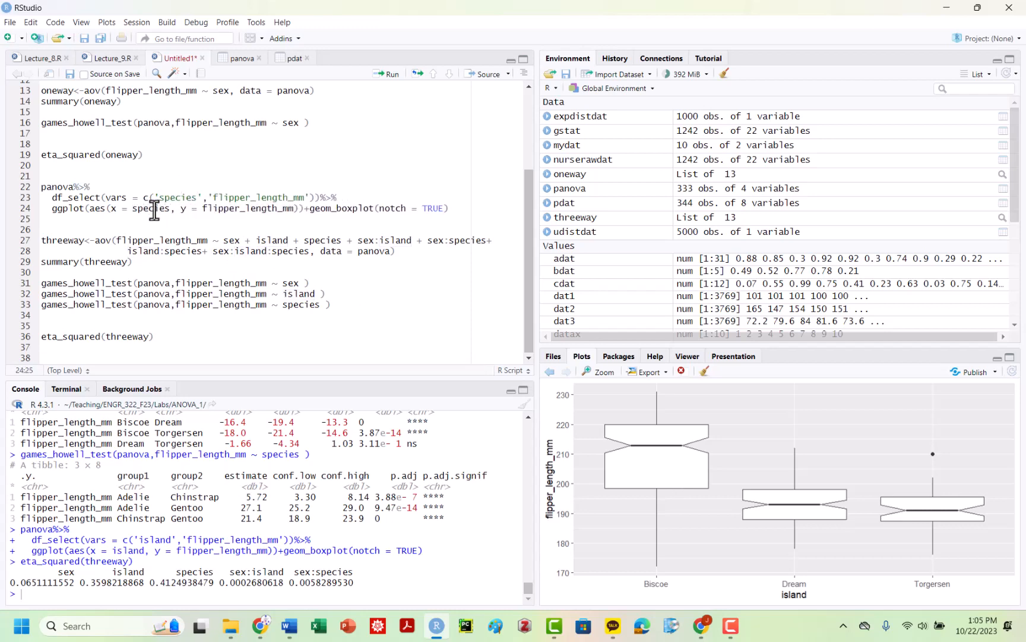
click(391, 73)
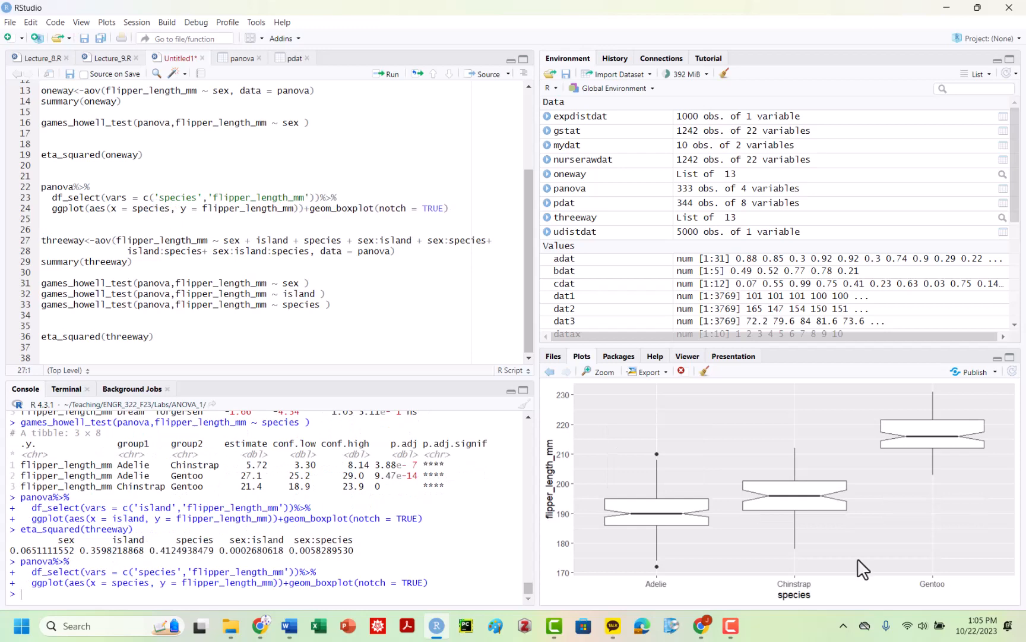
mouse_move(748, 504)
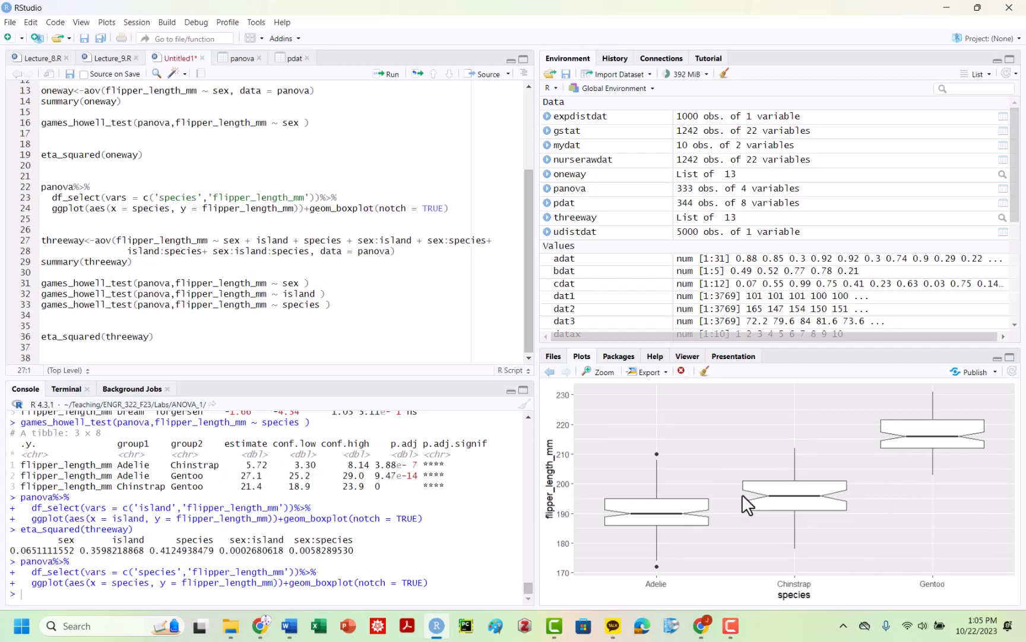
mouse_move(758, 470)
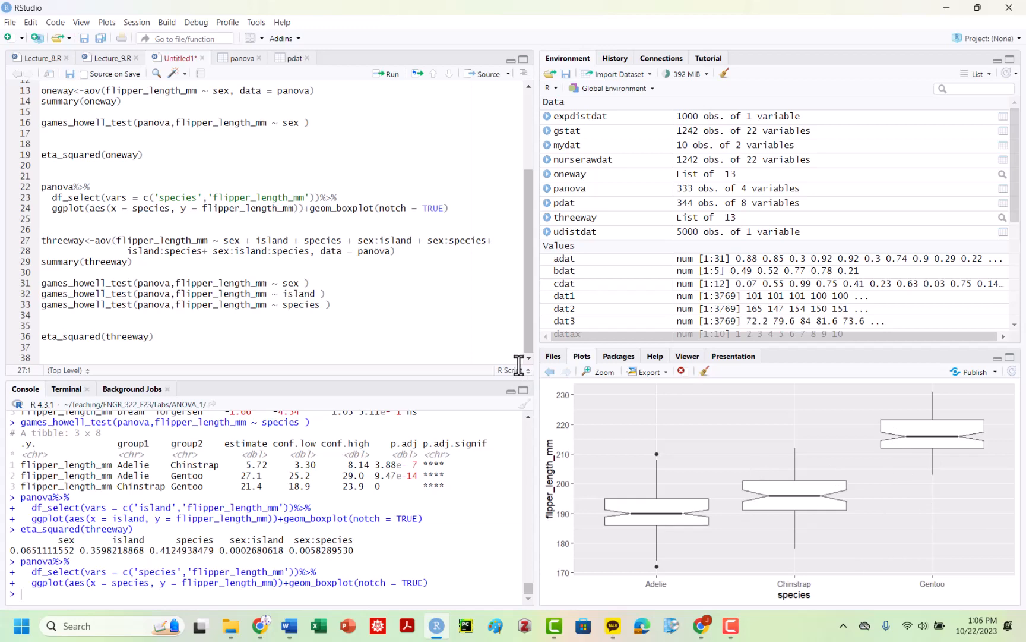
mouse_move(517, 363)
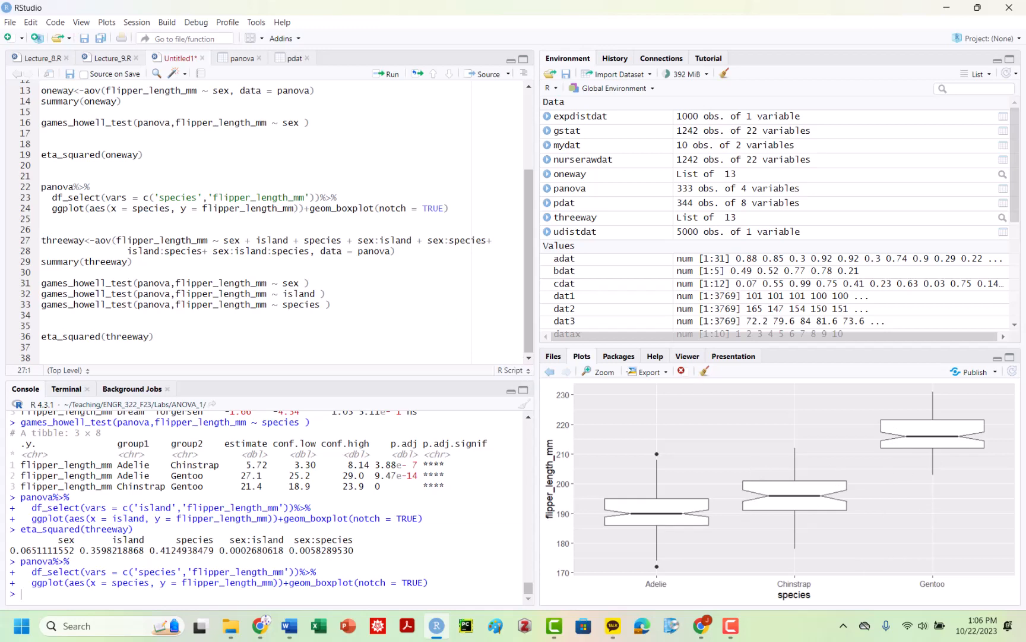